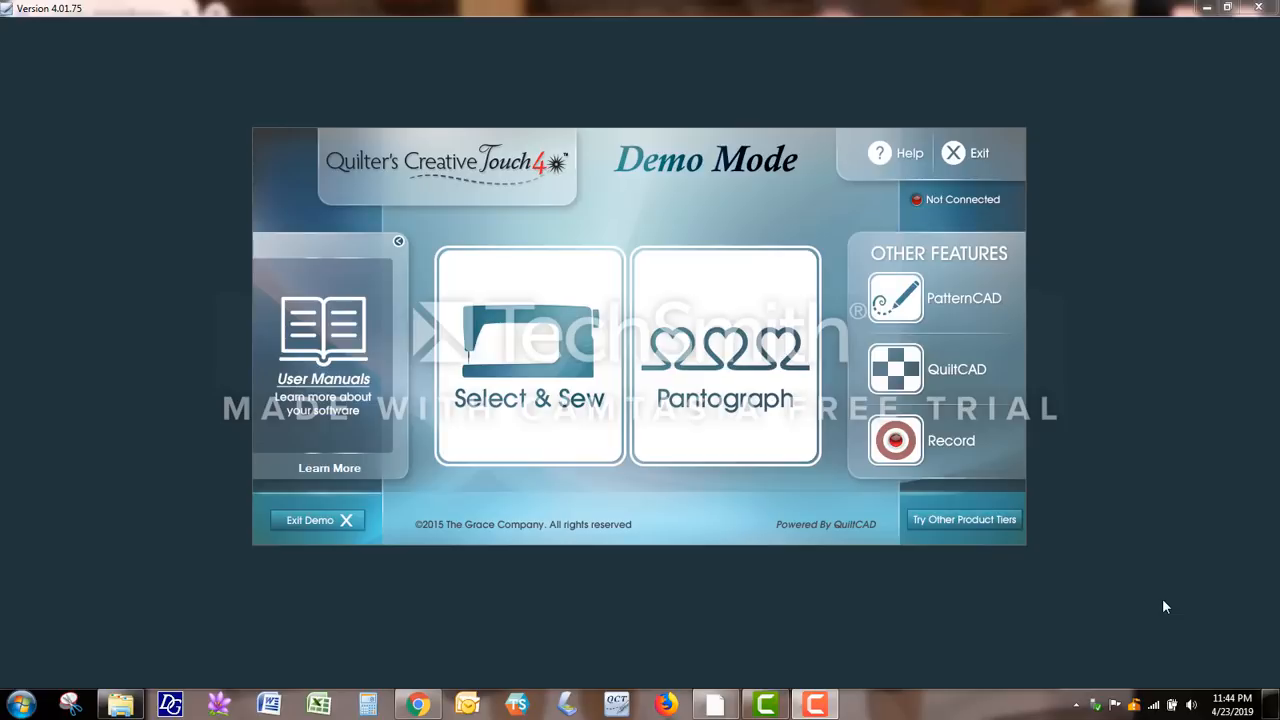
mouse_move(1152, 600)
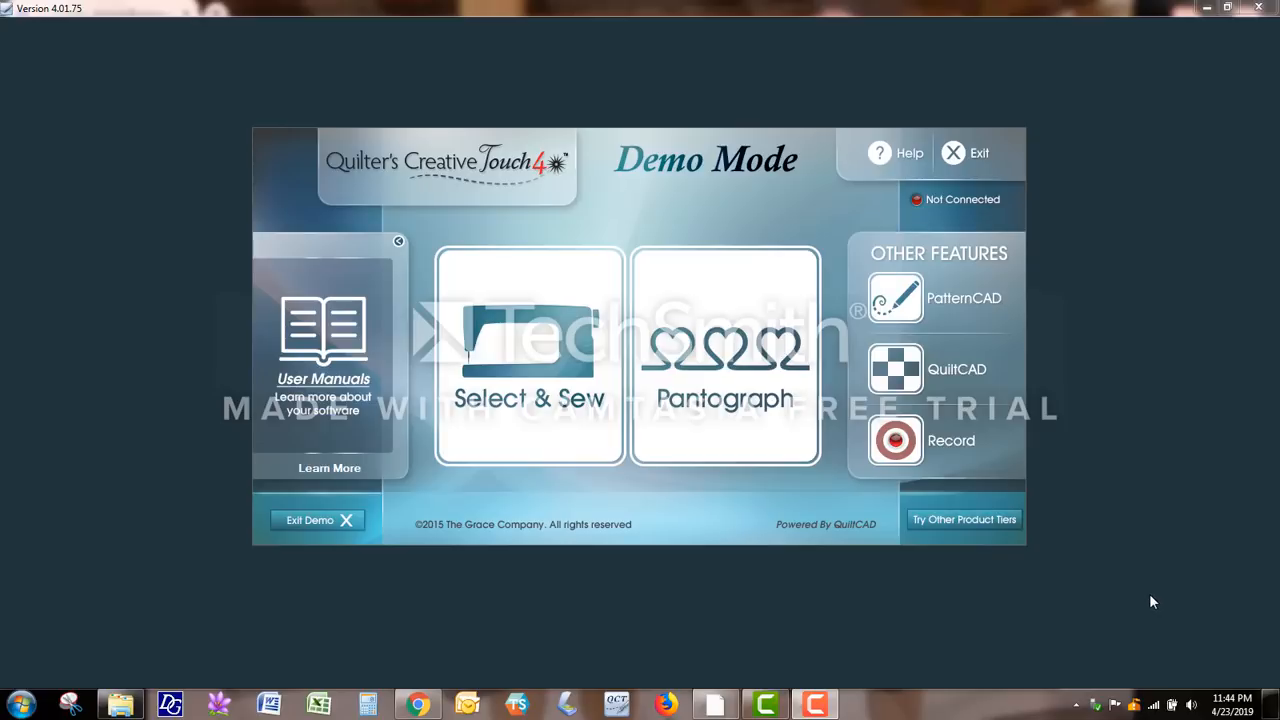
mouse_move(1150, 602)
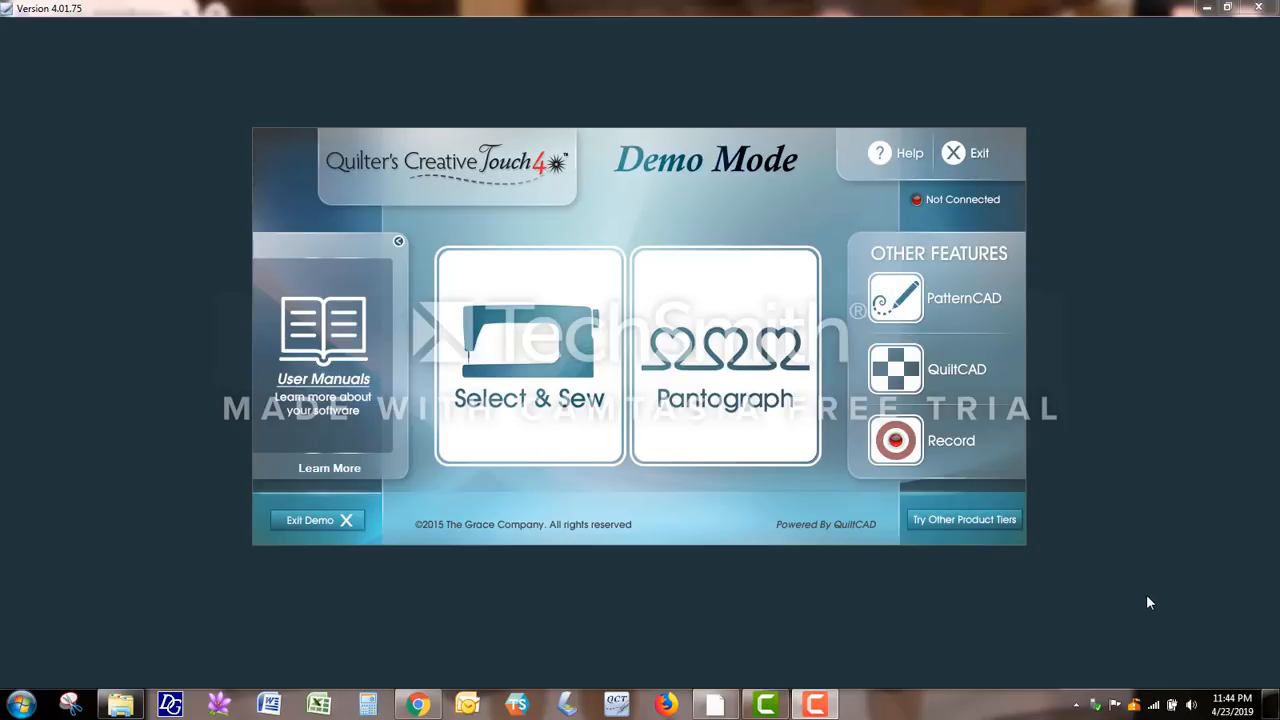
mouse_move(1070, 516)
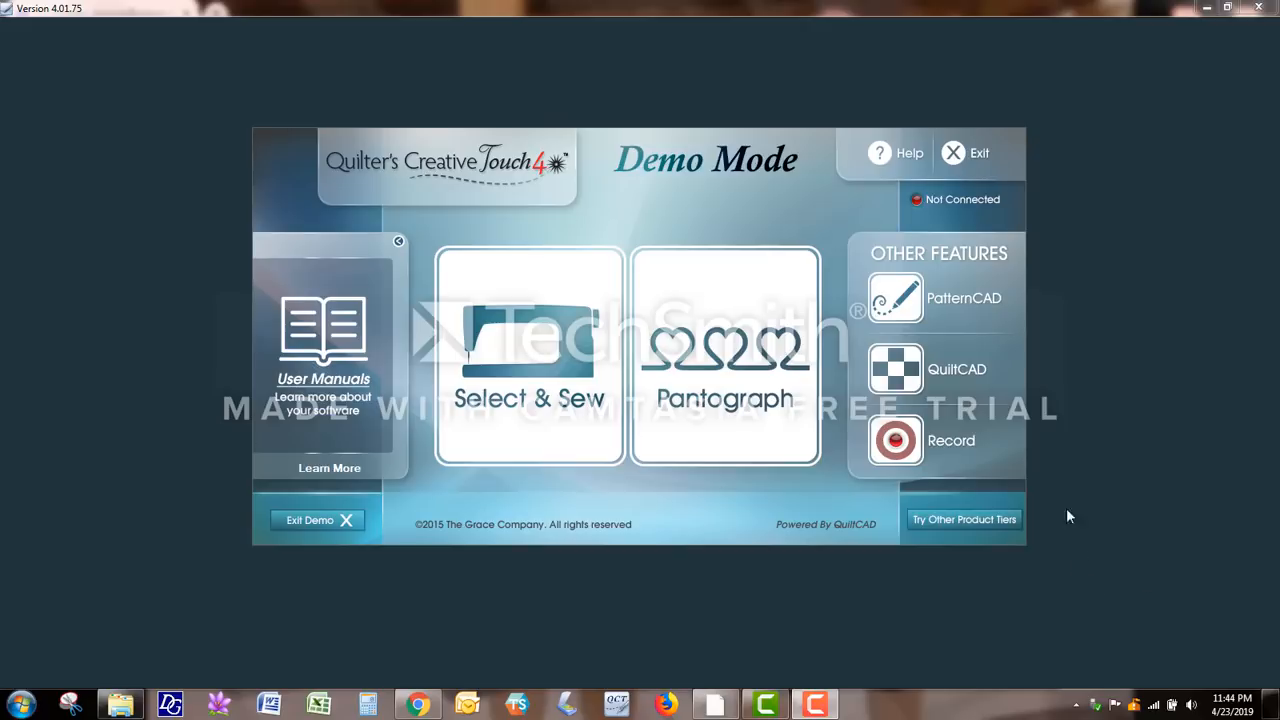
mouse_move(1058, 492)
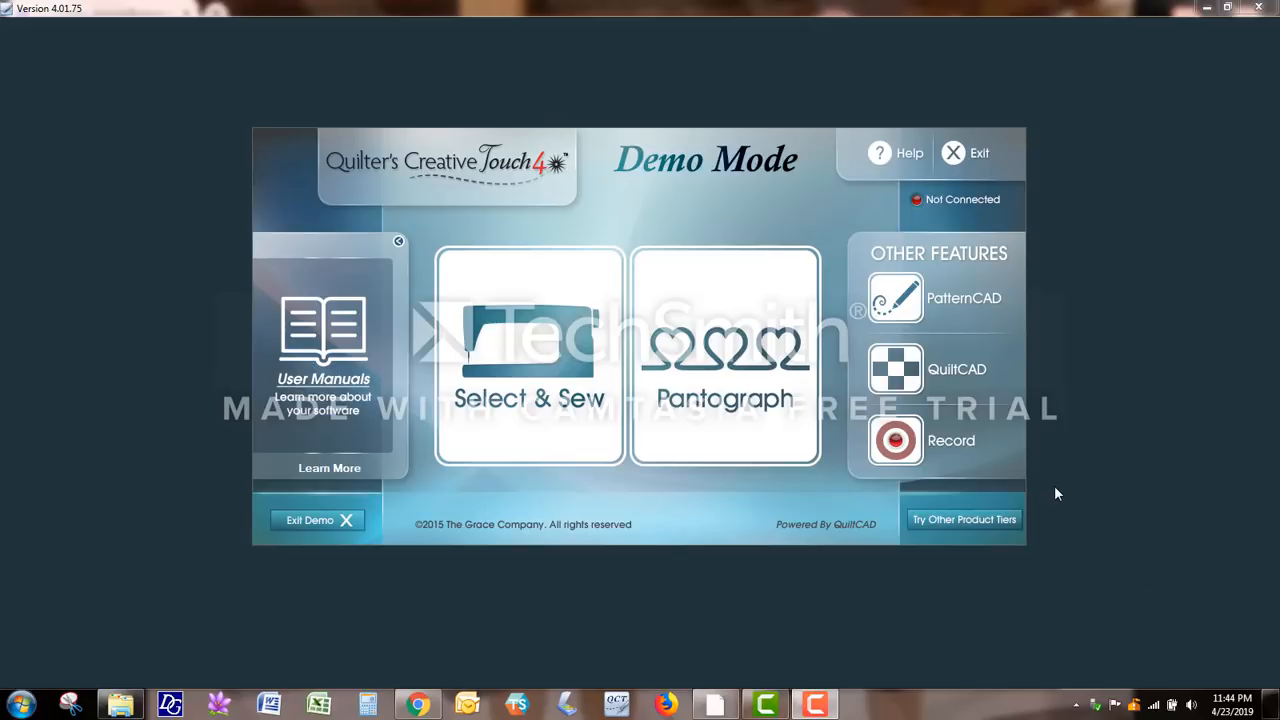
mouse_move(920, 476)
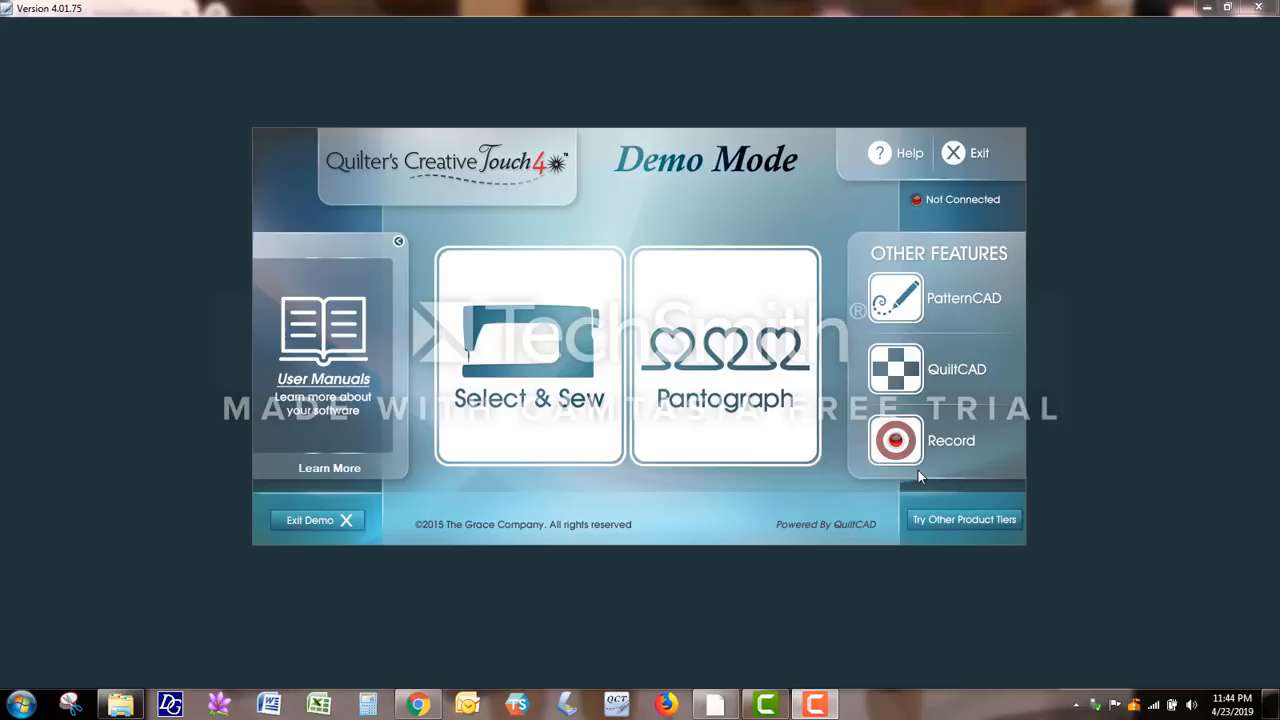
Launch the Panto Stacker pantograph workspace from the Demo Mode home screen.
click(724, 356)
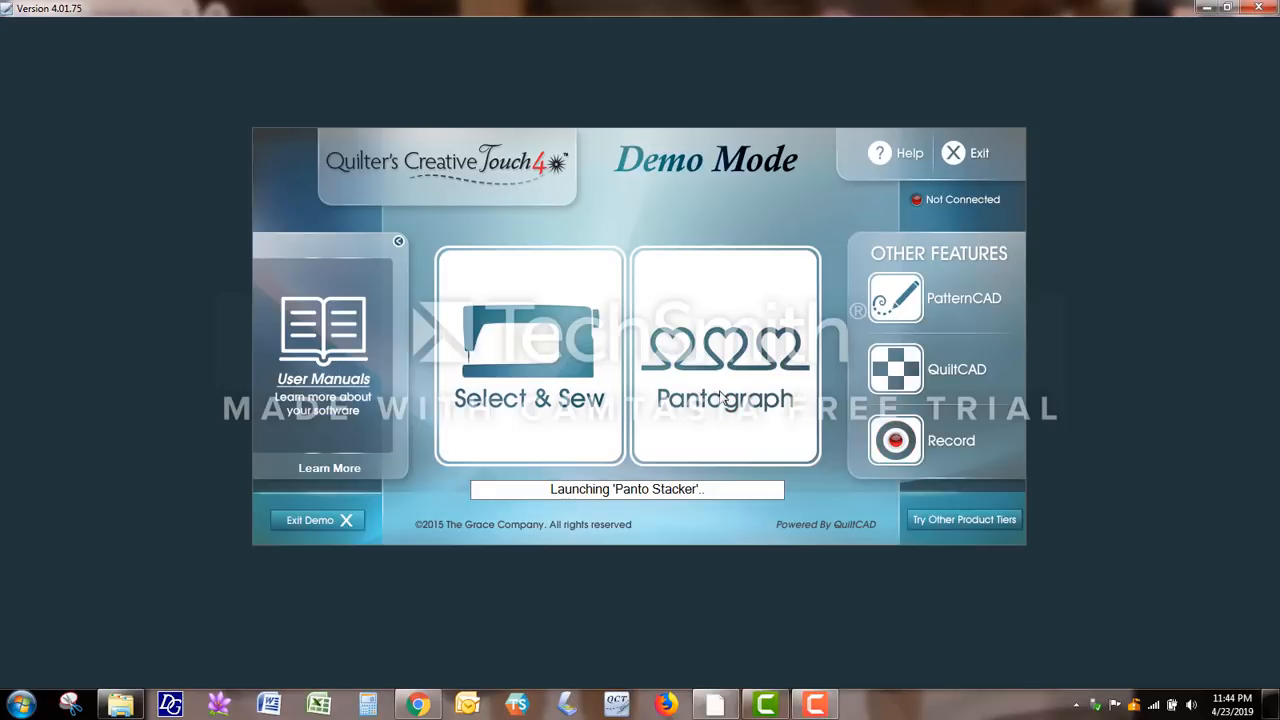
Set the quilt area to a total width of 40 and total height of 30.
click(724, 356)
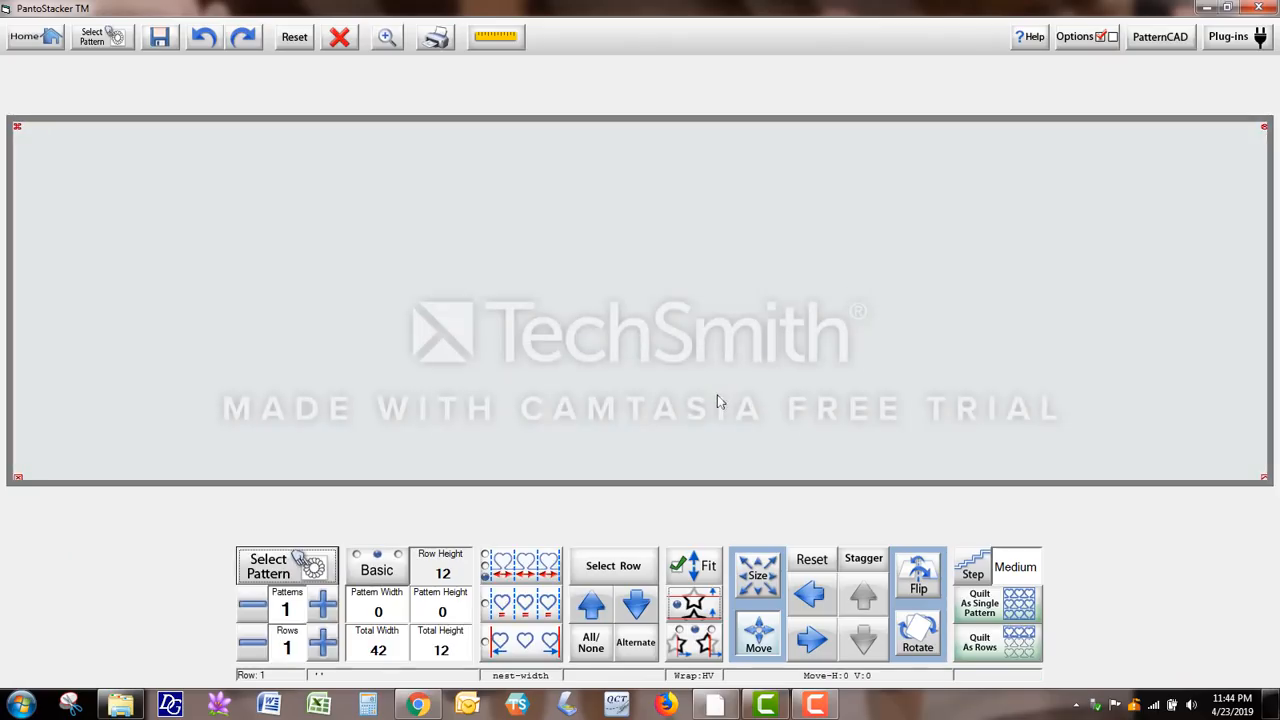
mouse_move(710, 404)
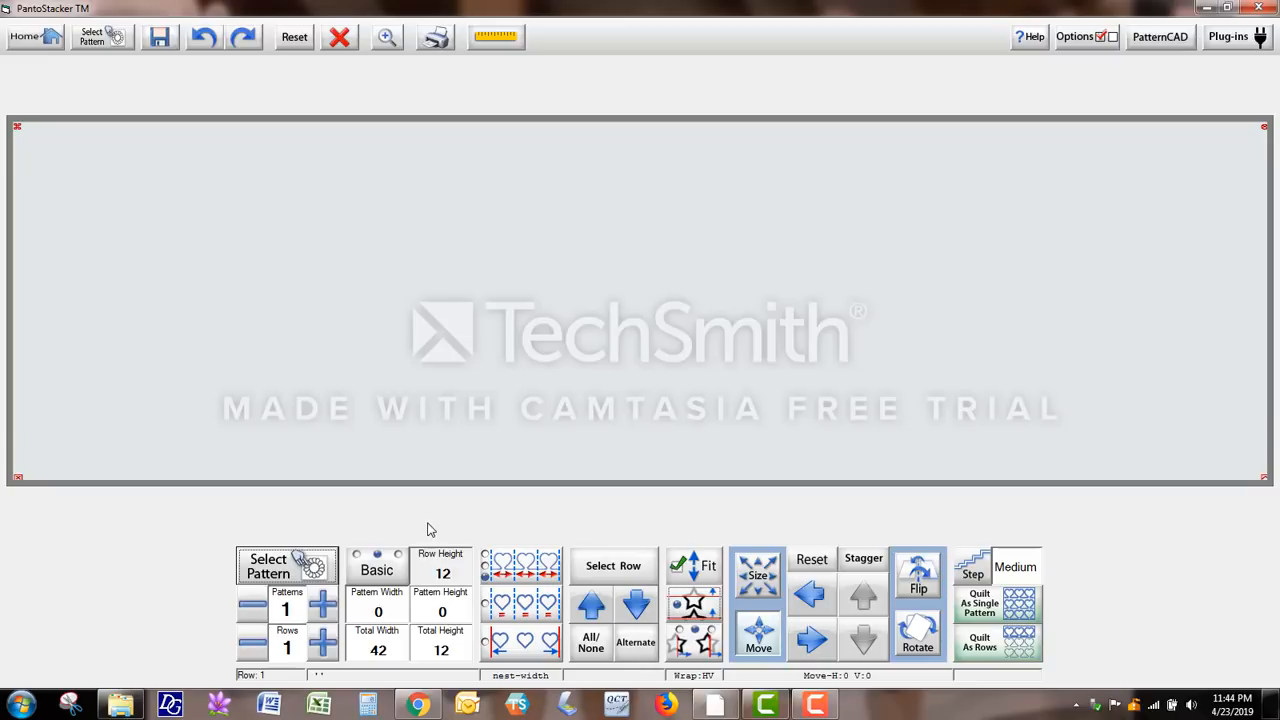
mouse_move(378, 658)
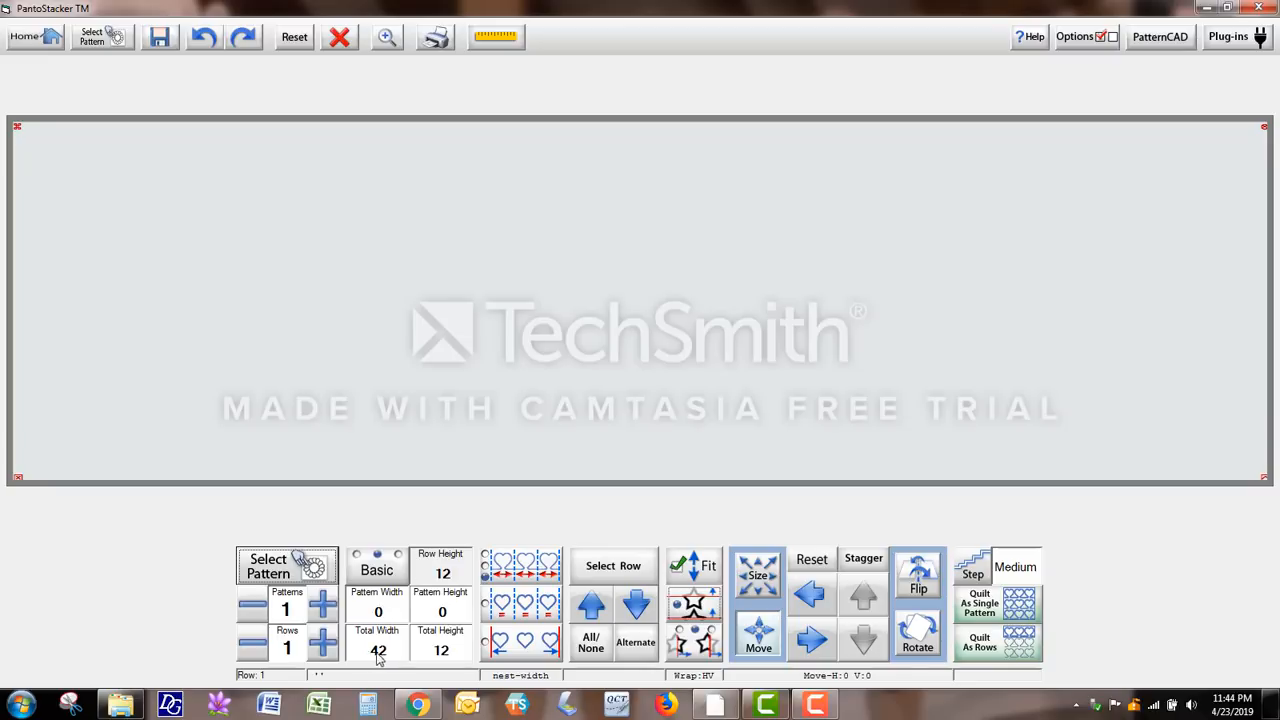
click(378, 650)
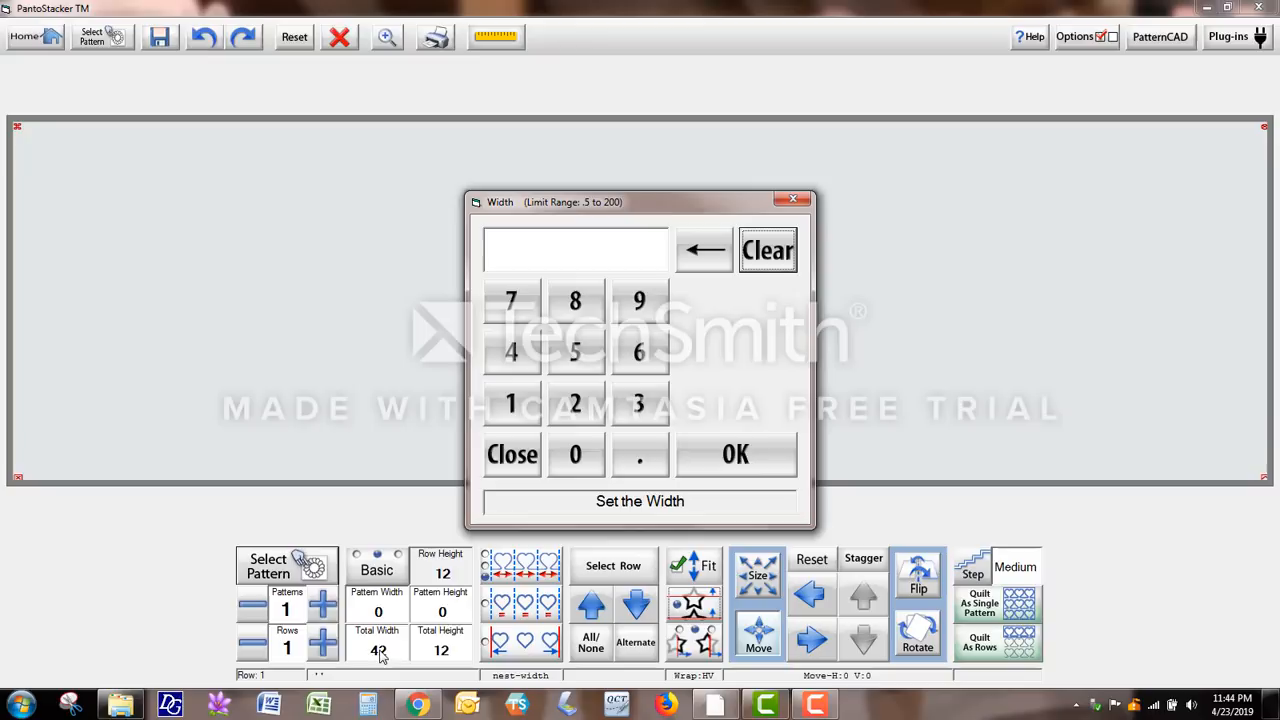
click(512, 352)
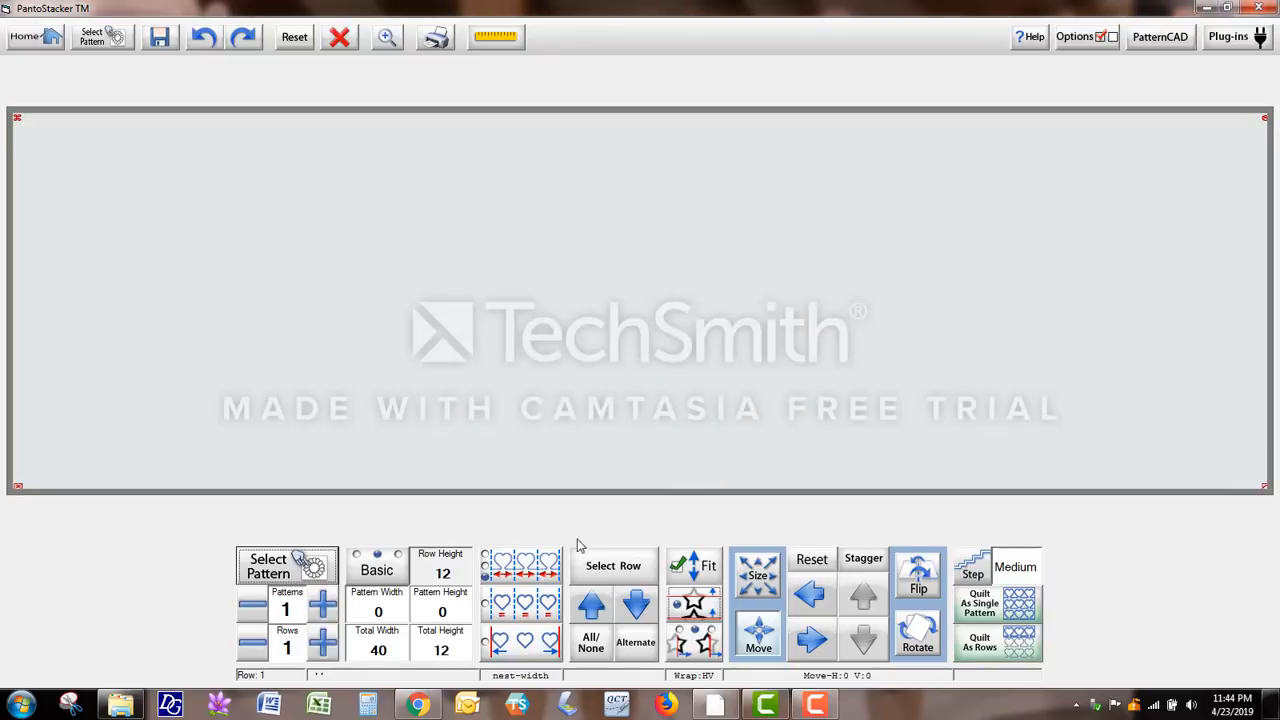
click(440, 650)
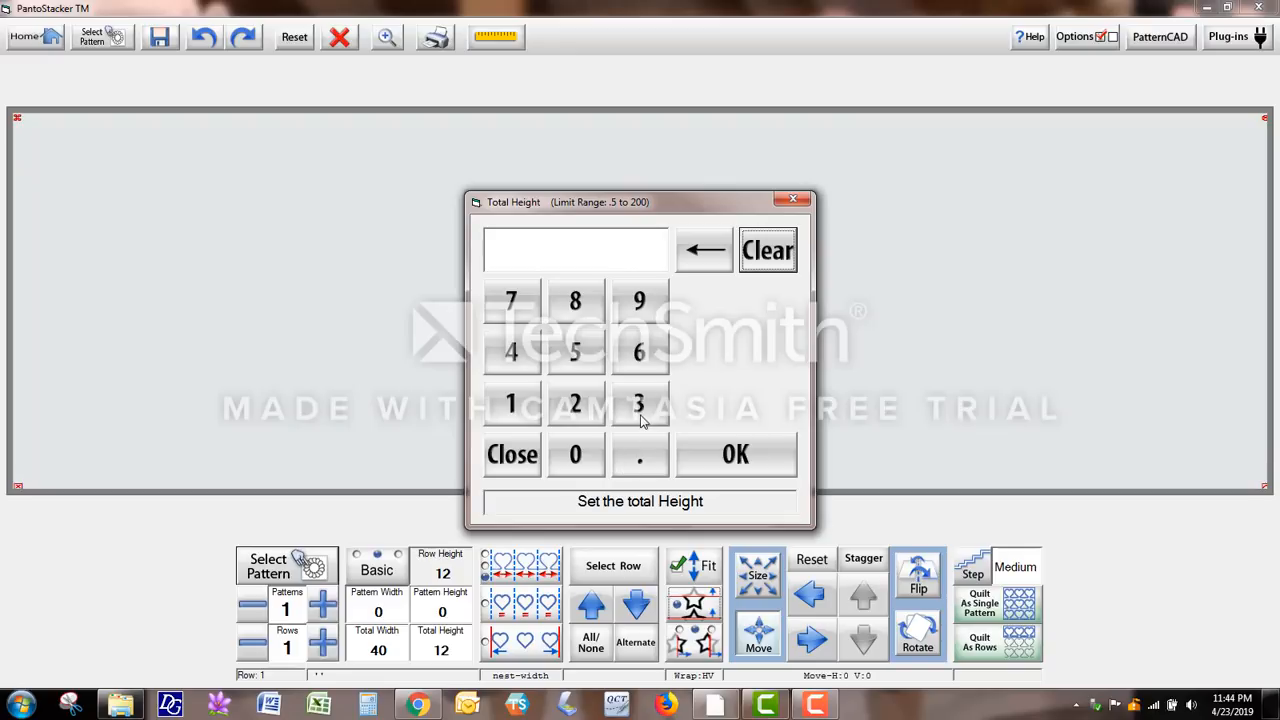
click(736, 454)
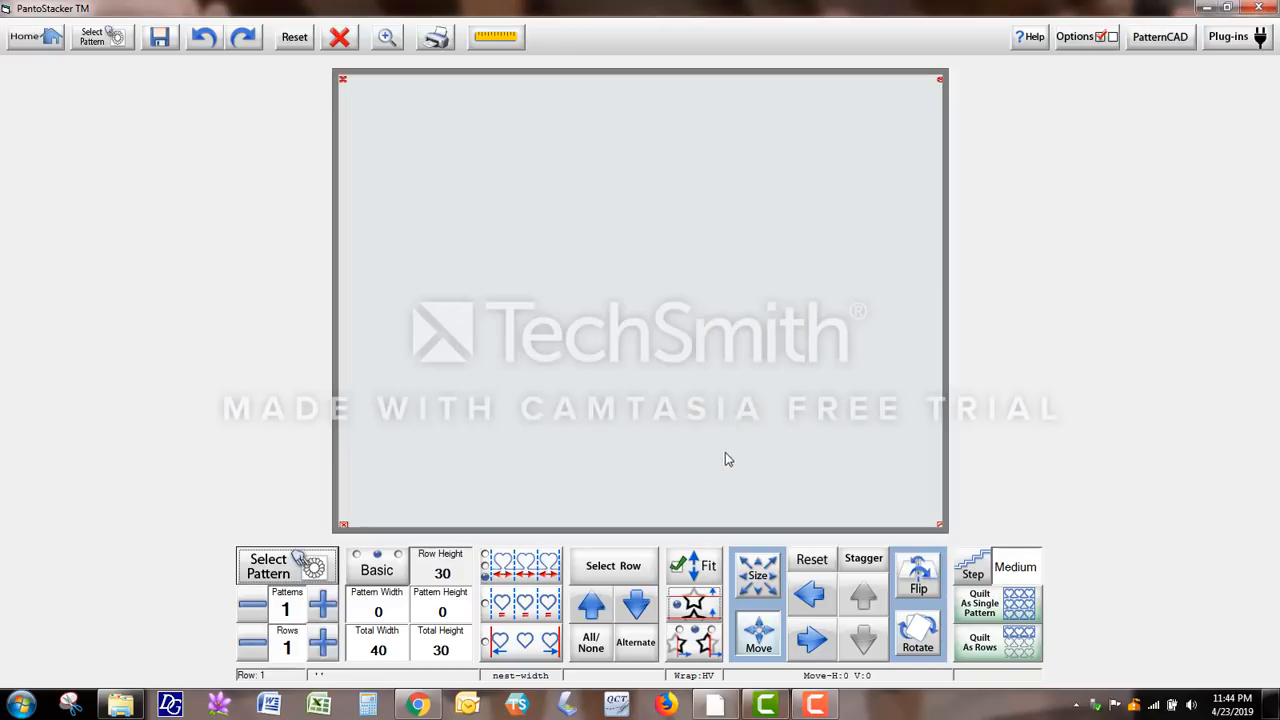
mouse_move(670, 460)
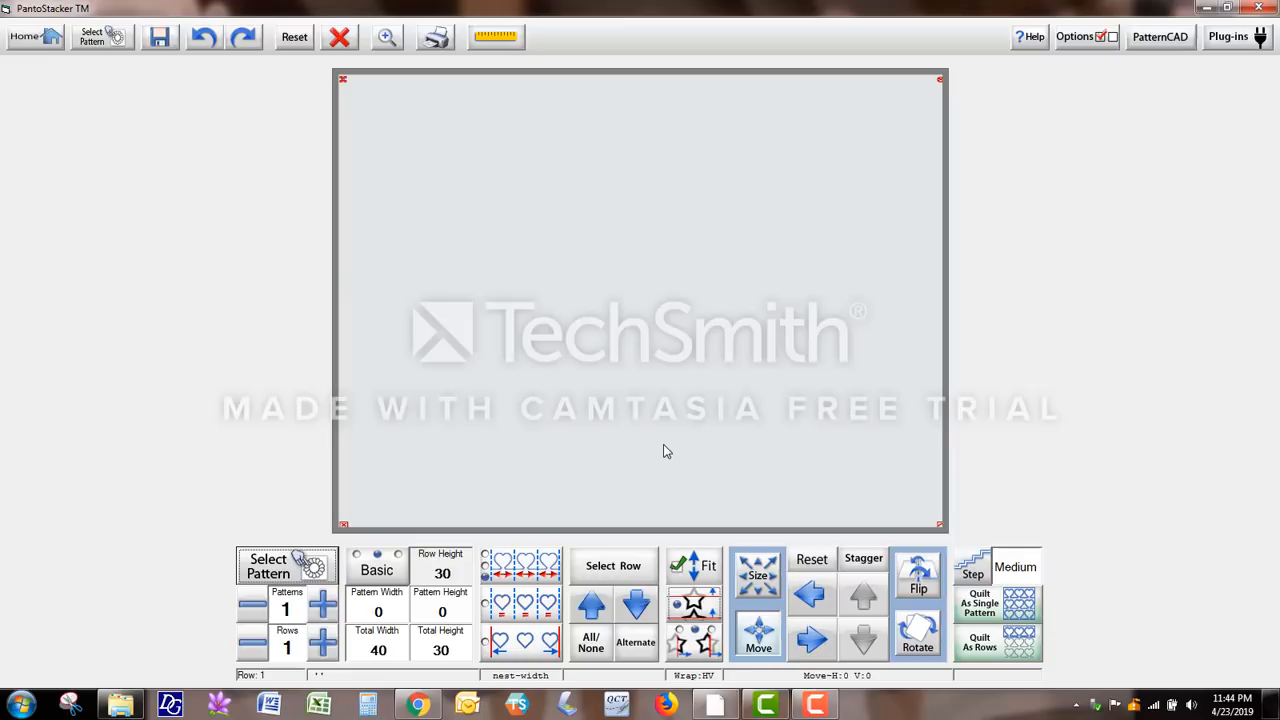
mouse_move(660, 452)
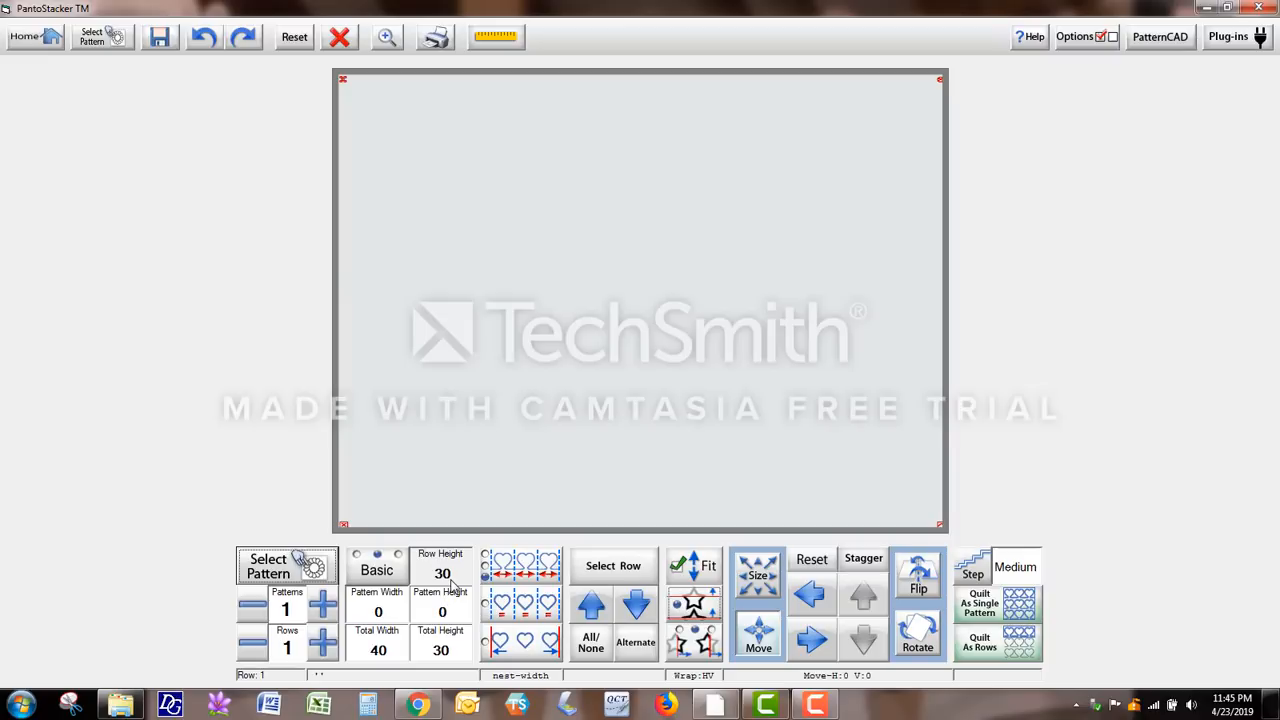
mouse_move(452, 588)
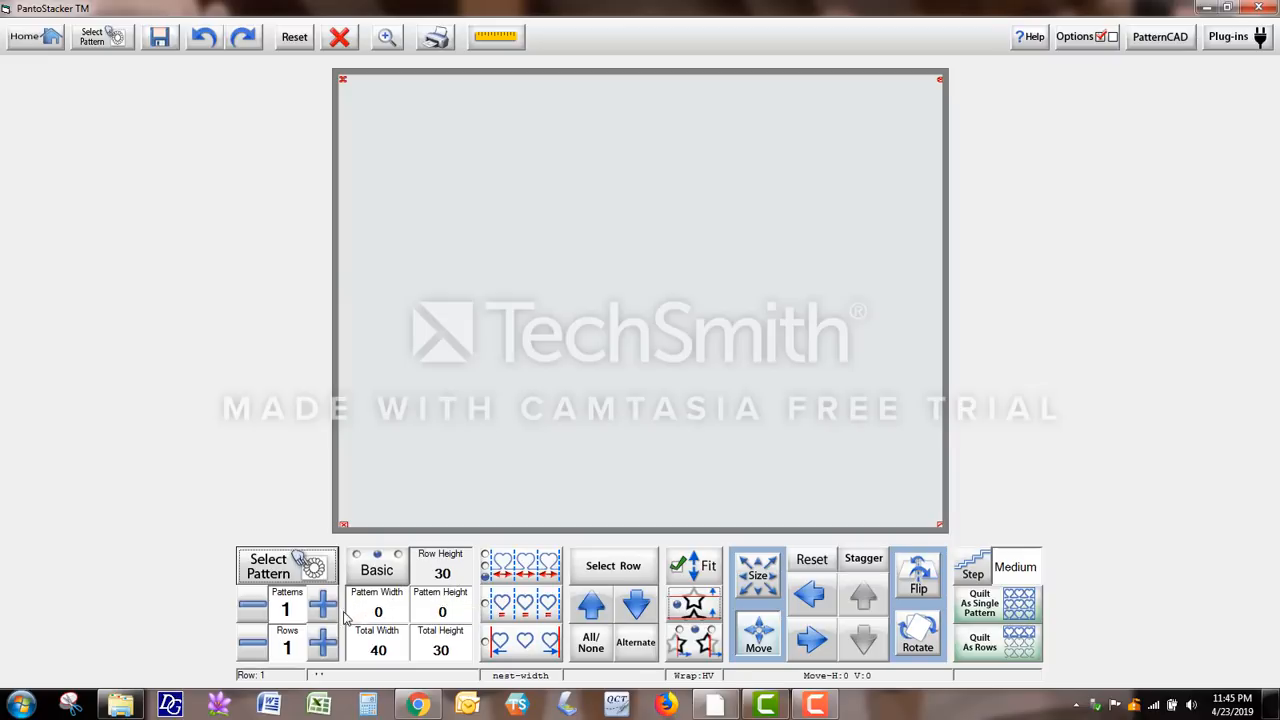
mouse_move(322, 648)
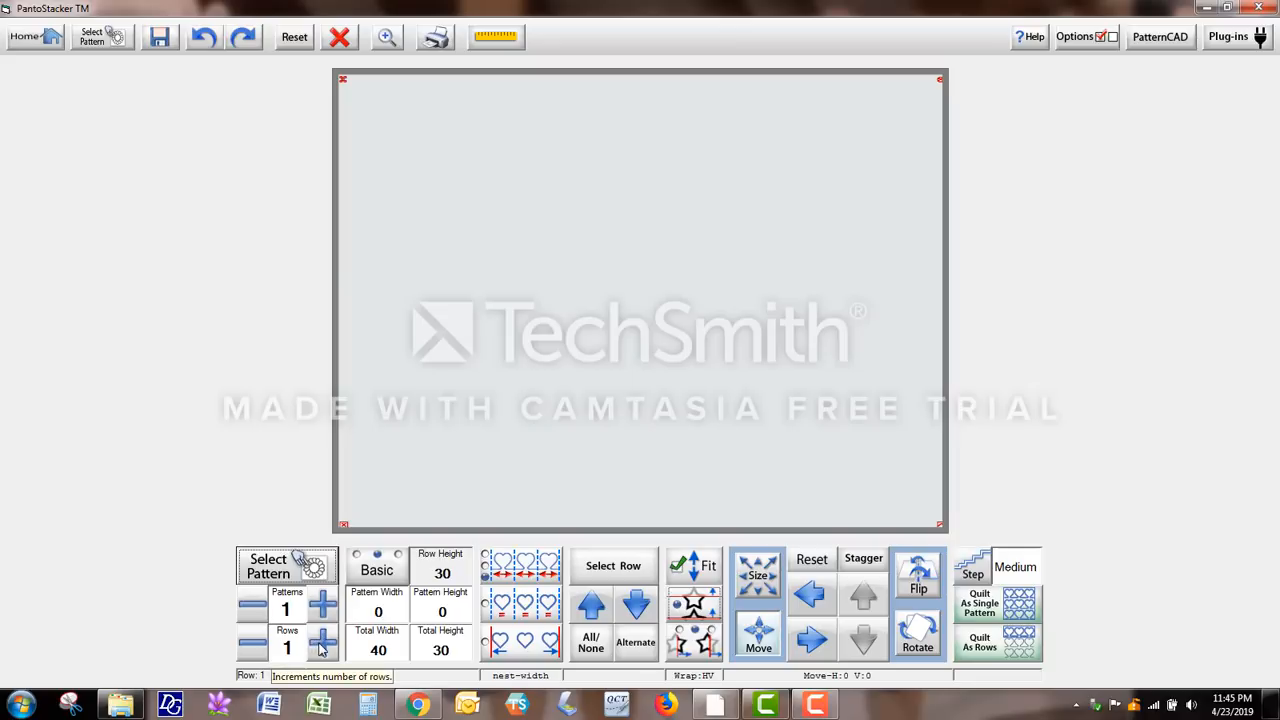
Increase the rows to 3 (each 10 high) and bring up the Read Pattern library.
click(324, 644)
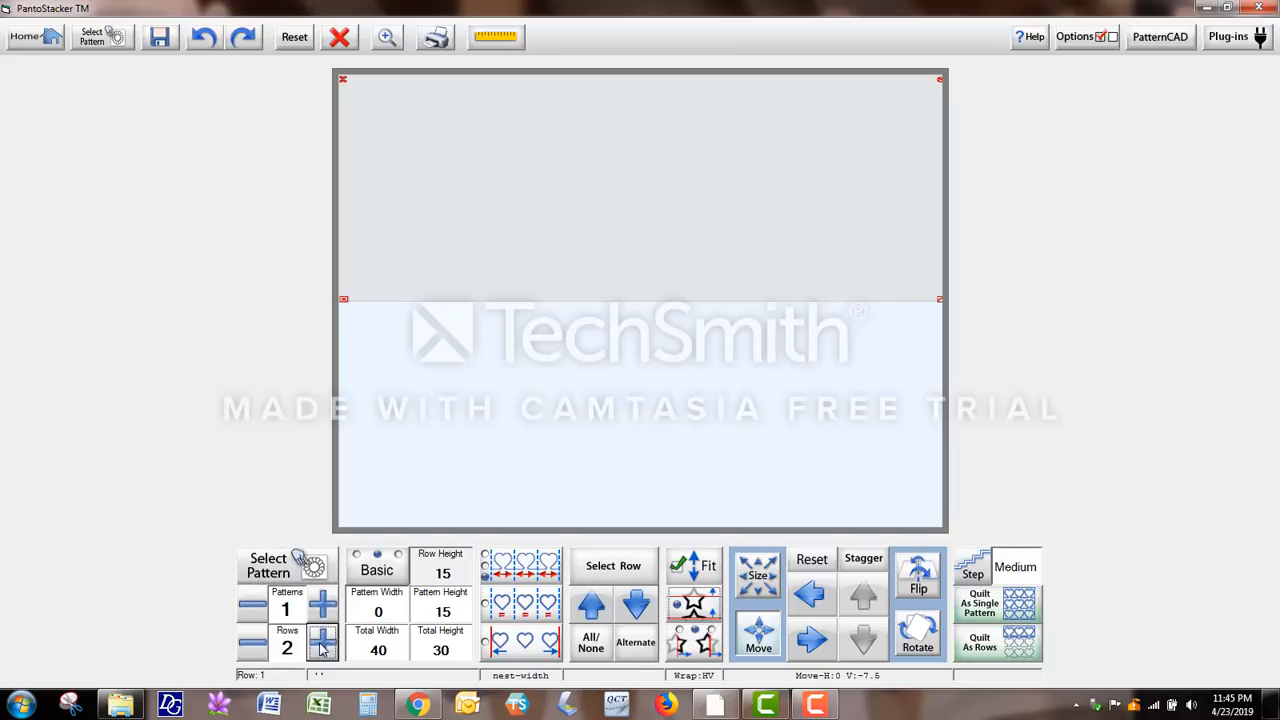
click(324, 640)
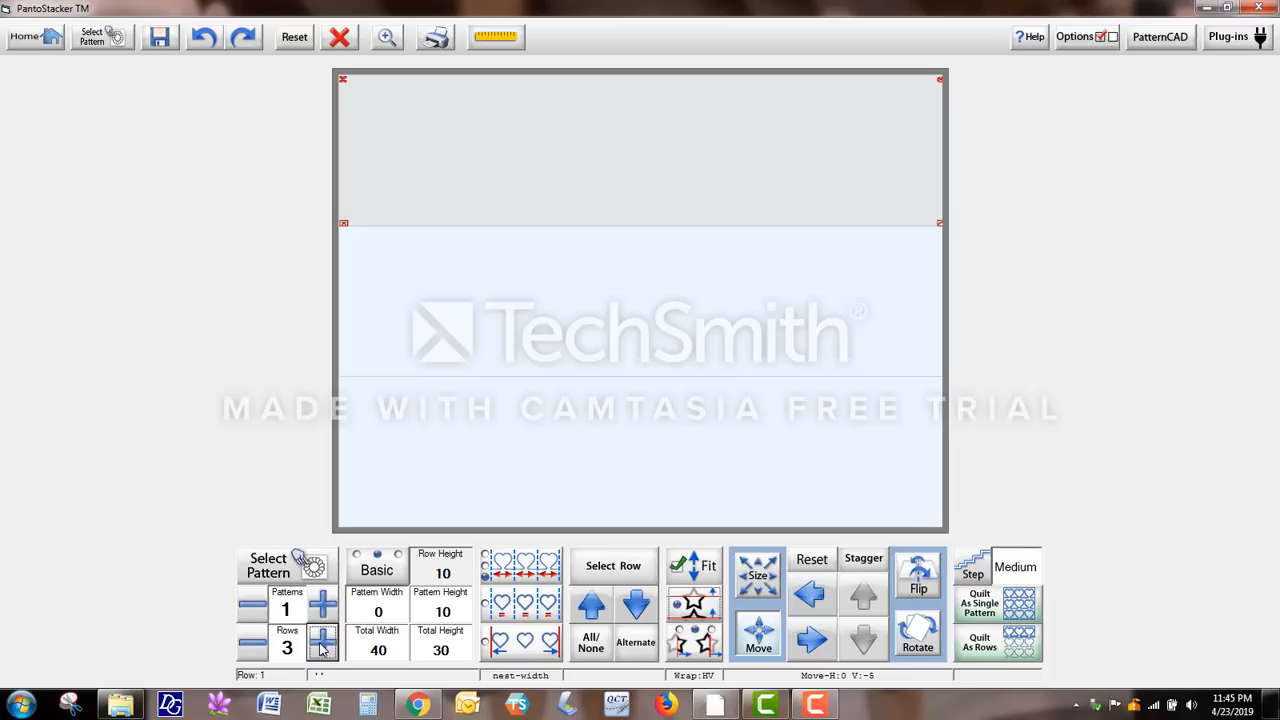
mouse_move(324, 640)
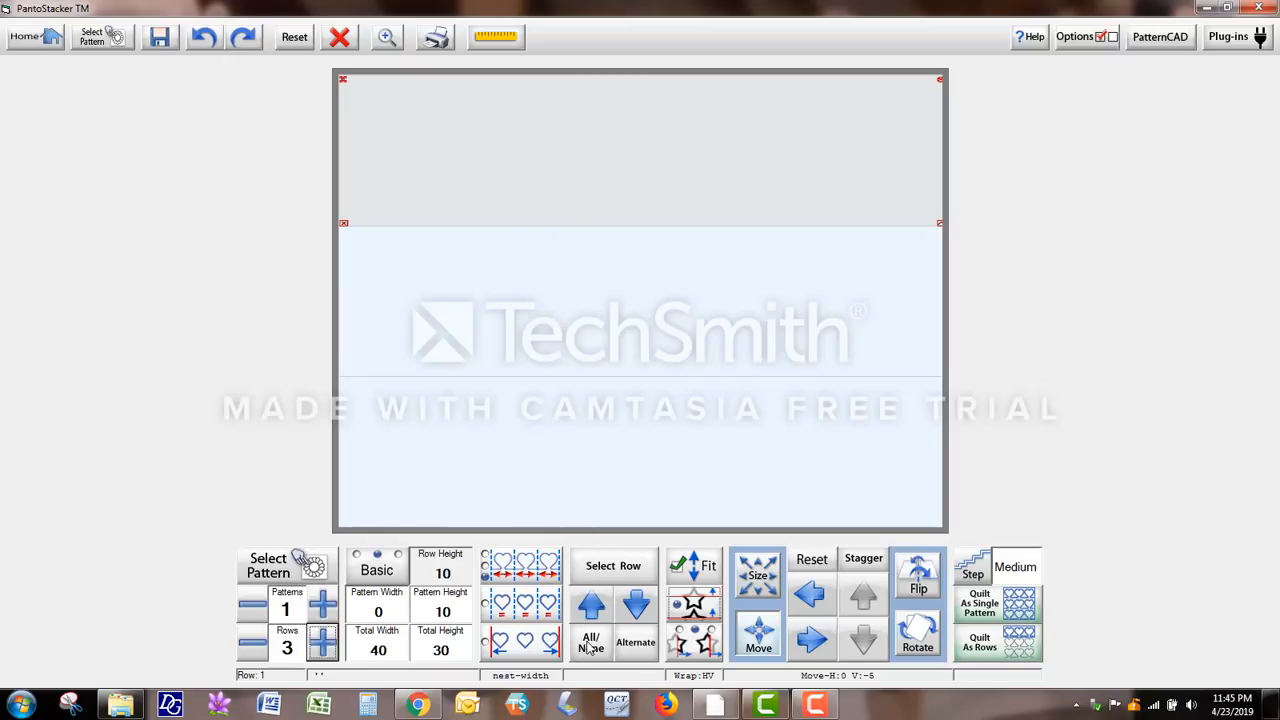
click(590, 642)
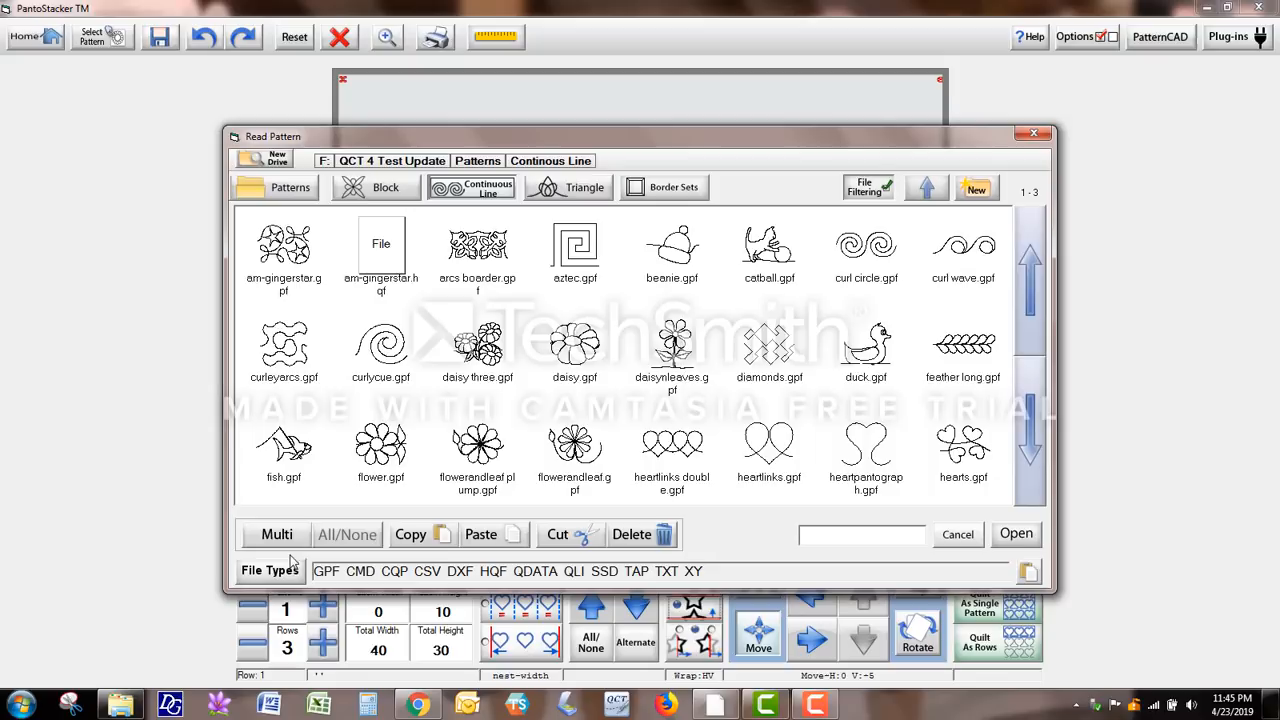
Load the am-gingerstar.gpf looping star pattern into all three rows.
click(284, 250)
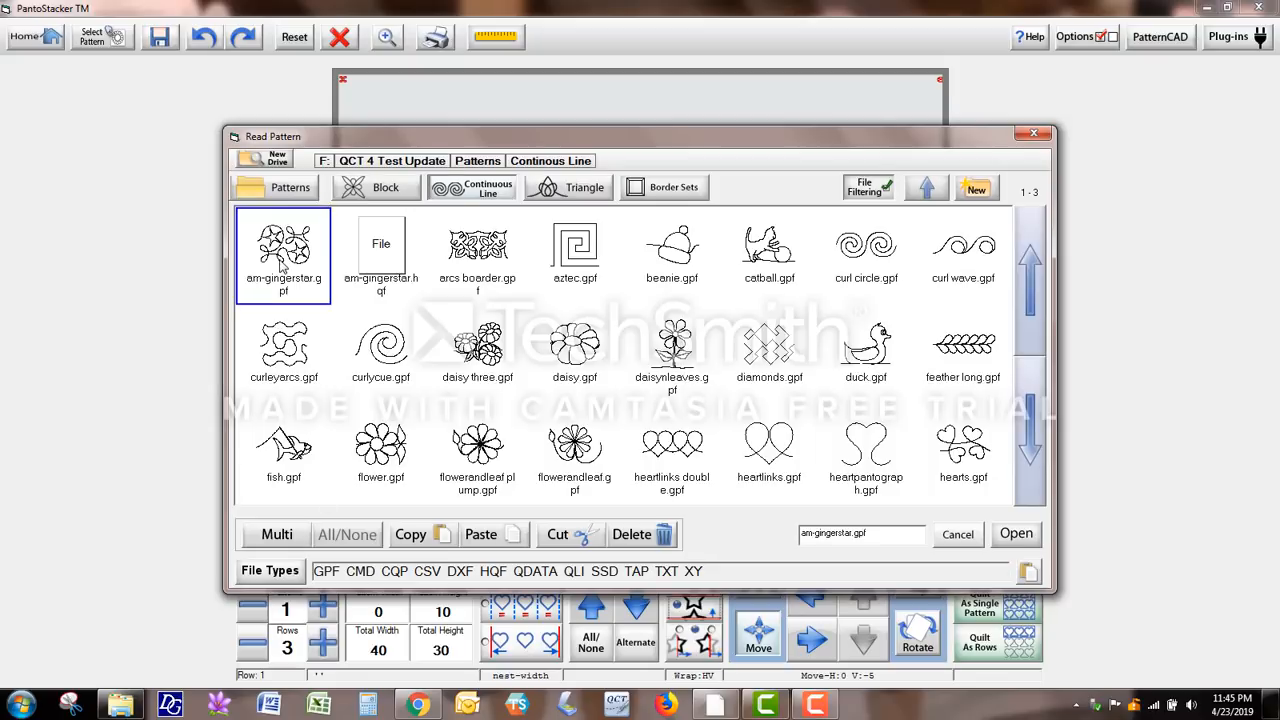
click(1016, 532)
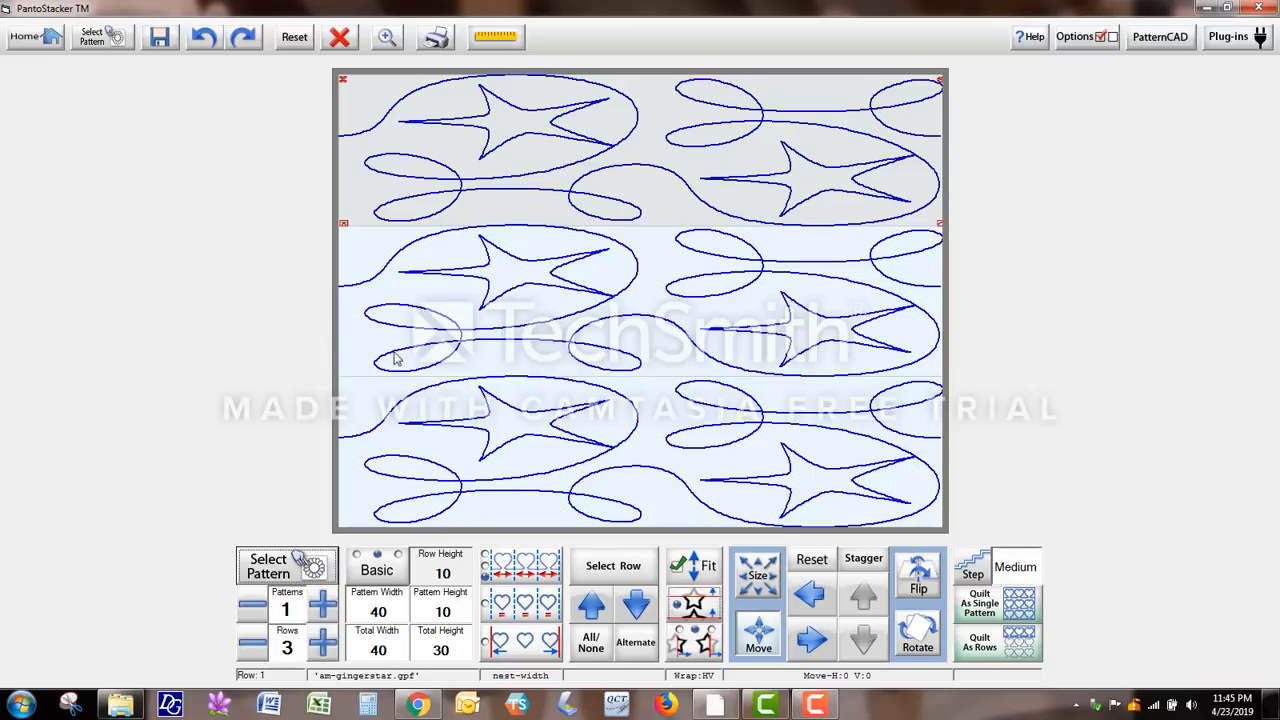
mouse_move(420, 364)
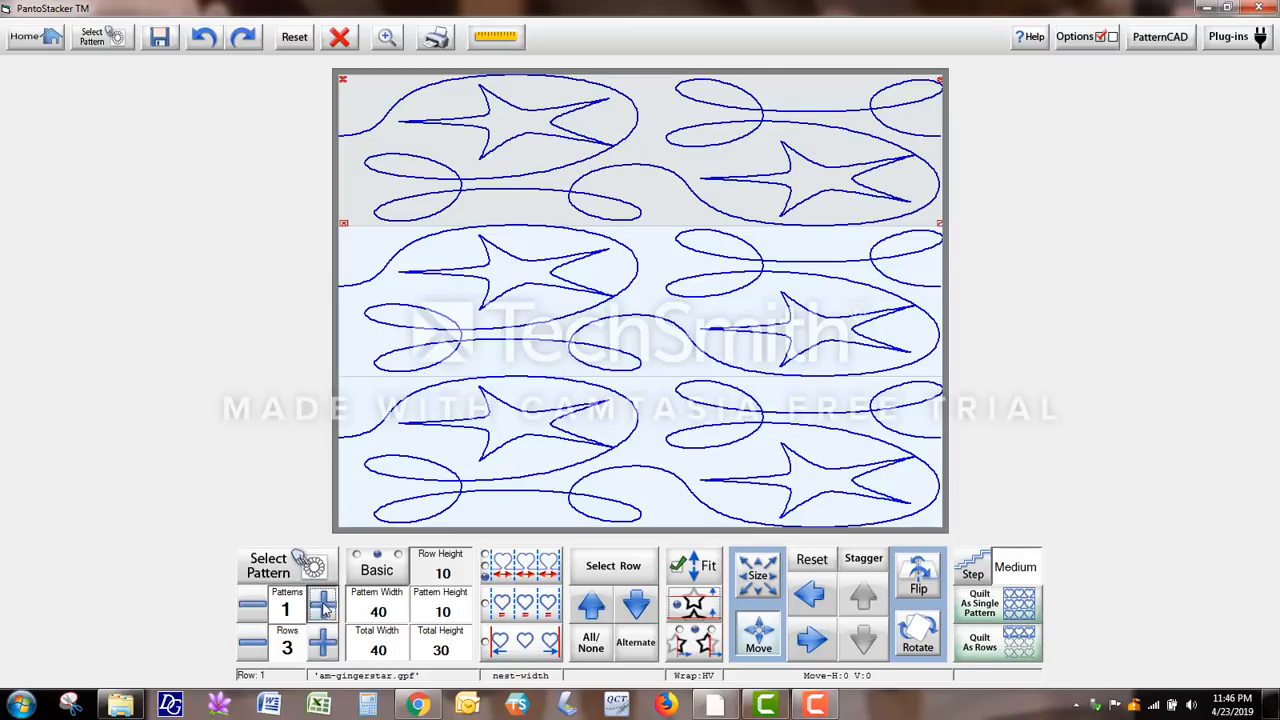
Increase the patterns per row to 3, about 13.3 wide per repeat.
click(322, 600)
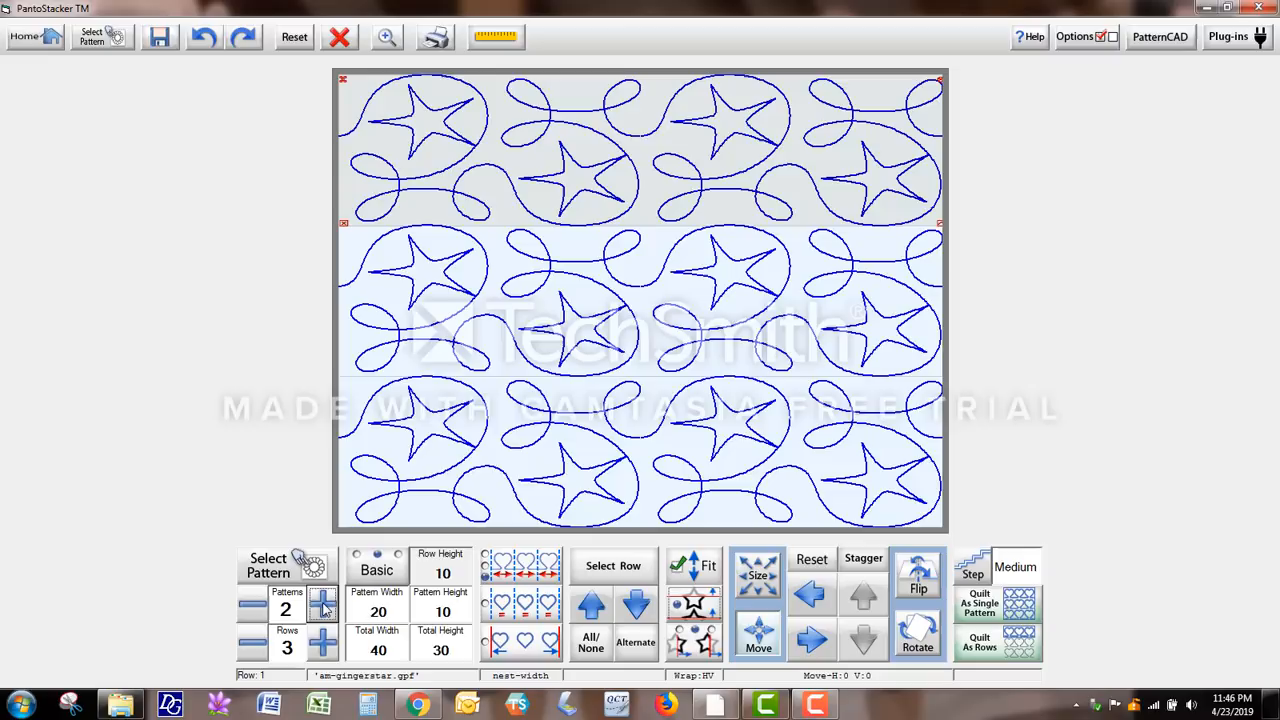
click(322, 600)
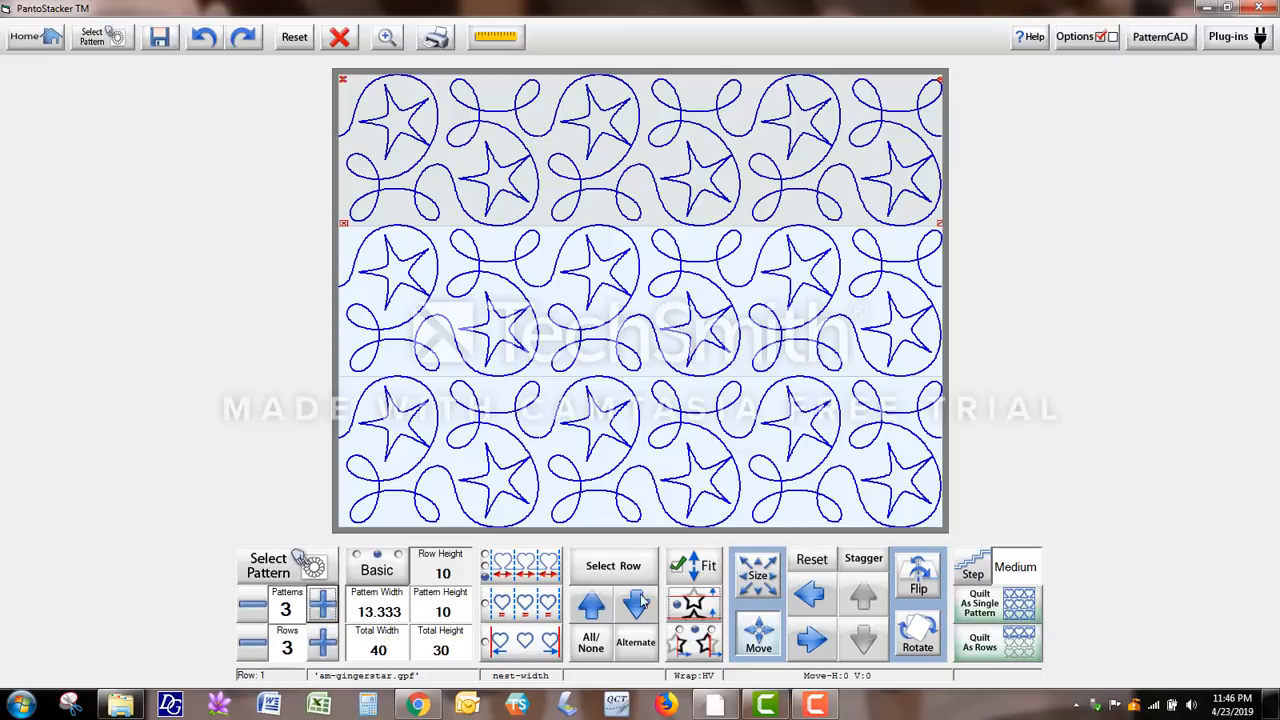
mouse_move(996, 644)
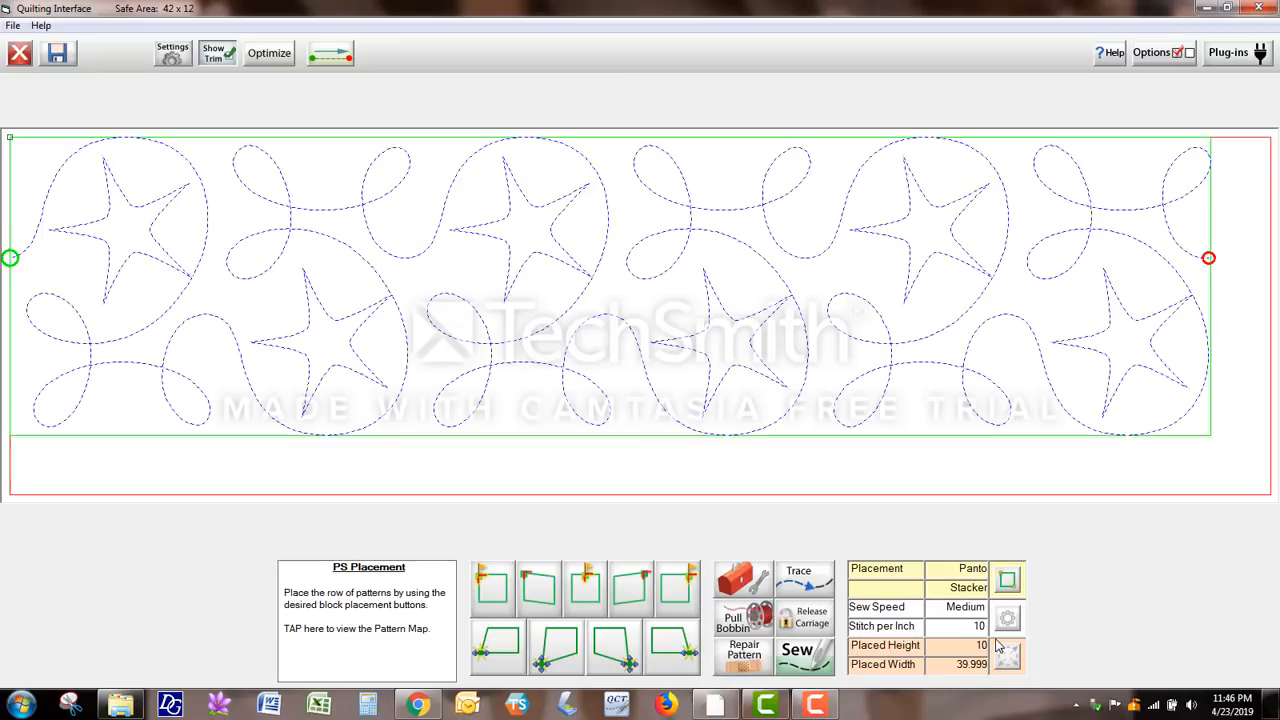
mouse_move(996, 642)
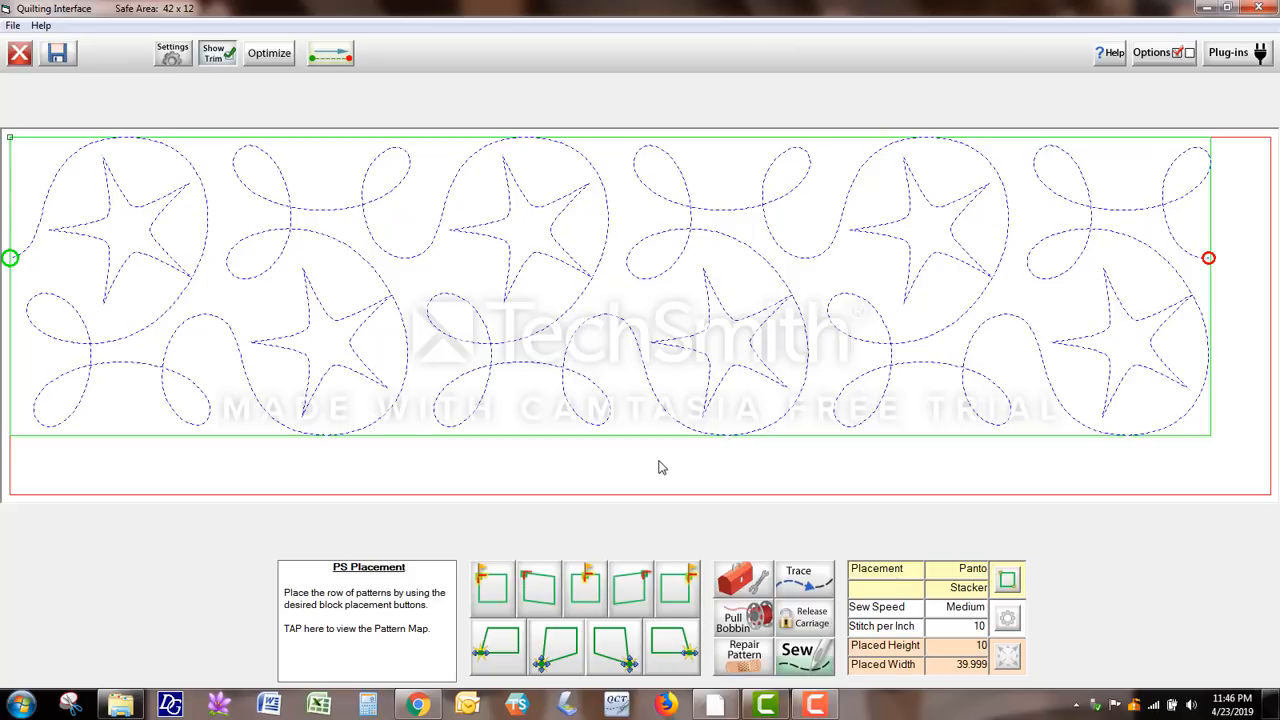
mouse_move(480, 396)
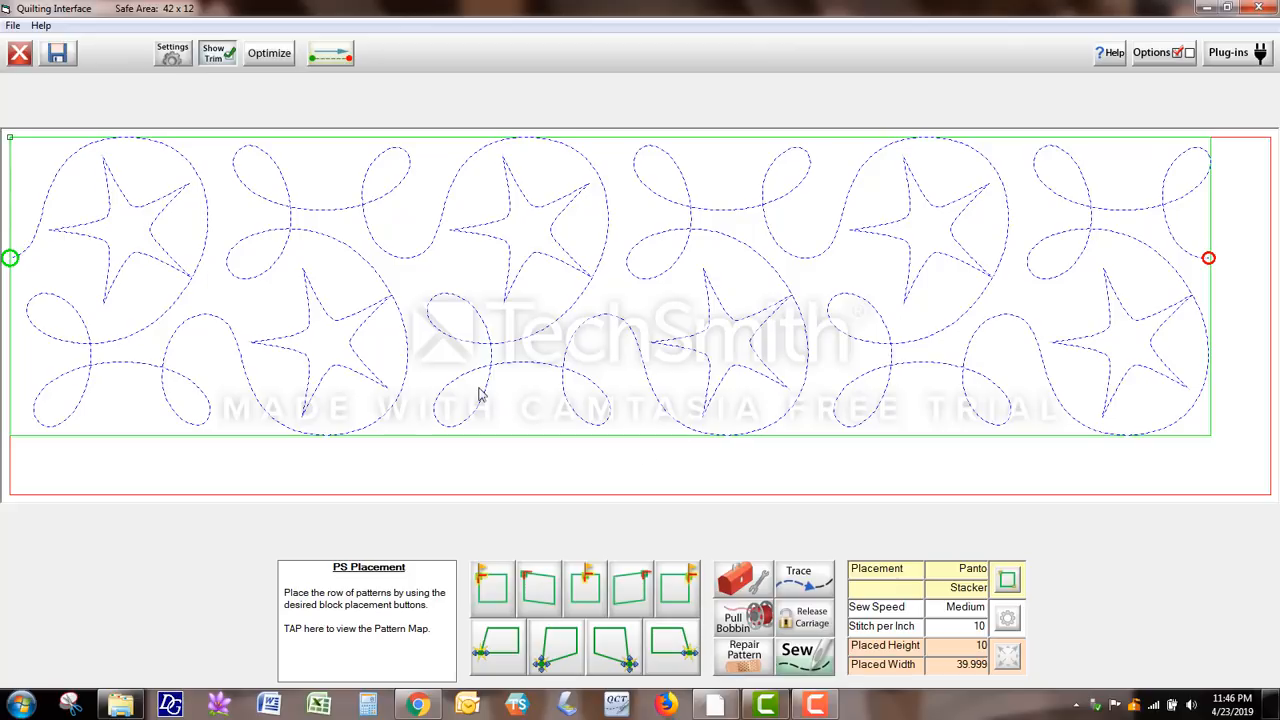
mouse_move(216, 270)
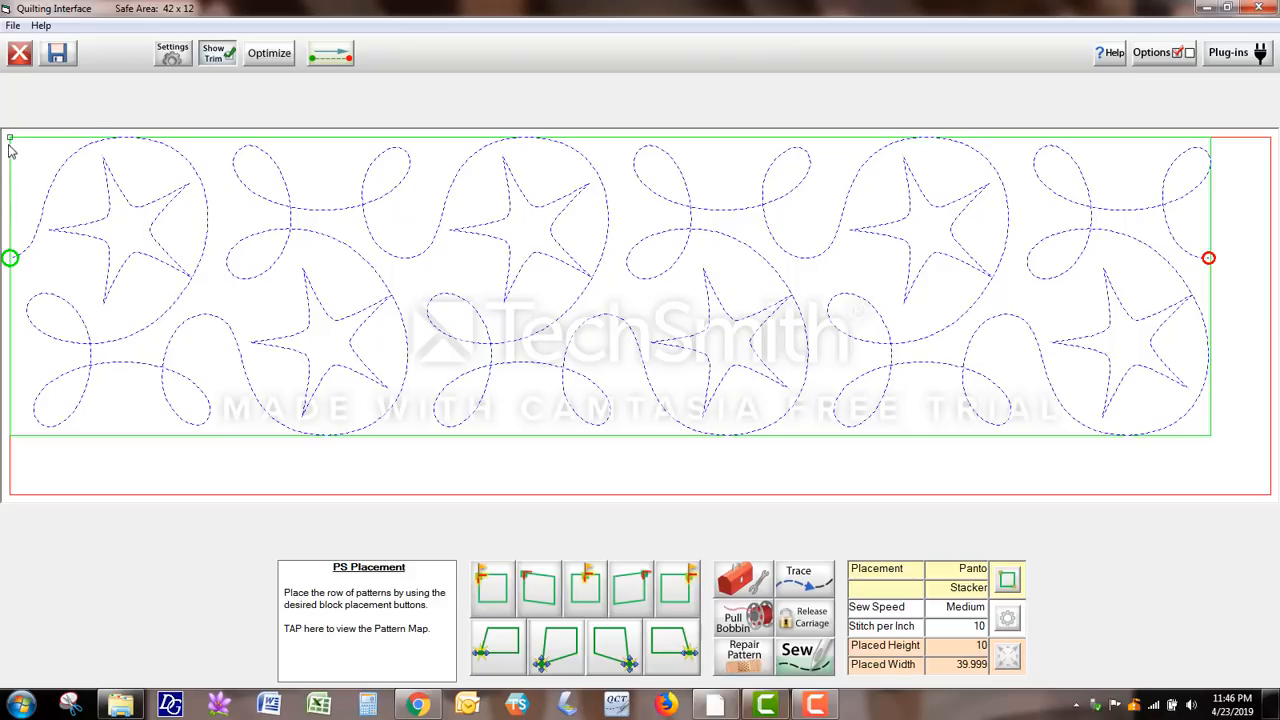
mouse_move(14, 148)
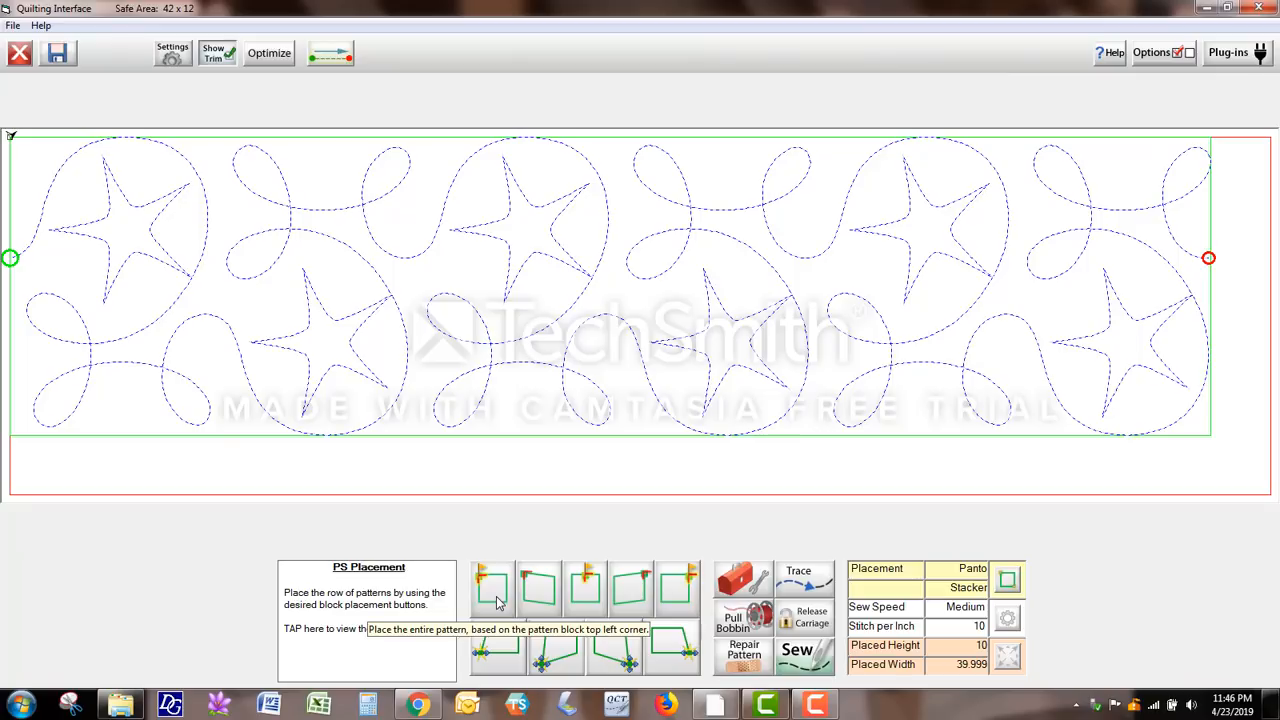
Place the first gingerstar row from the block's top left corner, about 40 by 10.
click(492, 588)
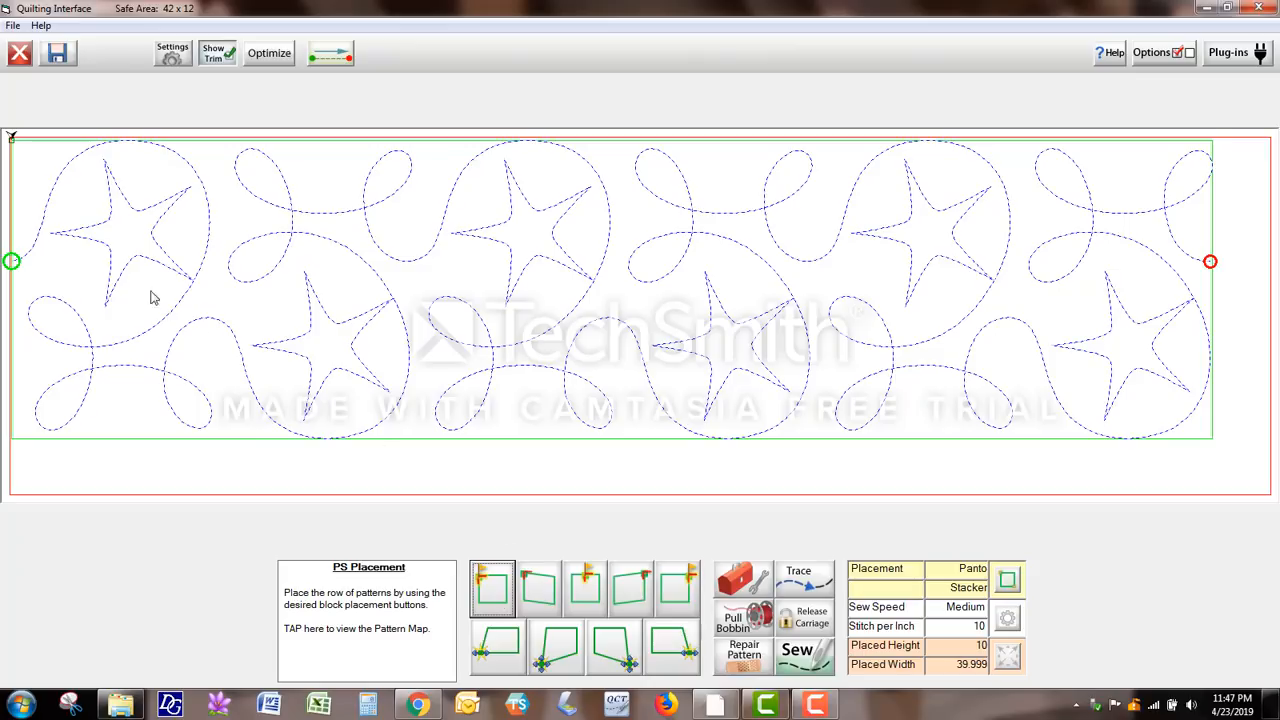
mouse_move(24, 176)
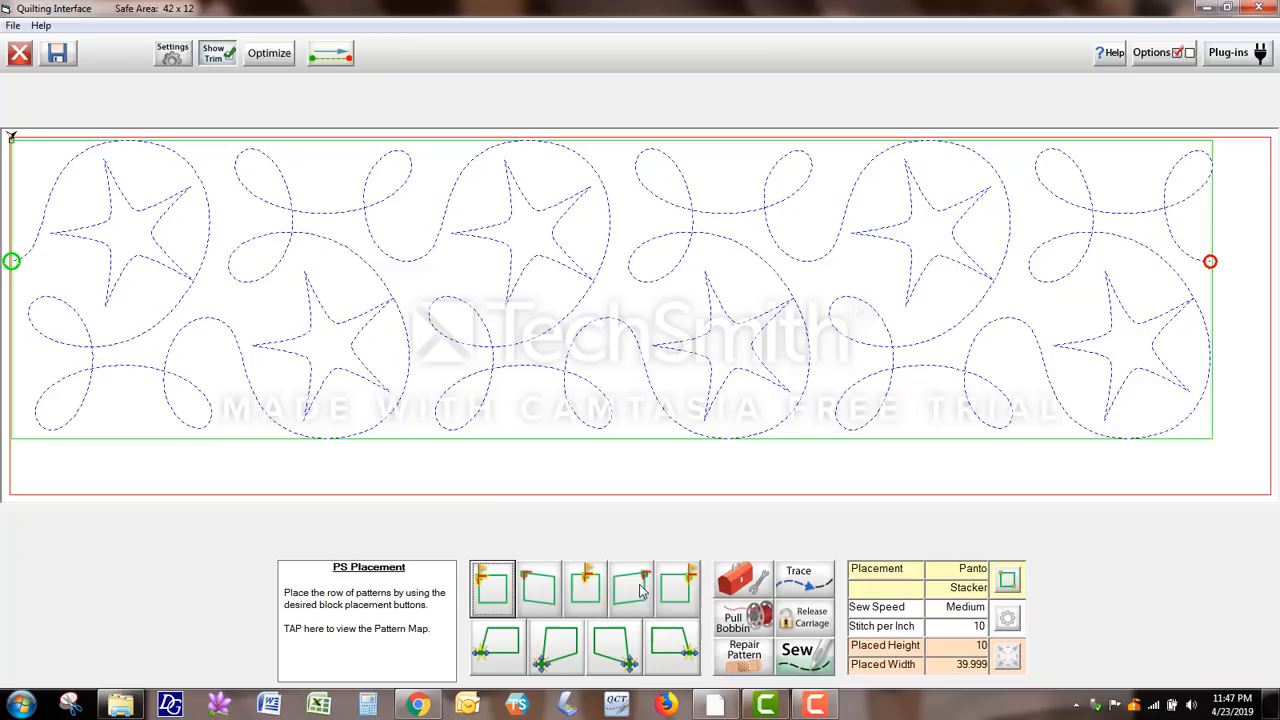
mouse_move(750, 616)
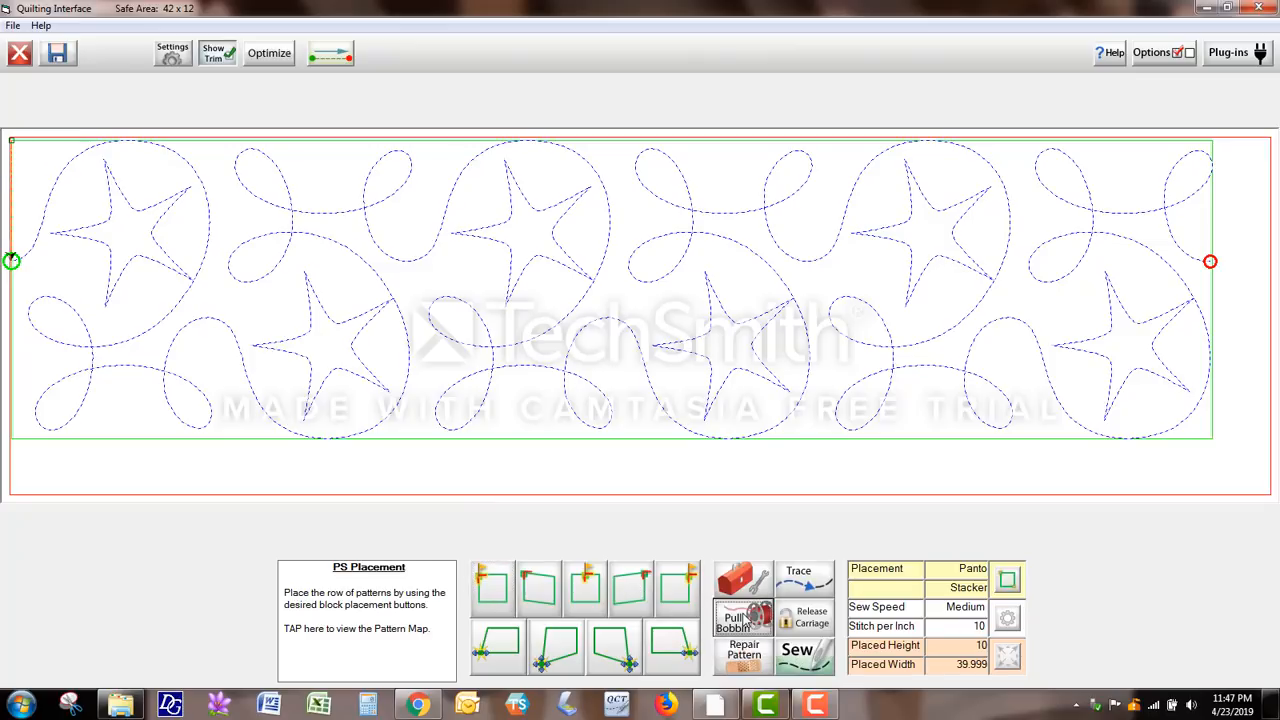
Begin sewing the placed row with the Pull Bobbin Start step.
click(796, 656)
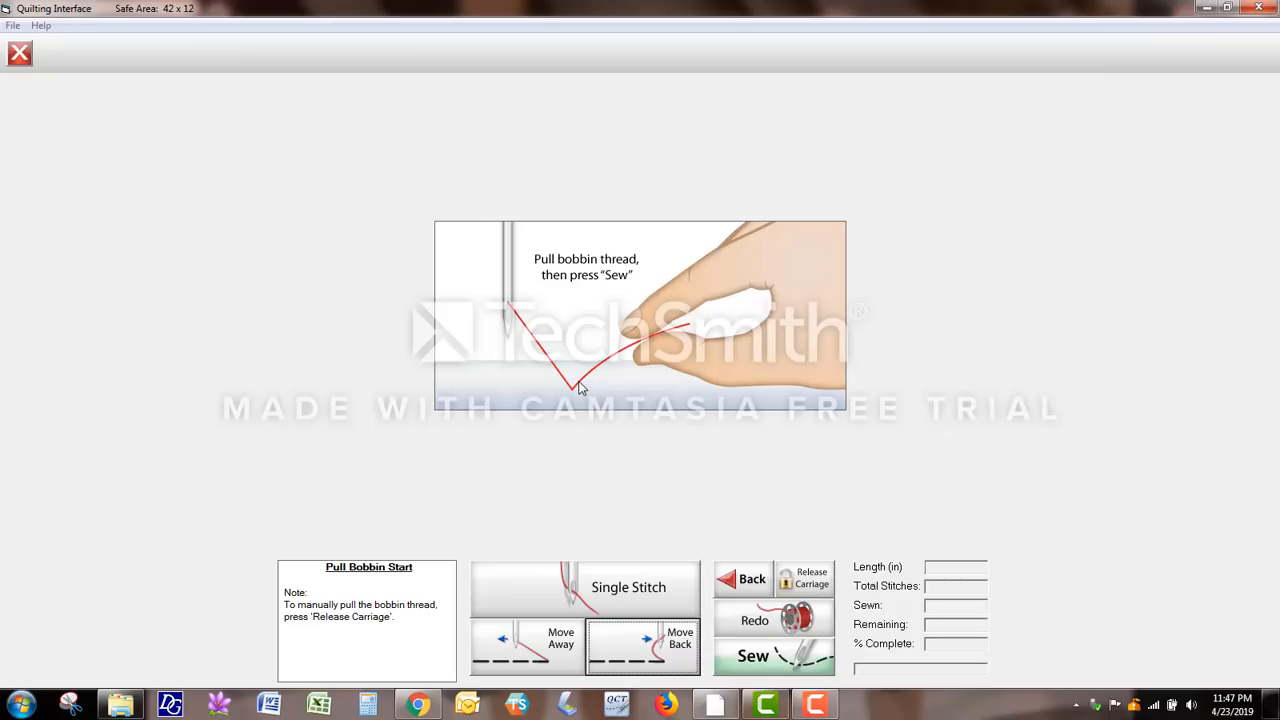
mouse_move(588, 384)
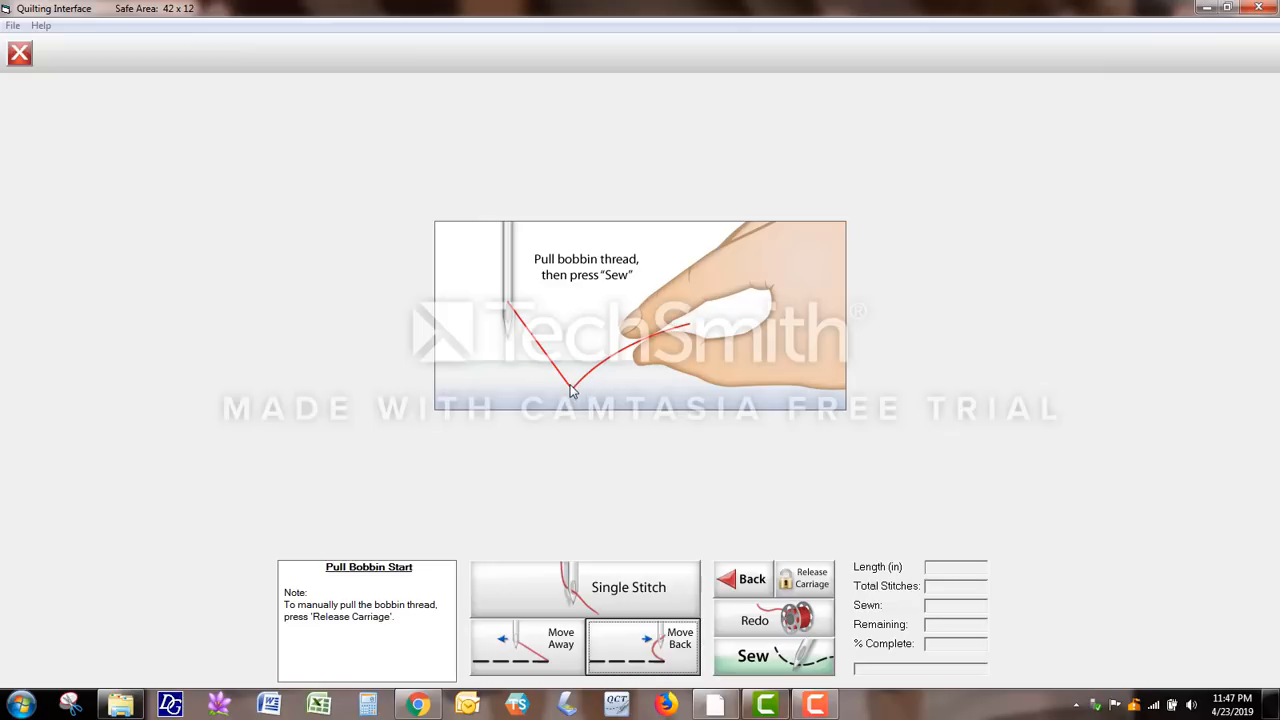
mouse_move(570, 400)
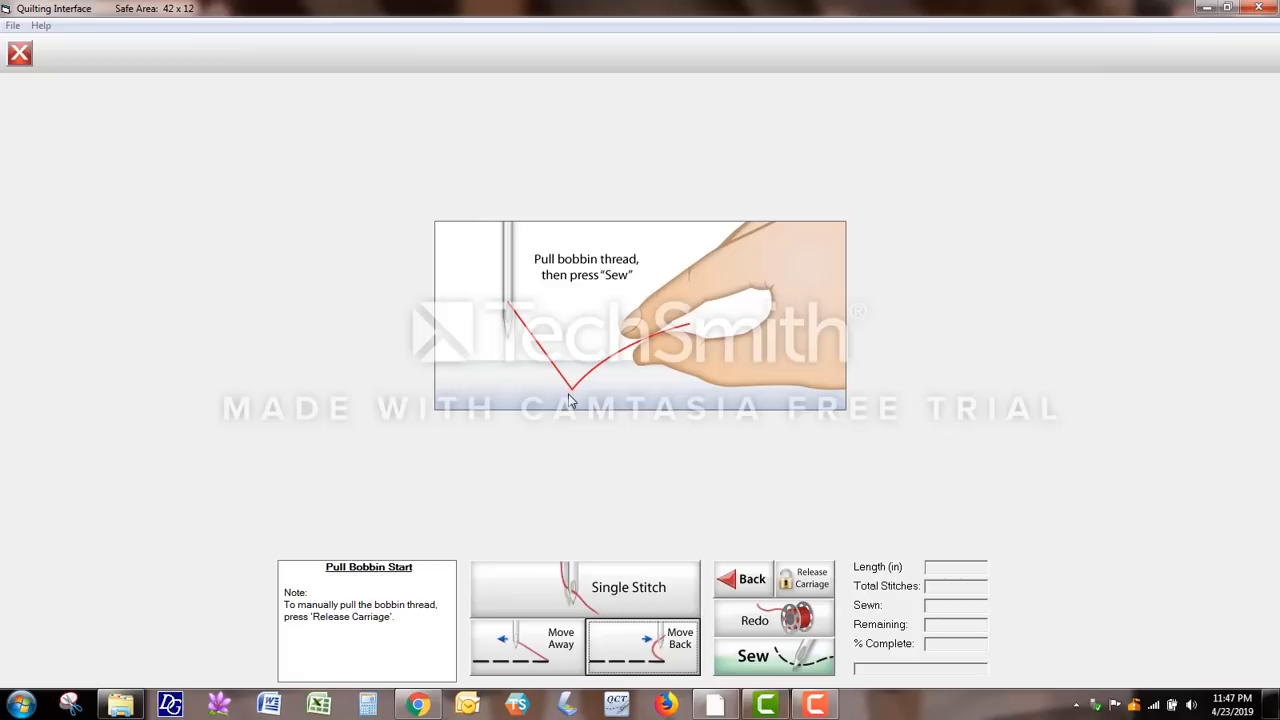
mouse_move(500, 428)
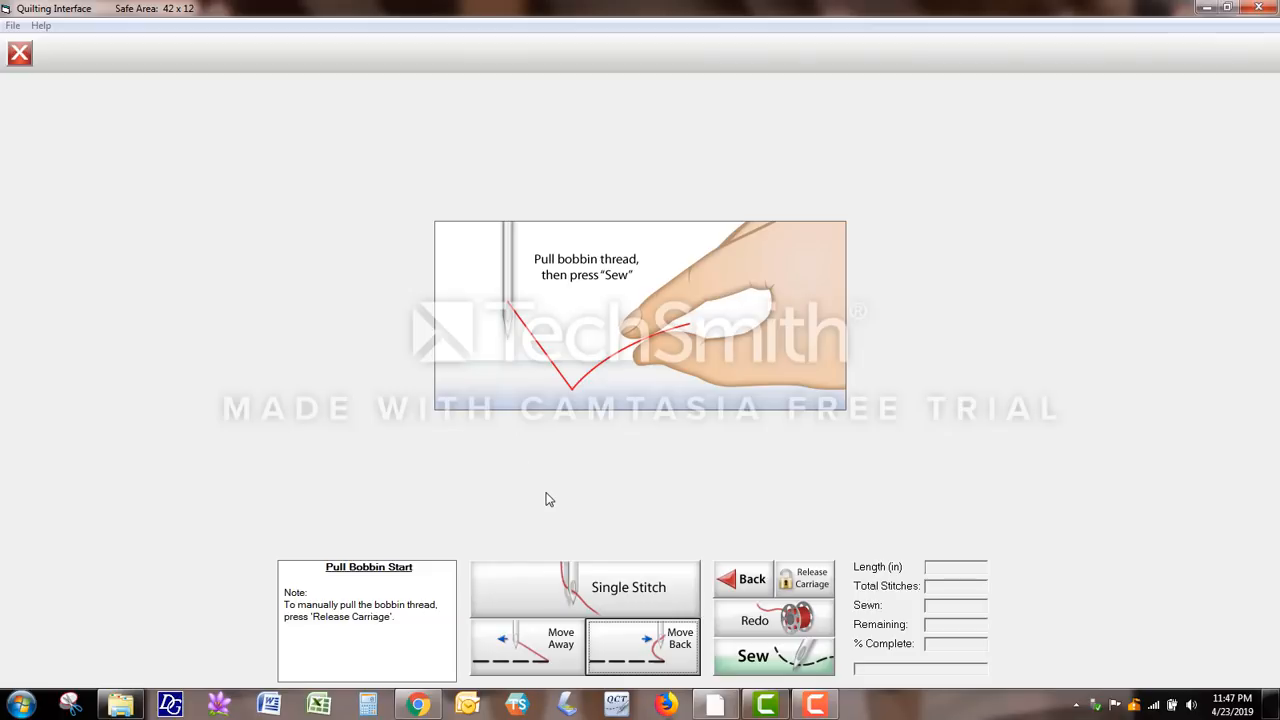
mouse_move(642, 520)
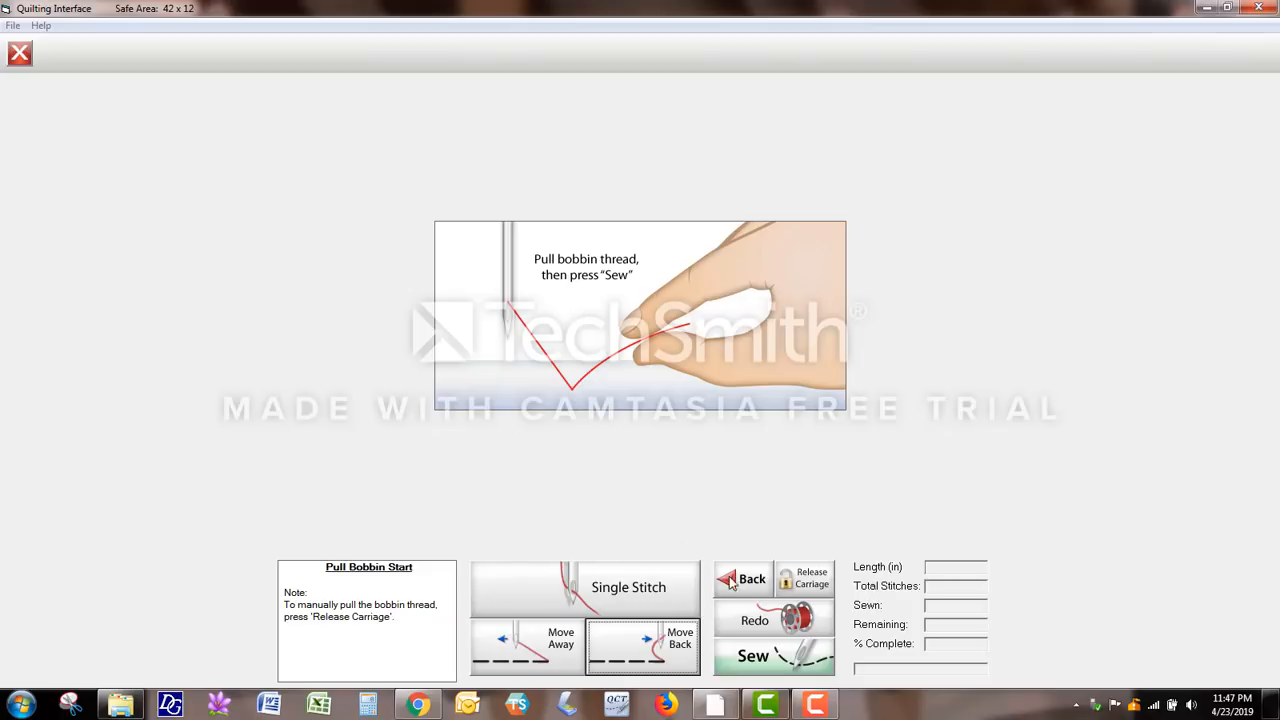
mouse_move(756, 656)
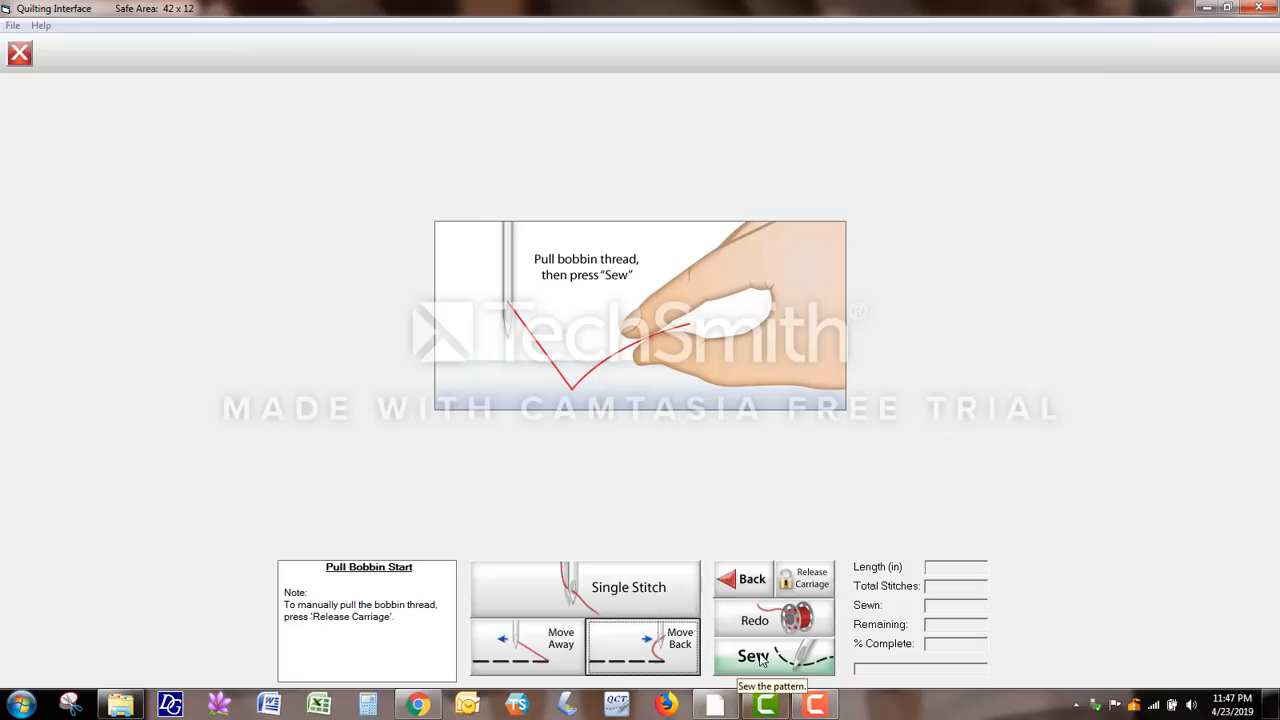
Sew the first gingerstar row to 100% complete and proceed to the next row.
click(766, 656)
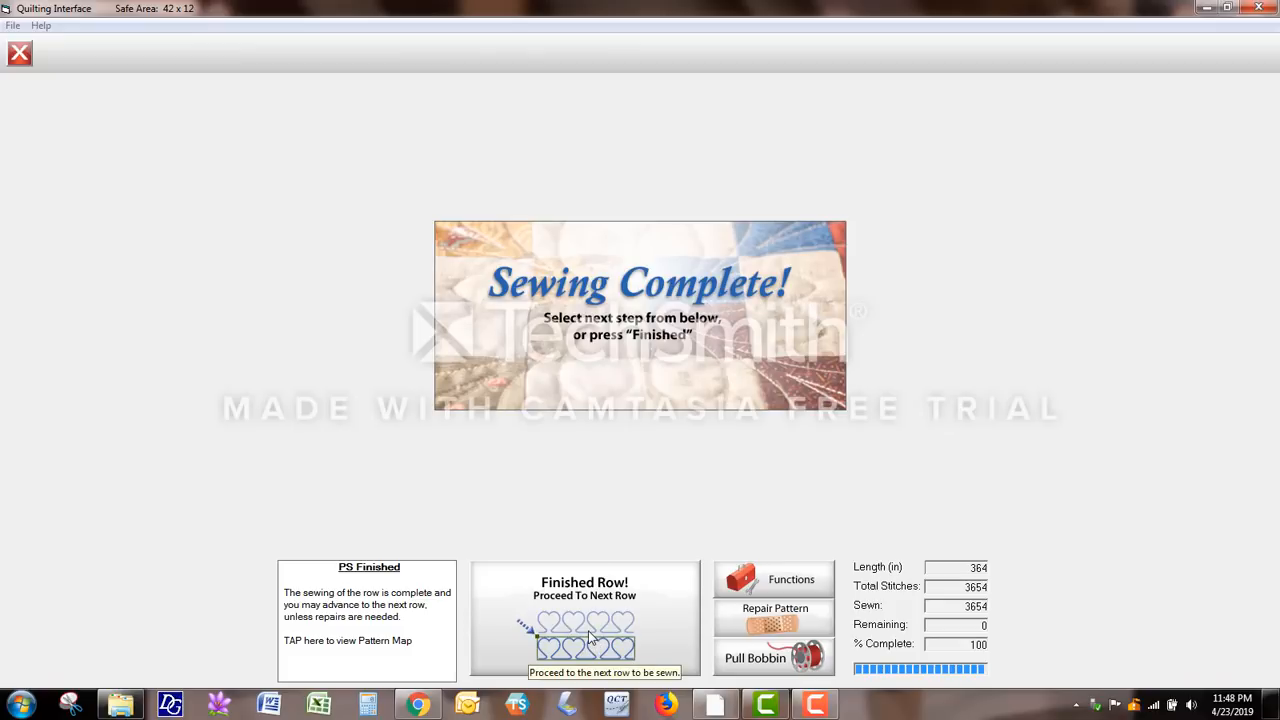
click(584, 620)
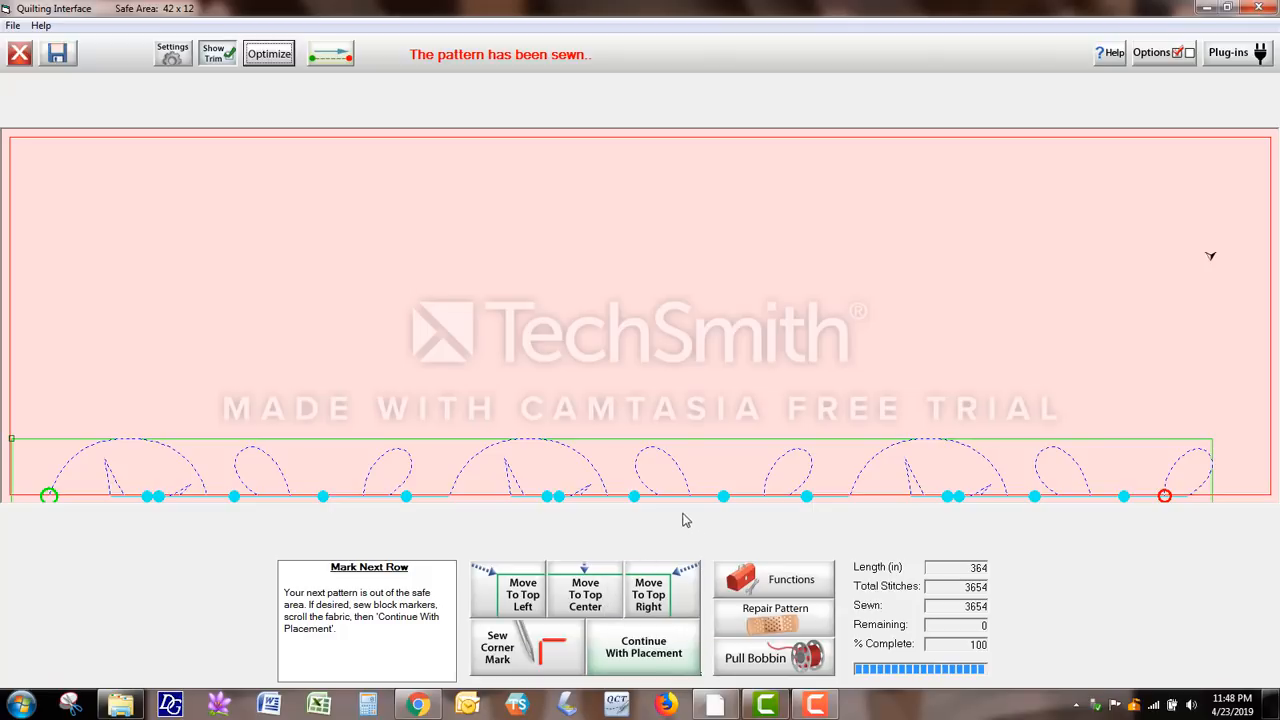
mouse_move(612, 436)
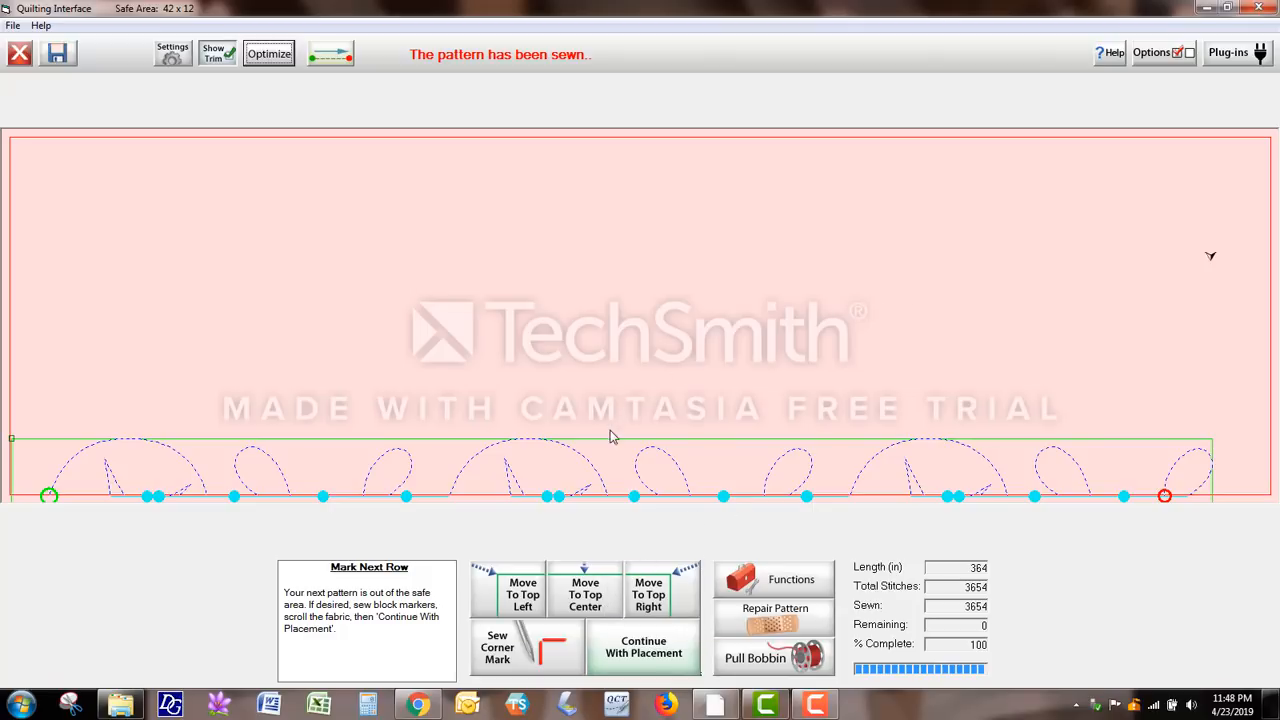
mouse_move(716, 422)
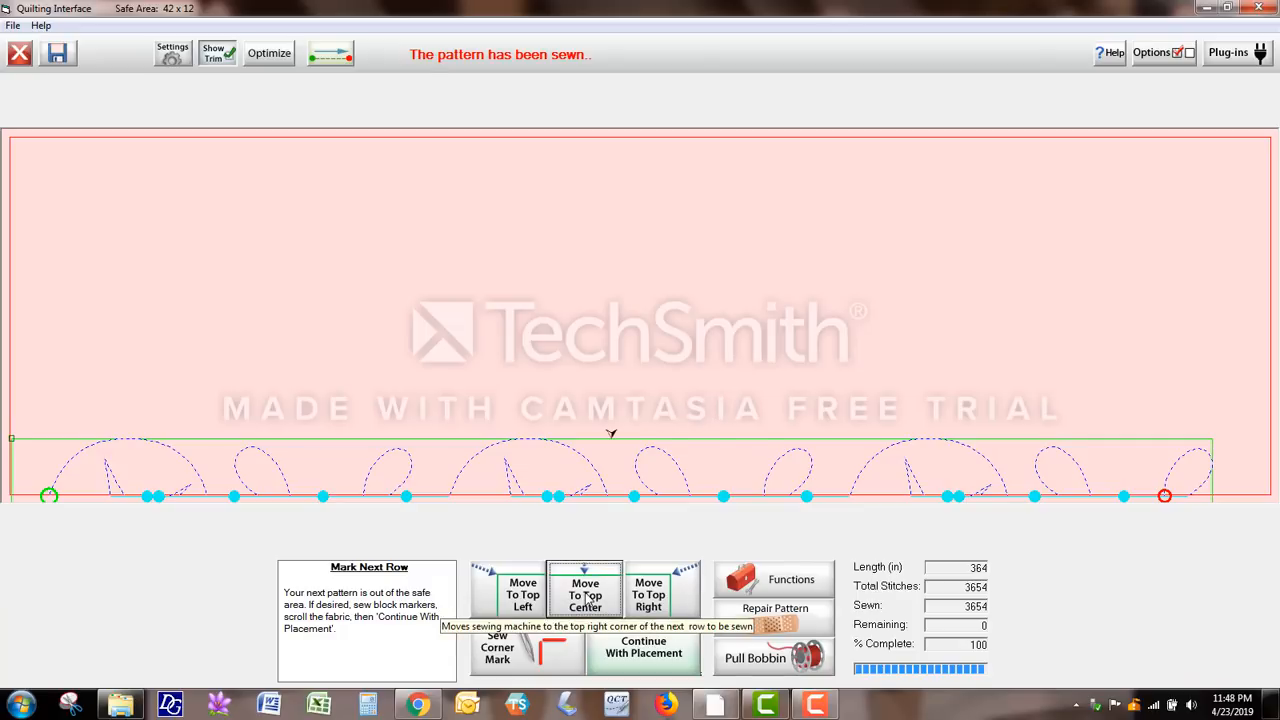
mouse_move(612, 448)
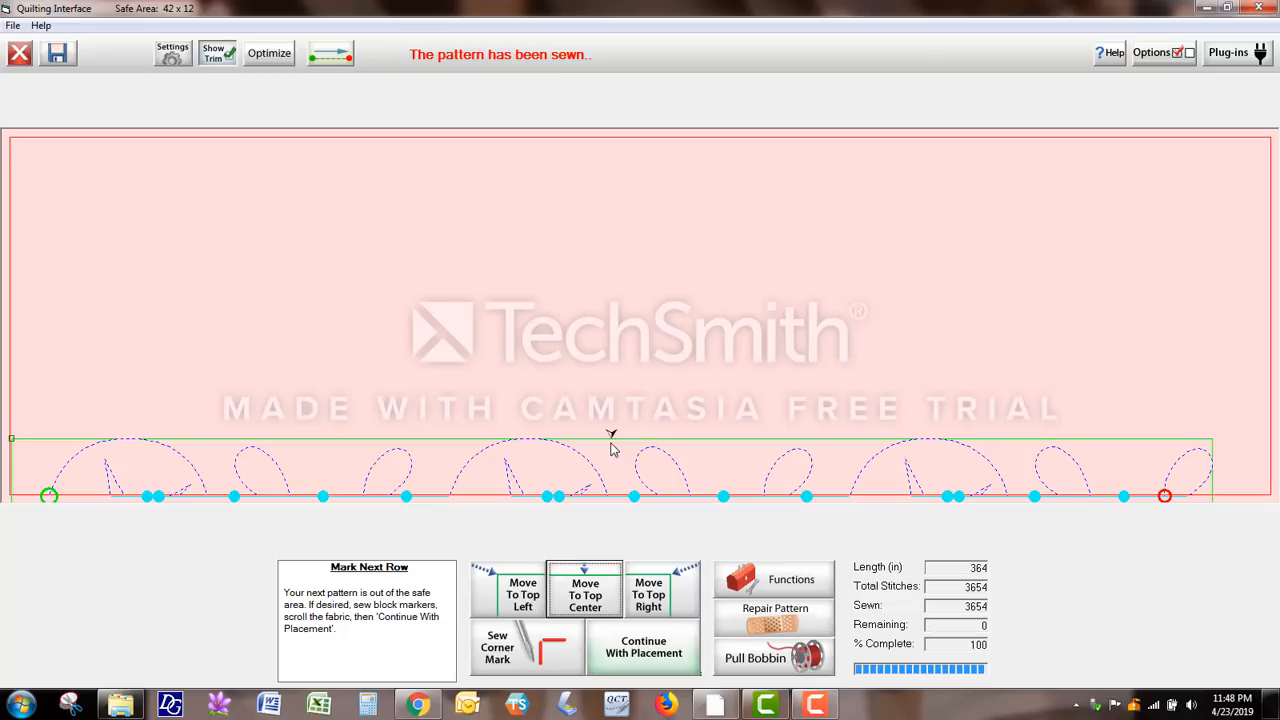
mouse_move(612, 460)
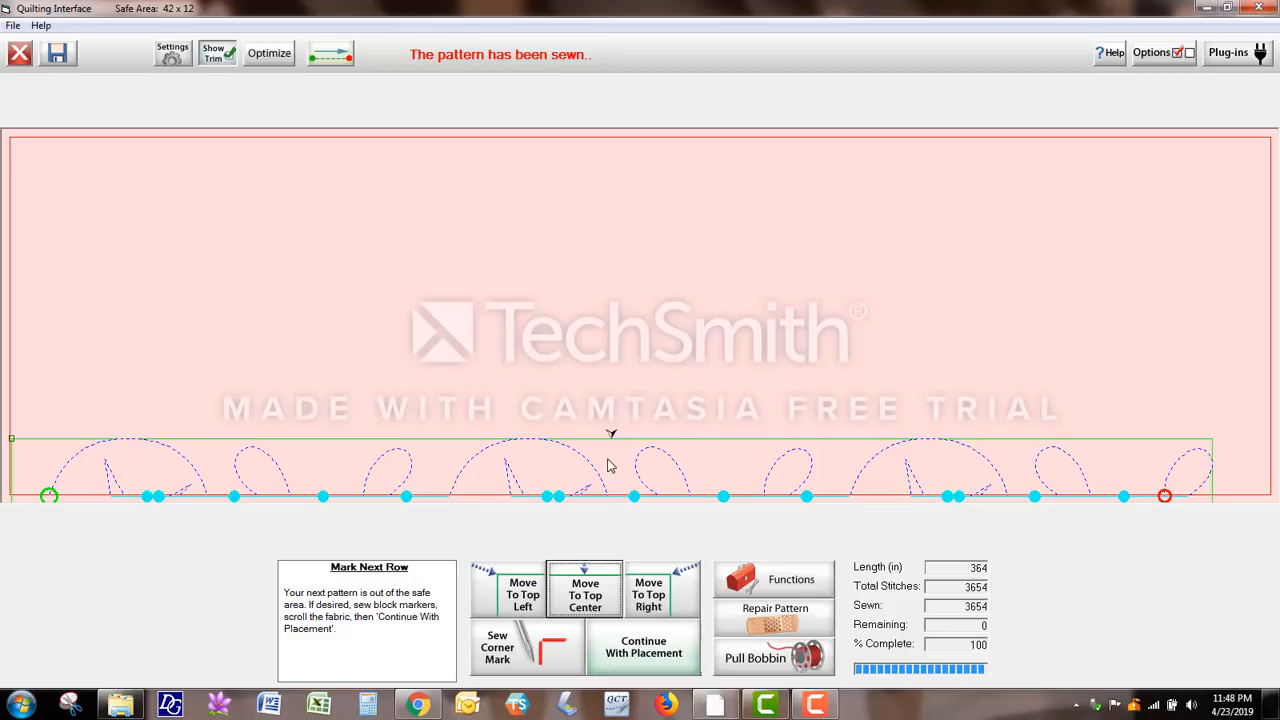
mouse_move(612, 446)
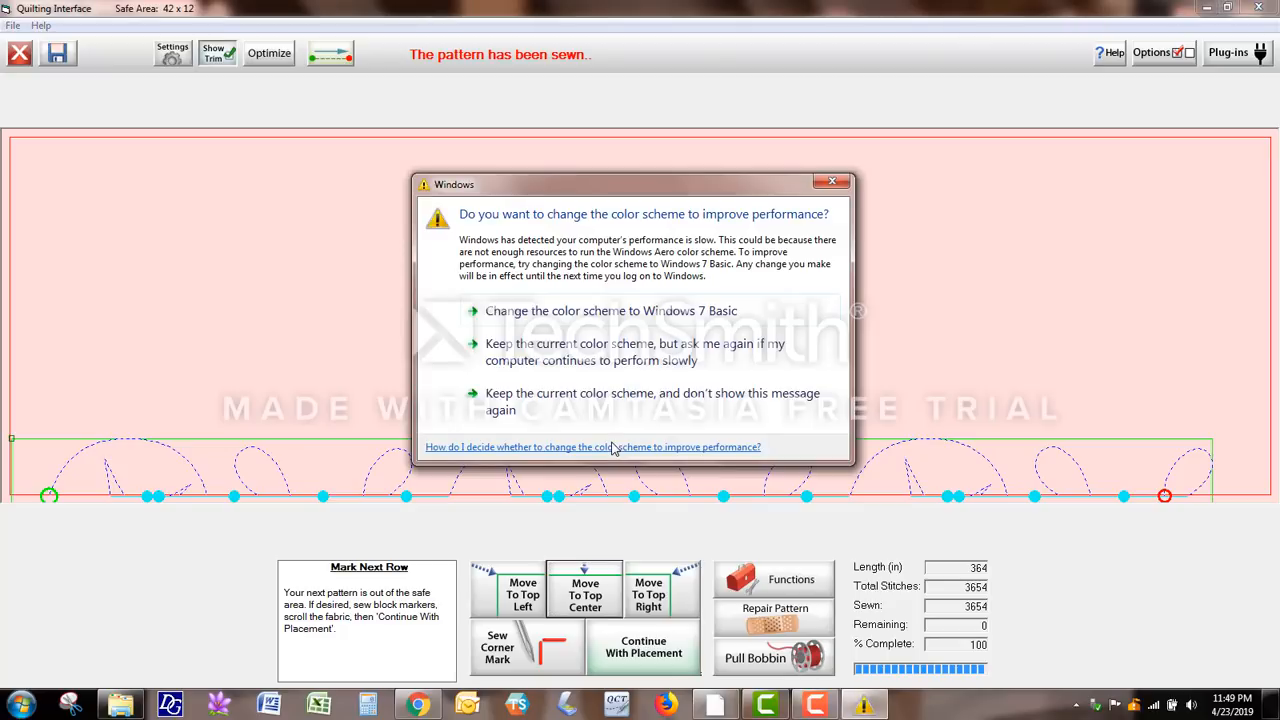
Dismiss the Windows colour scheme prompt and continue with placement of the next row.
click(832, 180)
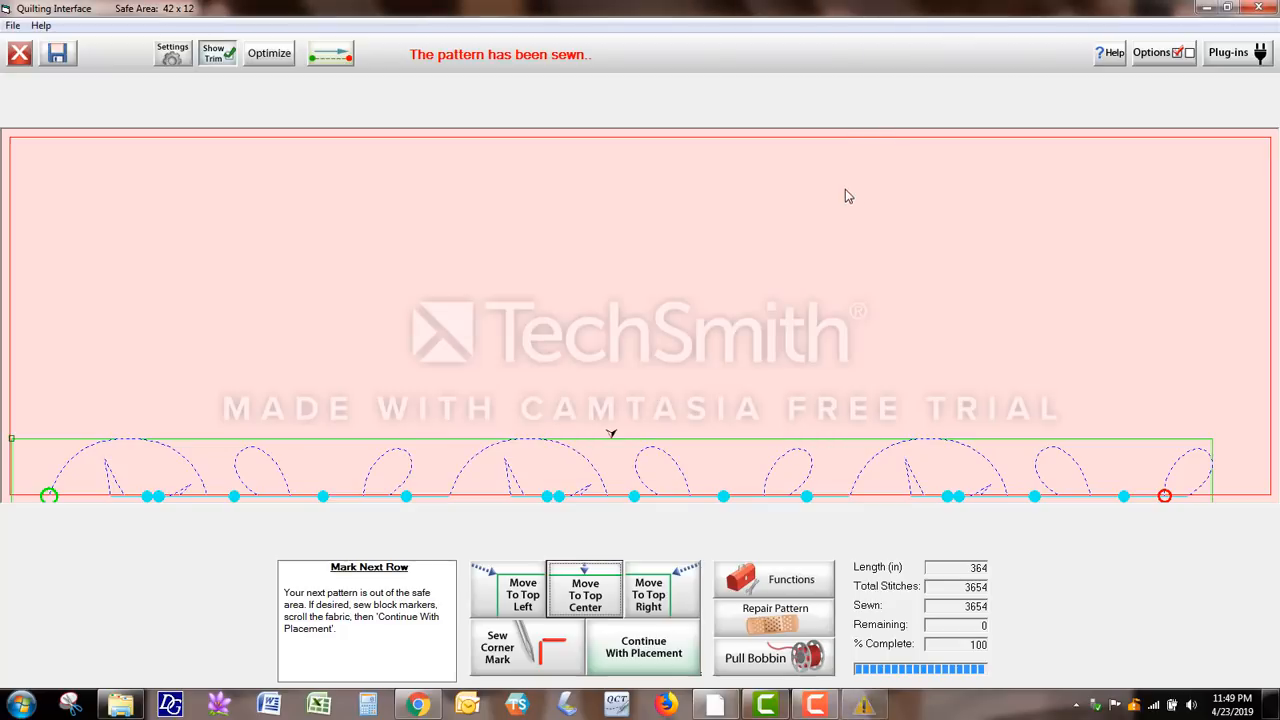
mouse_move(696, 384)
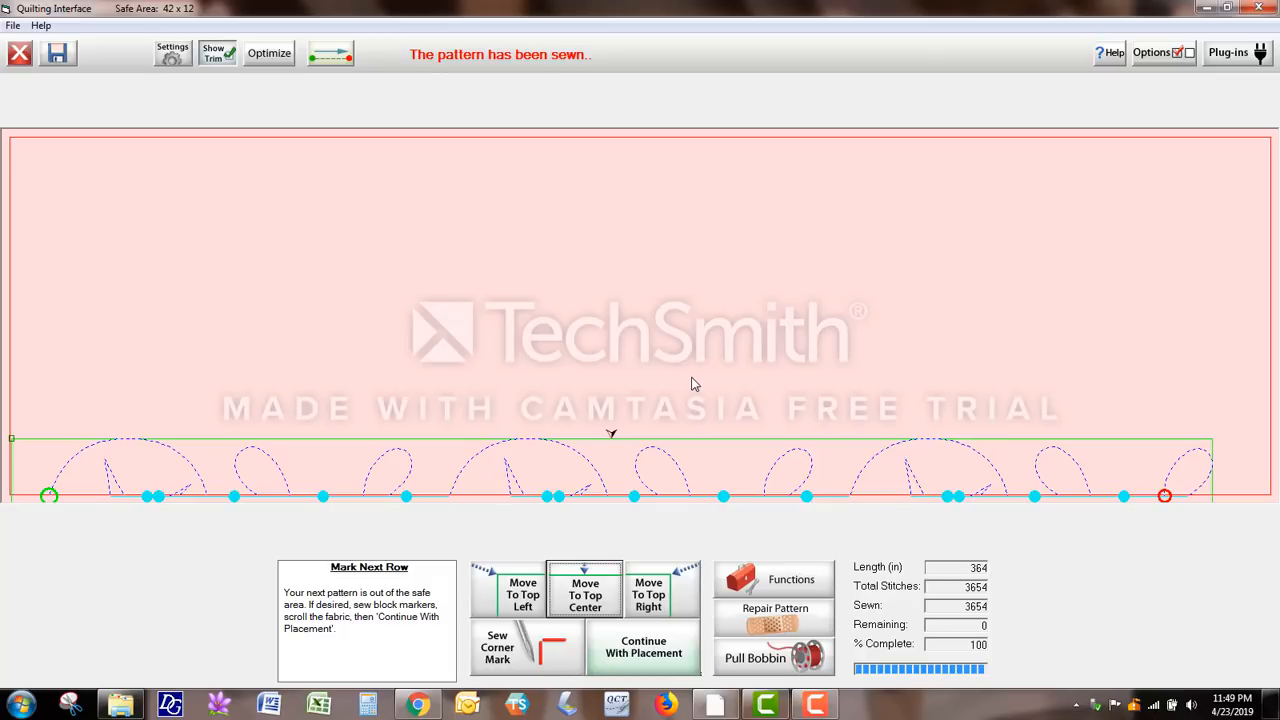
mouse_move(608, 436)
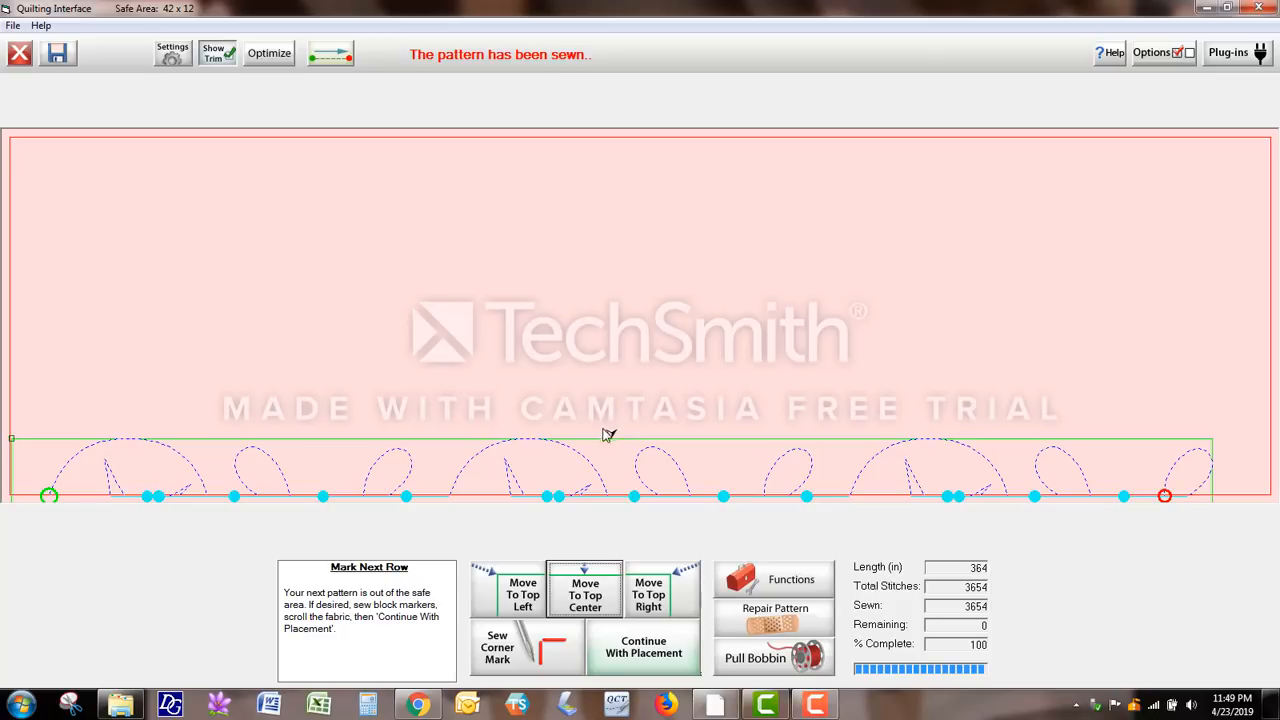
mouse_move(612, 452)
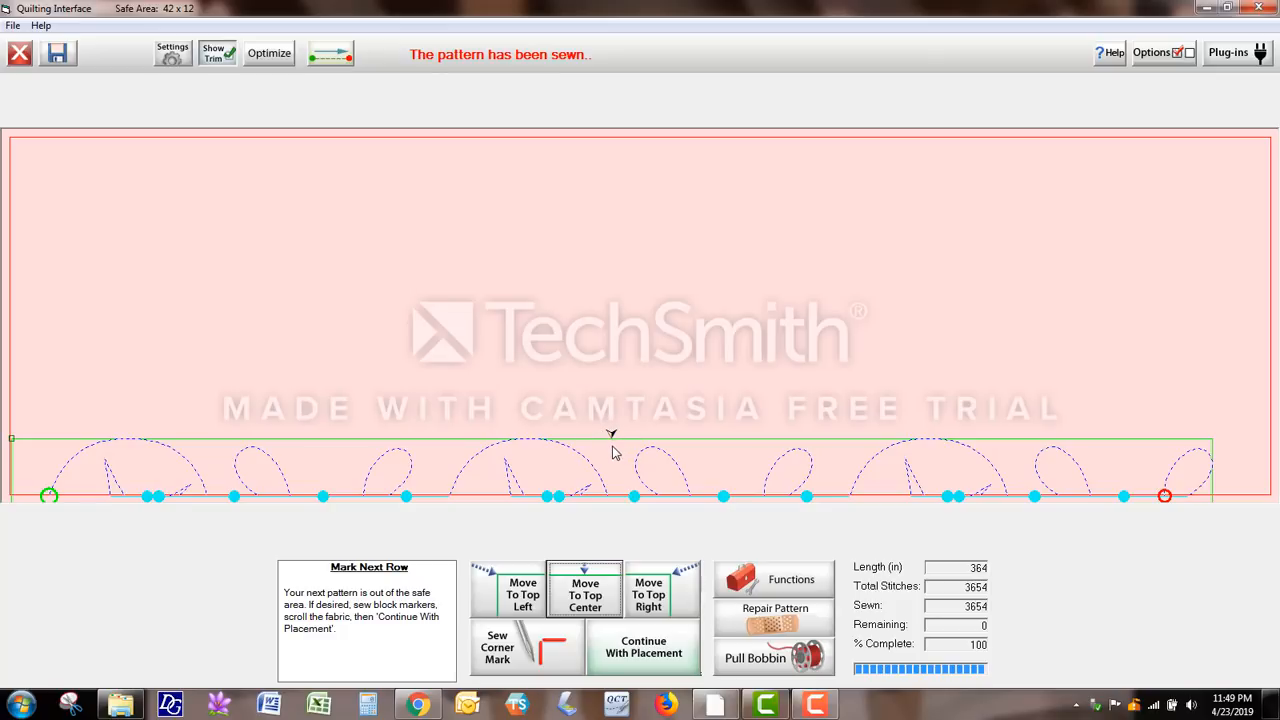
mouse_move(618, 460)
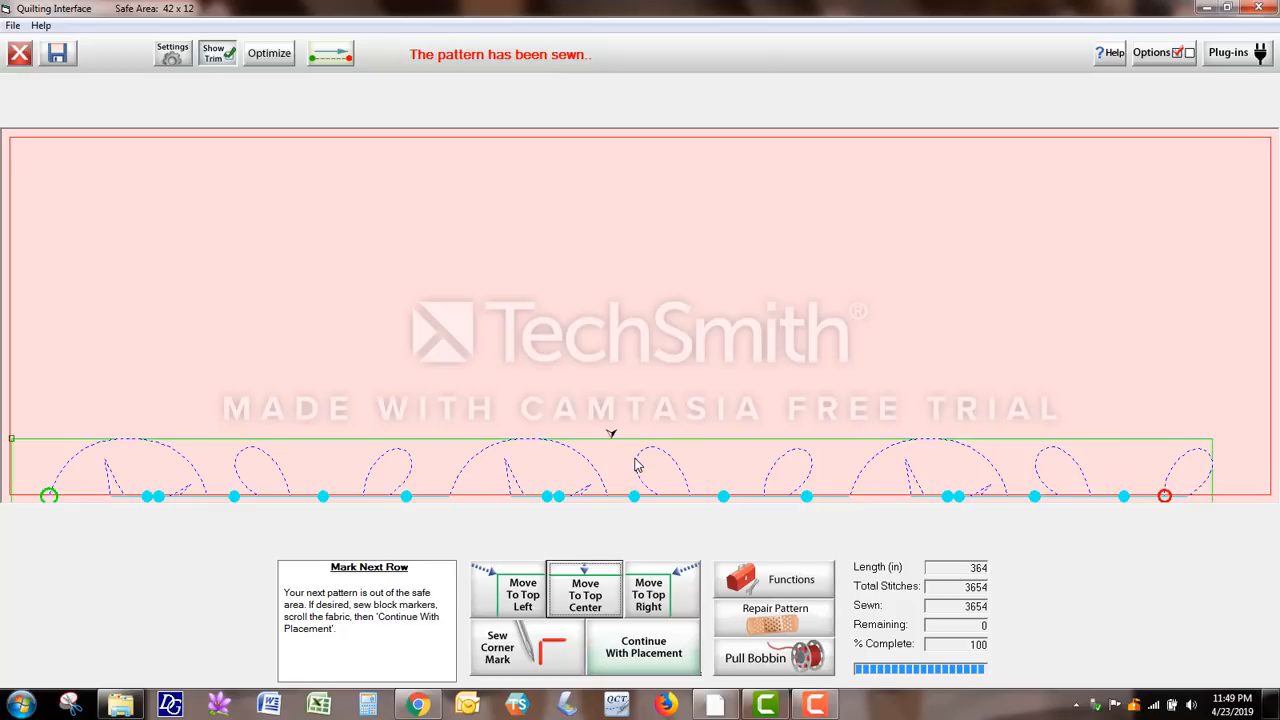
mouse_move(620, 440)
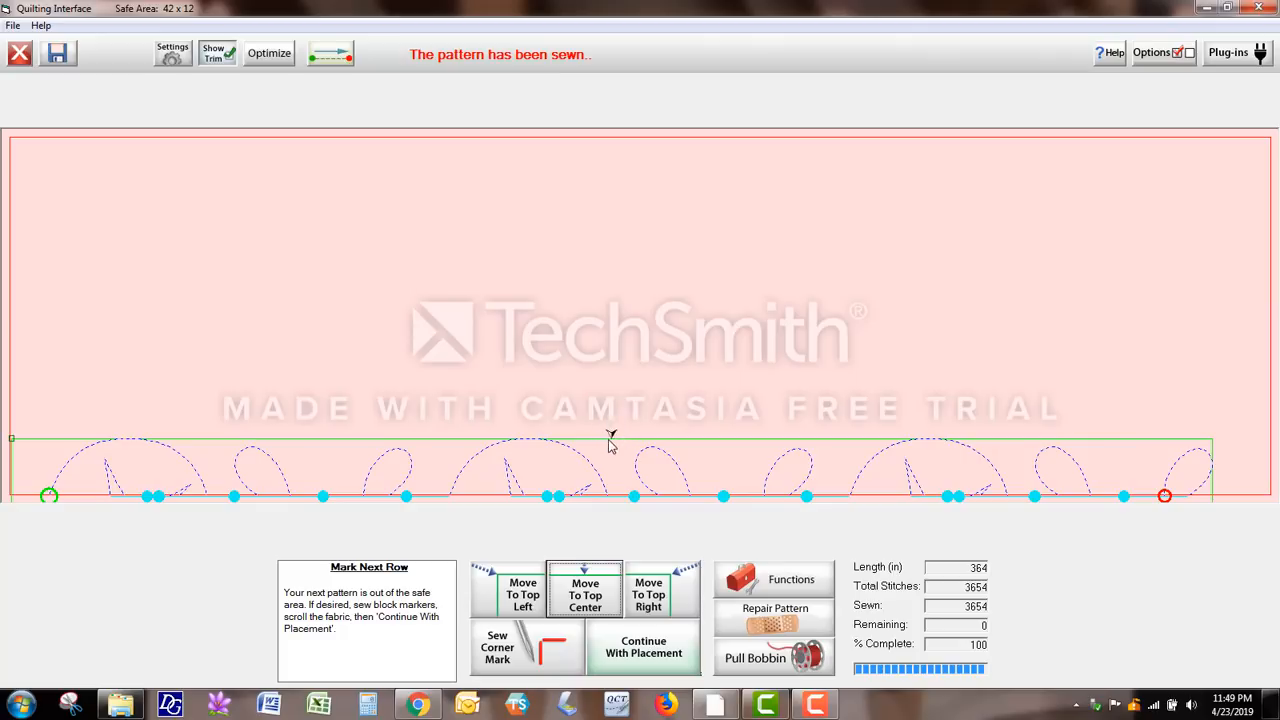
mouse_move(608, 400)
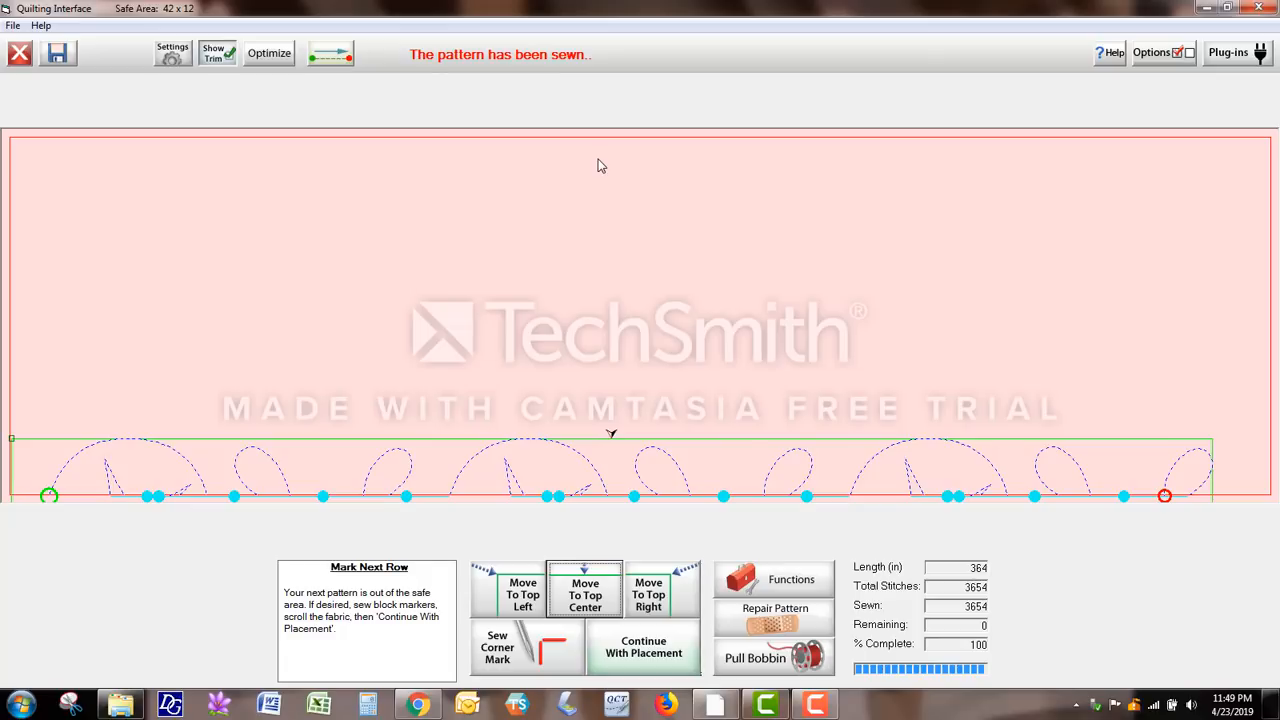
mouse_move(624, 282)
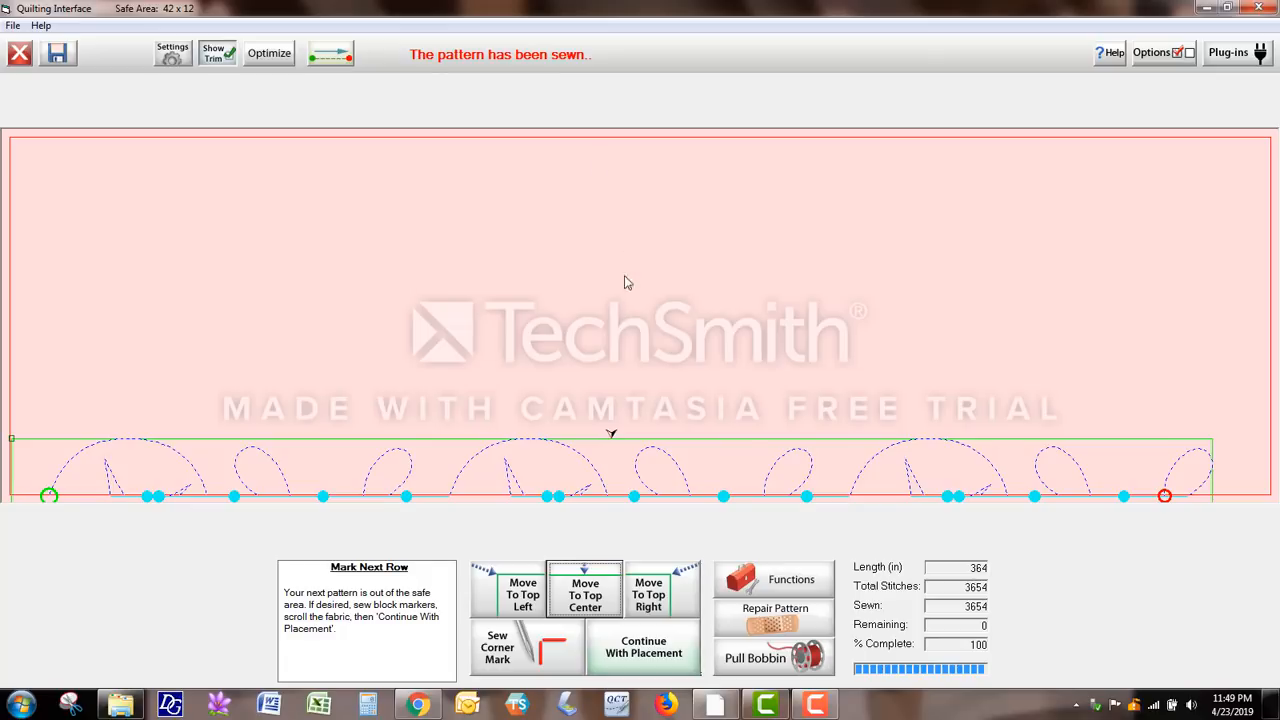
mouse_move(644, 652)
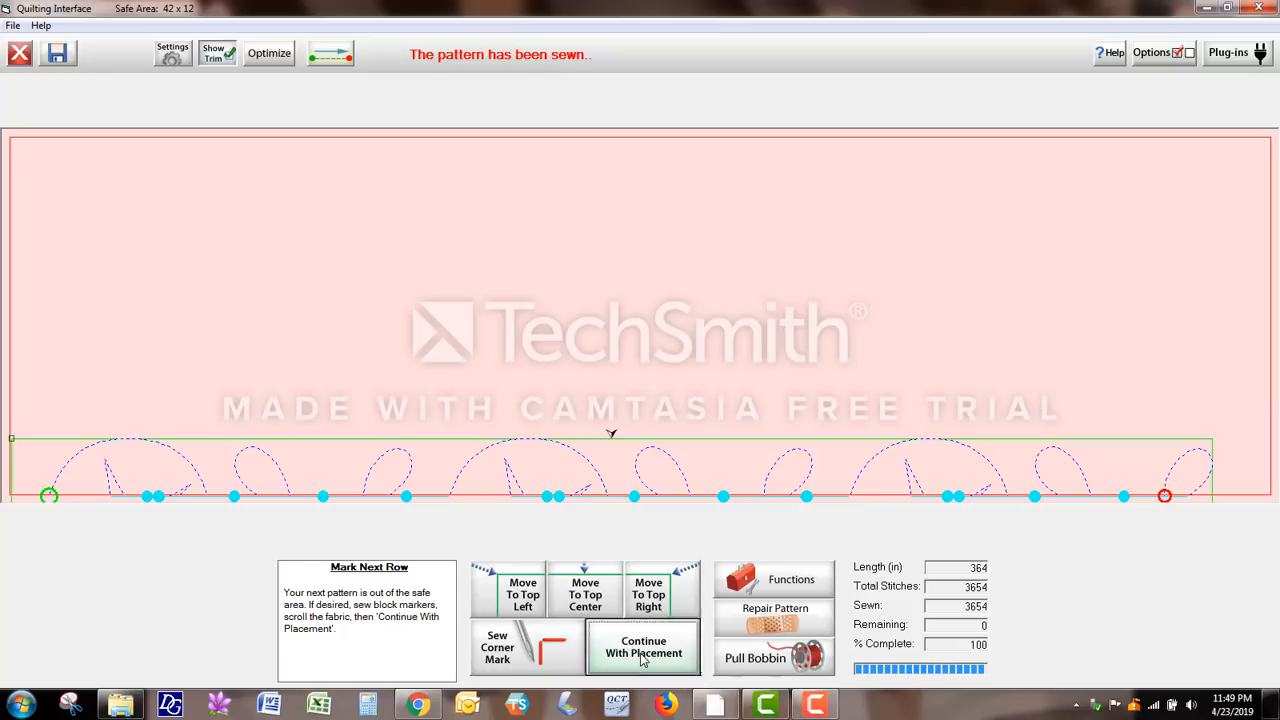
click(644, 652)
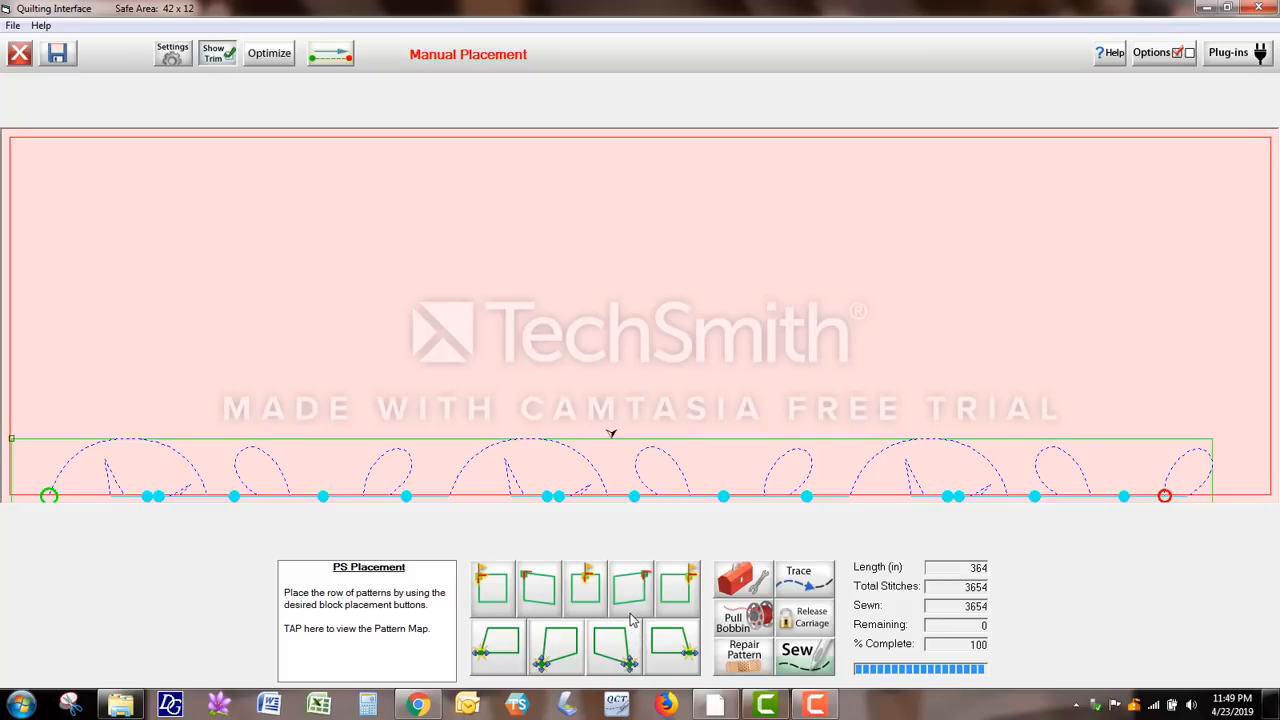
mouse_move(640, 334)
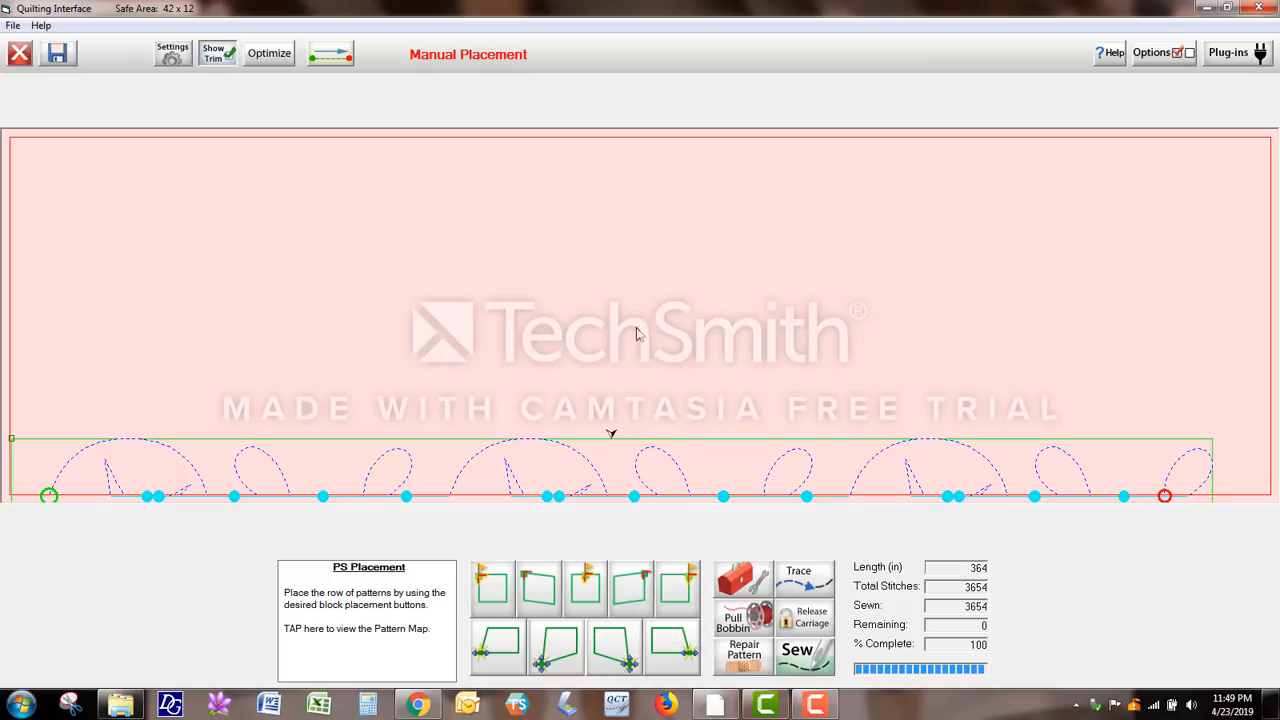
mouse_move(604, 364)
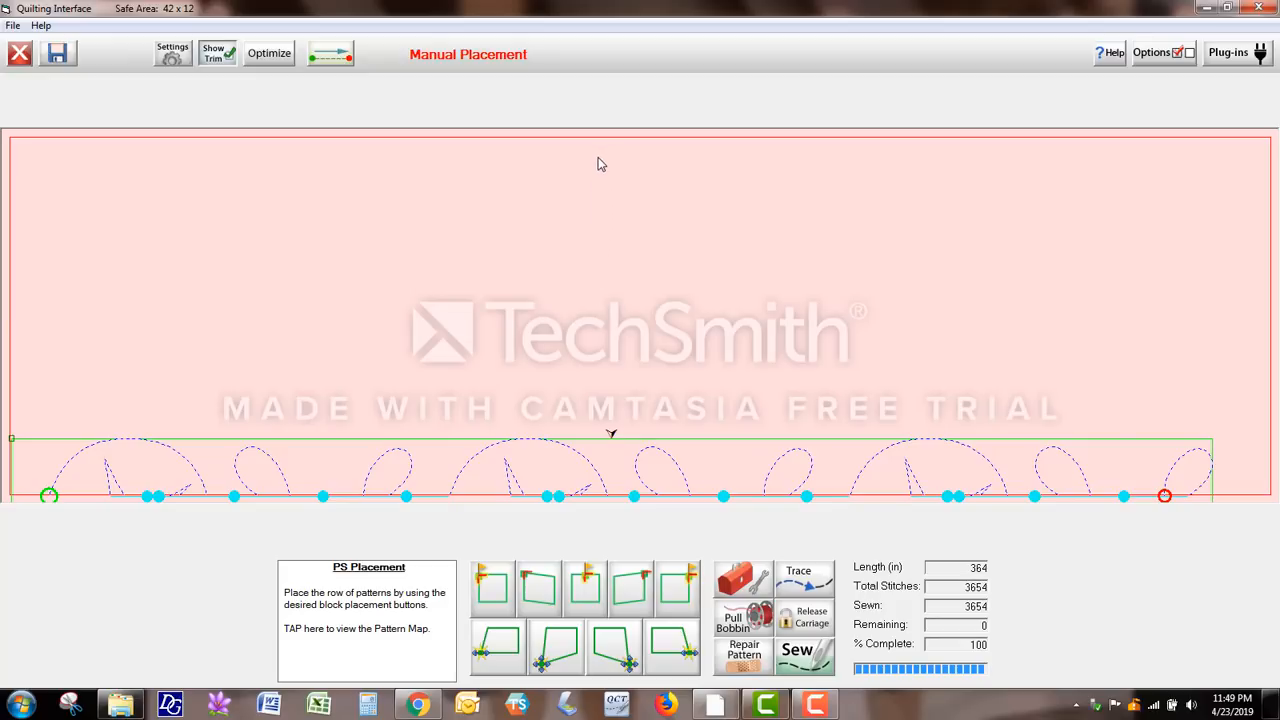
mouse_move(616, 178)
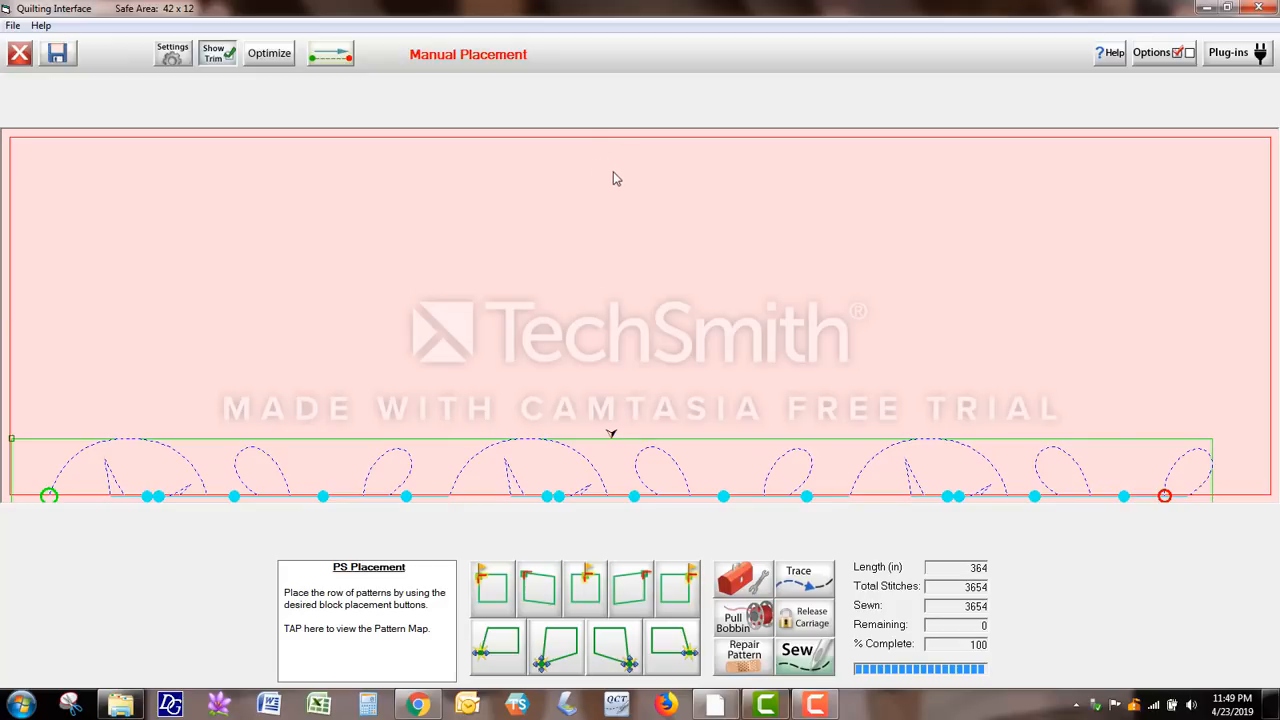
mouse_move(600, 166)
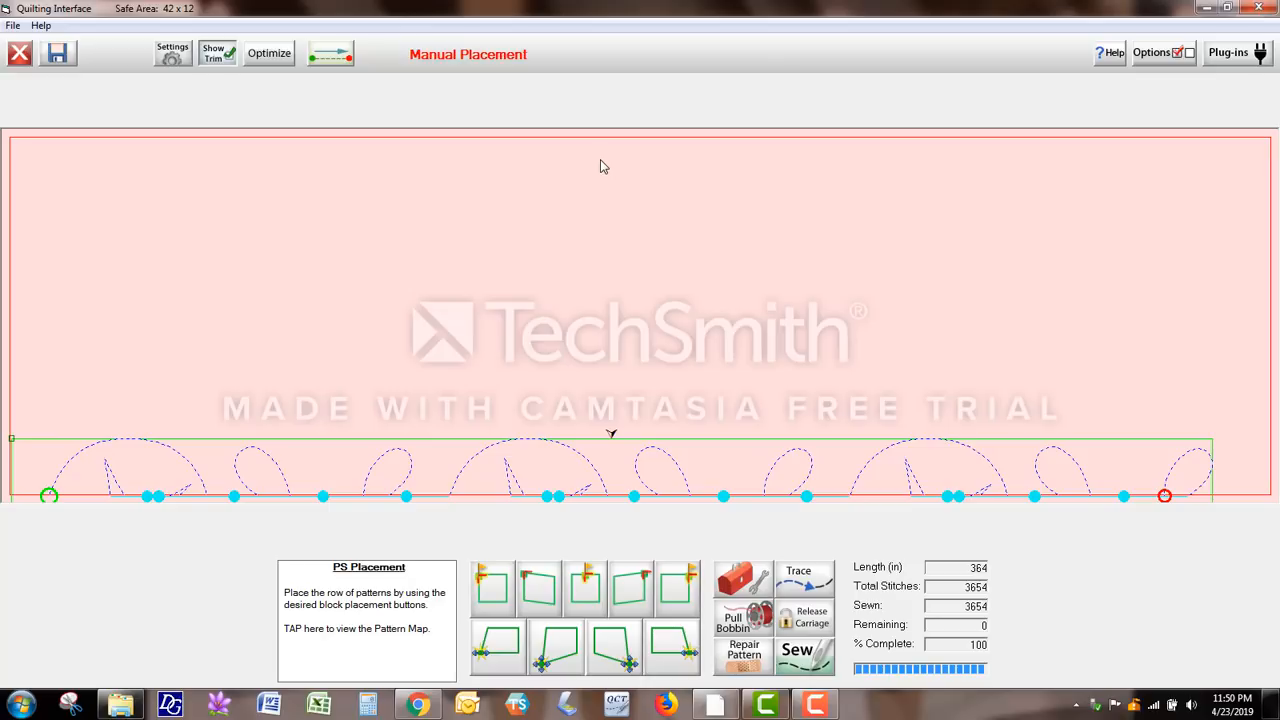
mouse_move(604, 166)
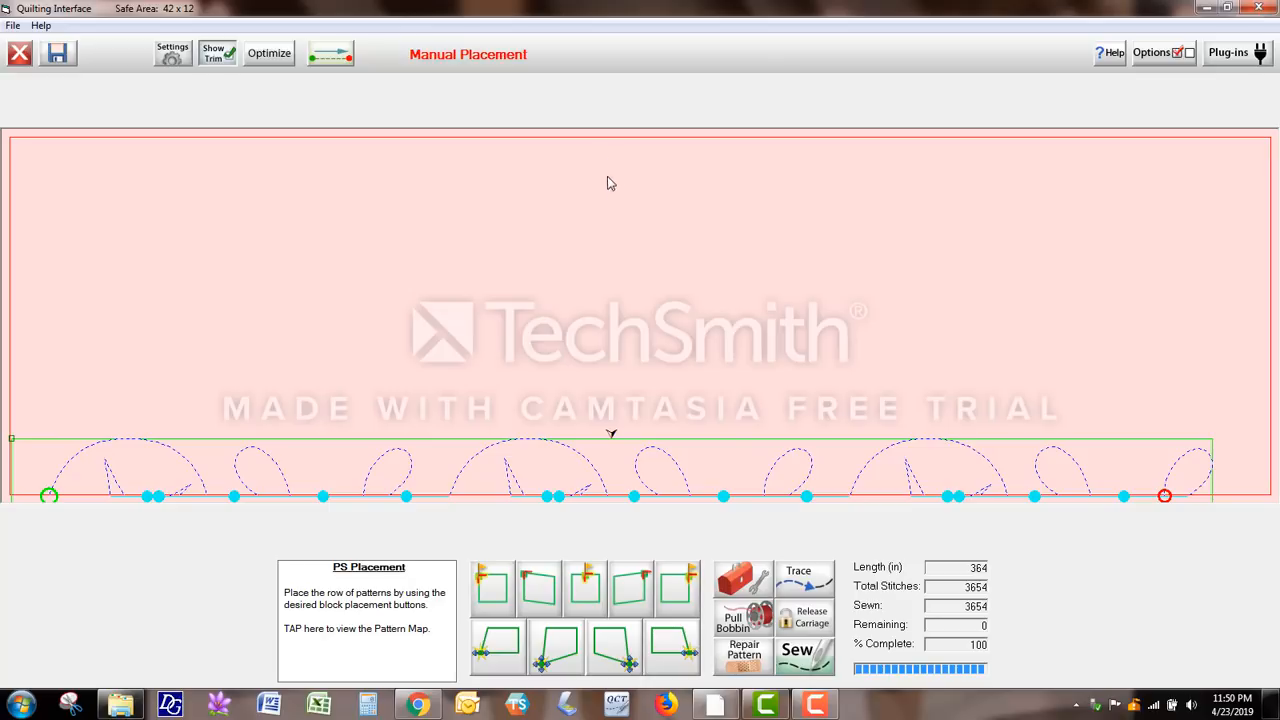
mouse_move(618, 374)
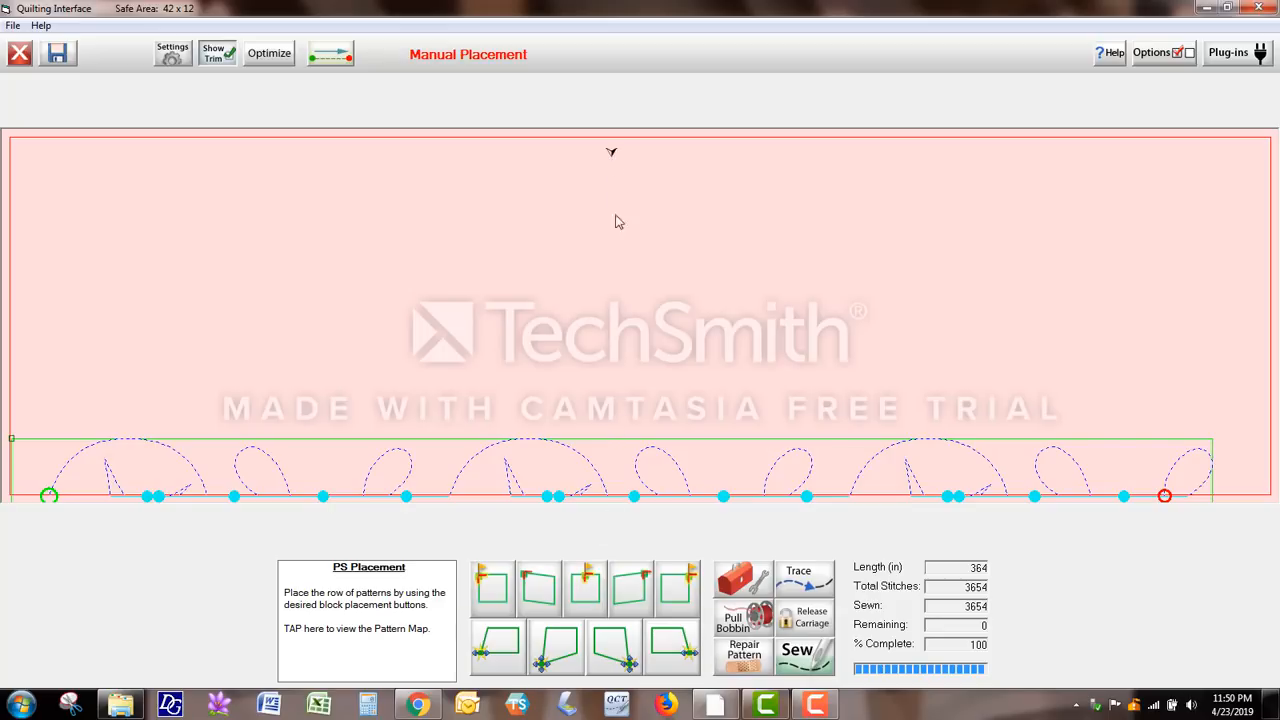
mouse_move(584, 596)
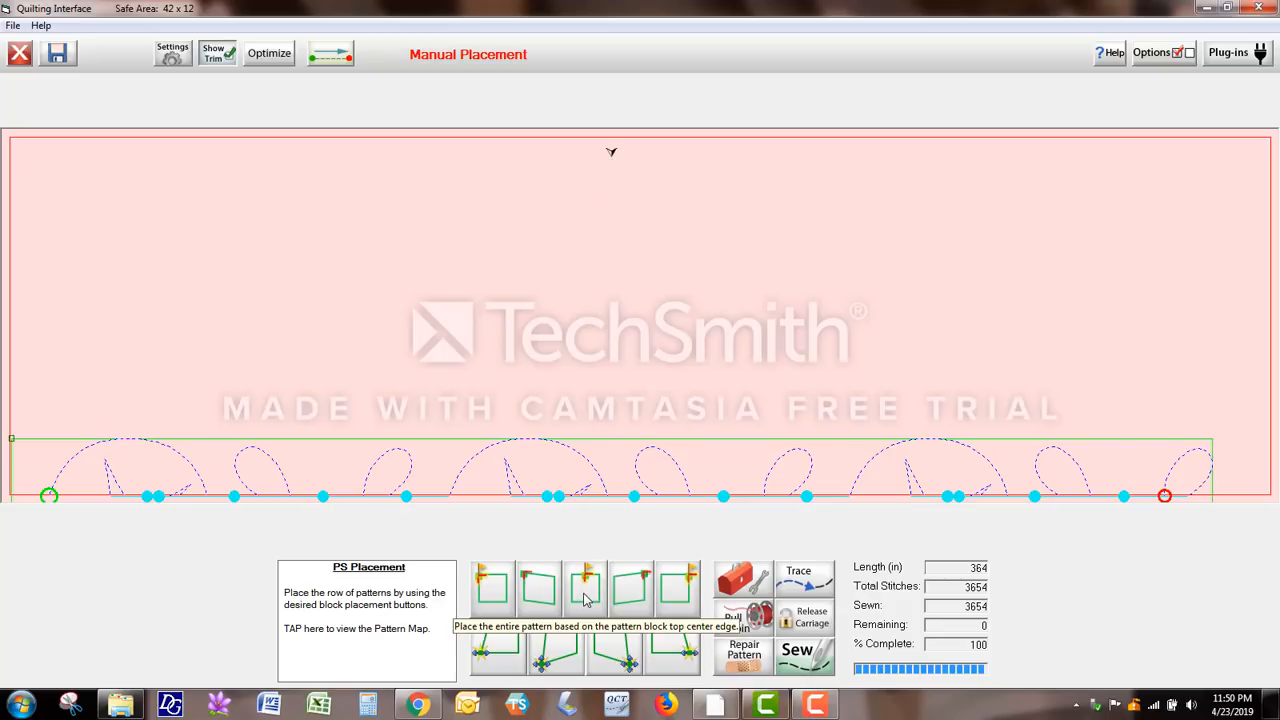
Place the next gingerstar row anchored from the block's top center edge.
click(584, 590)
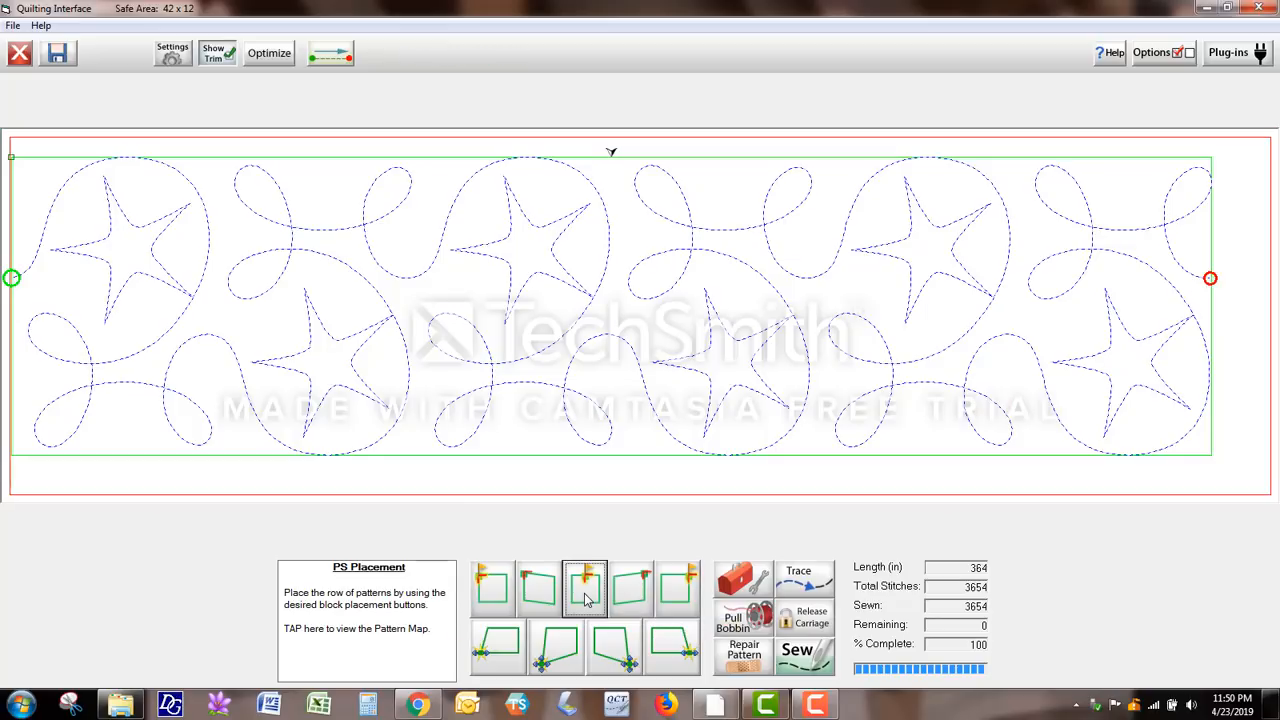
mouse_move(558, 404)
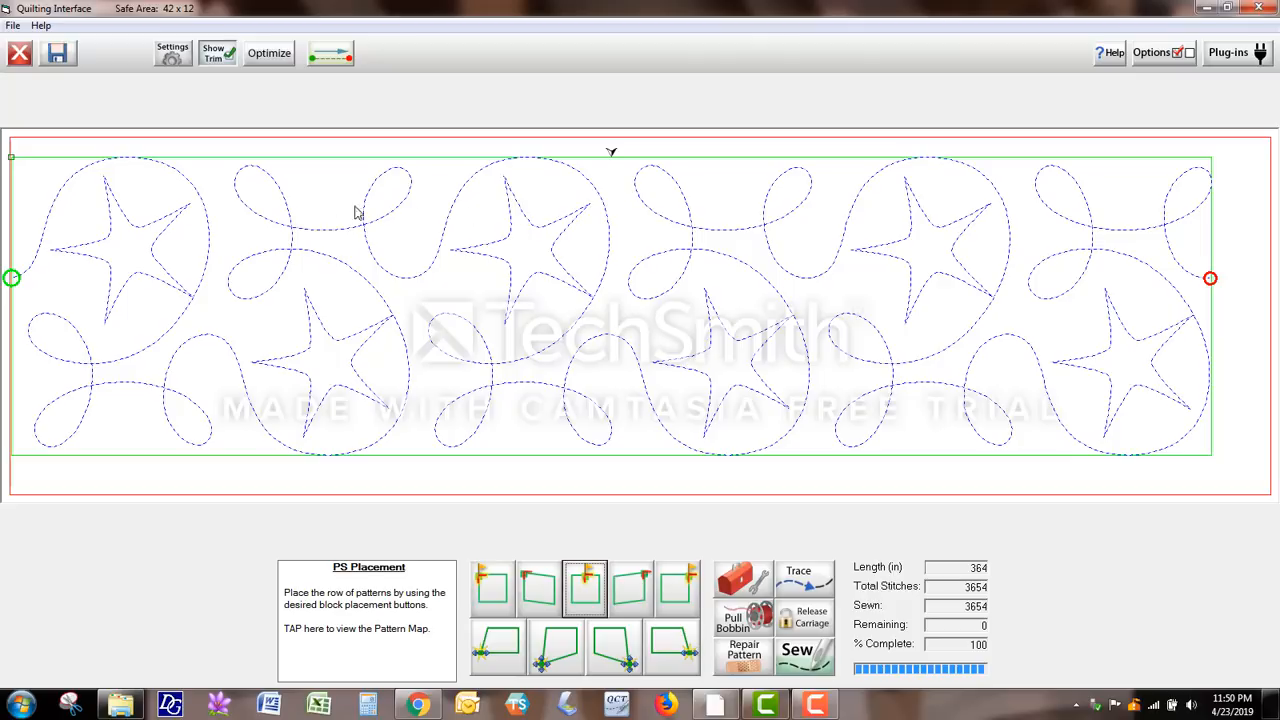
mouse_move(24, 282)
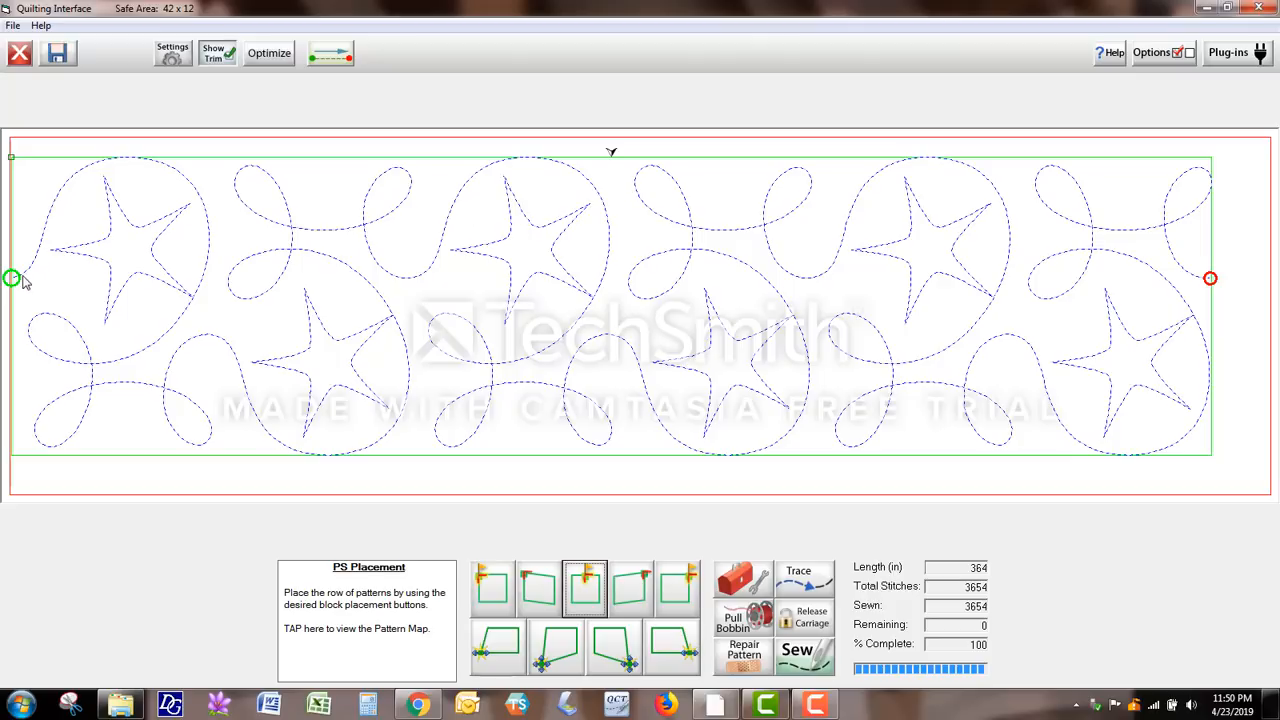
mouse_move(32, 286)
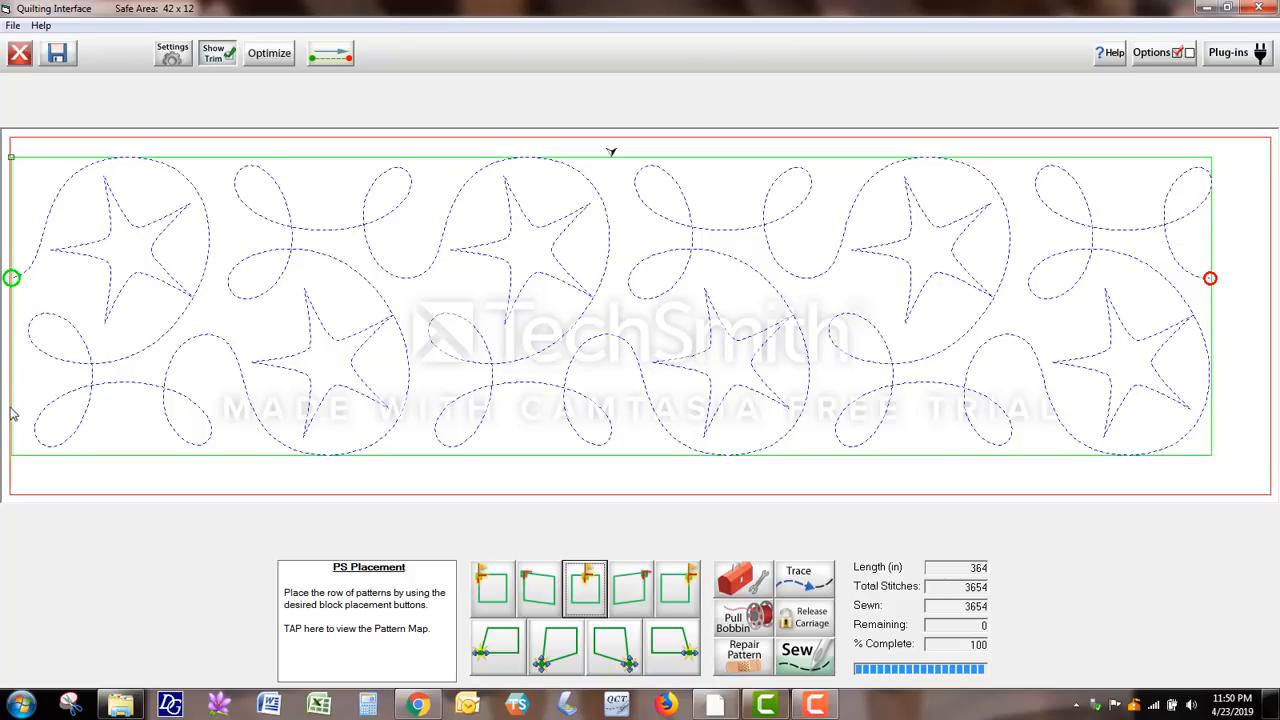
mouse_move(16, 188)
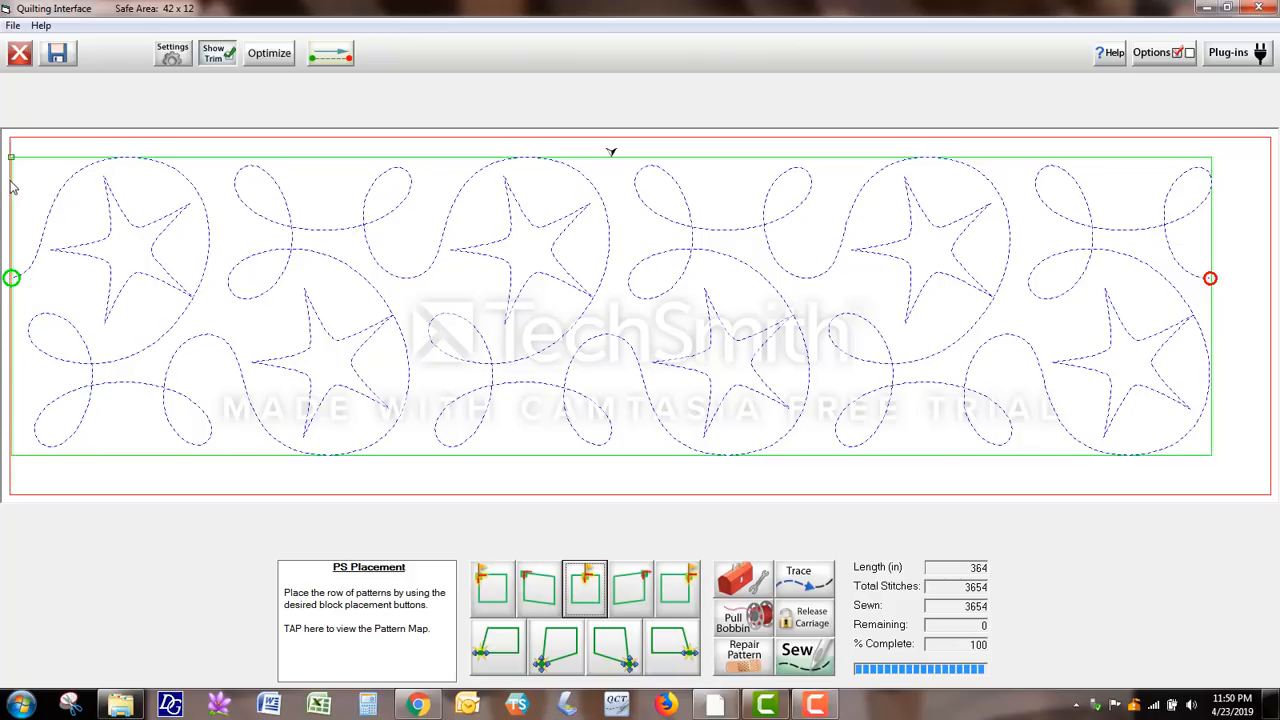
mouse_move(714, 472)
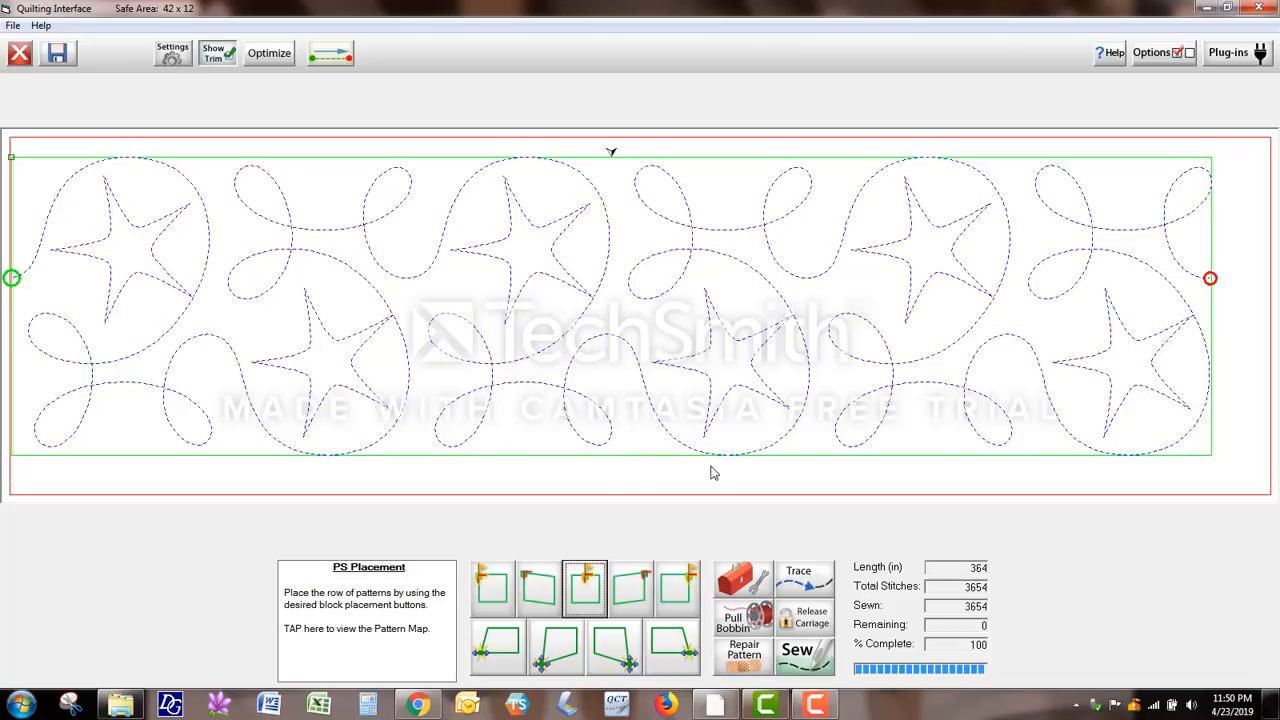
mouse_move(1200, 360)
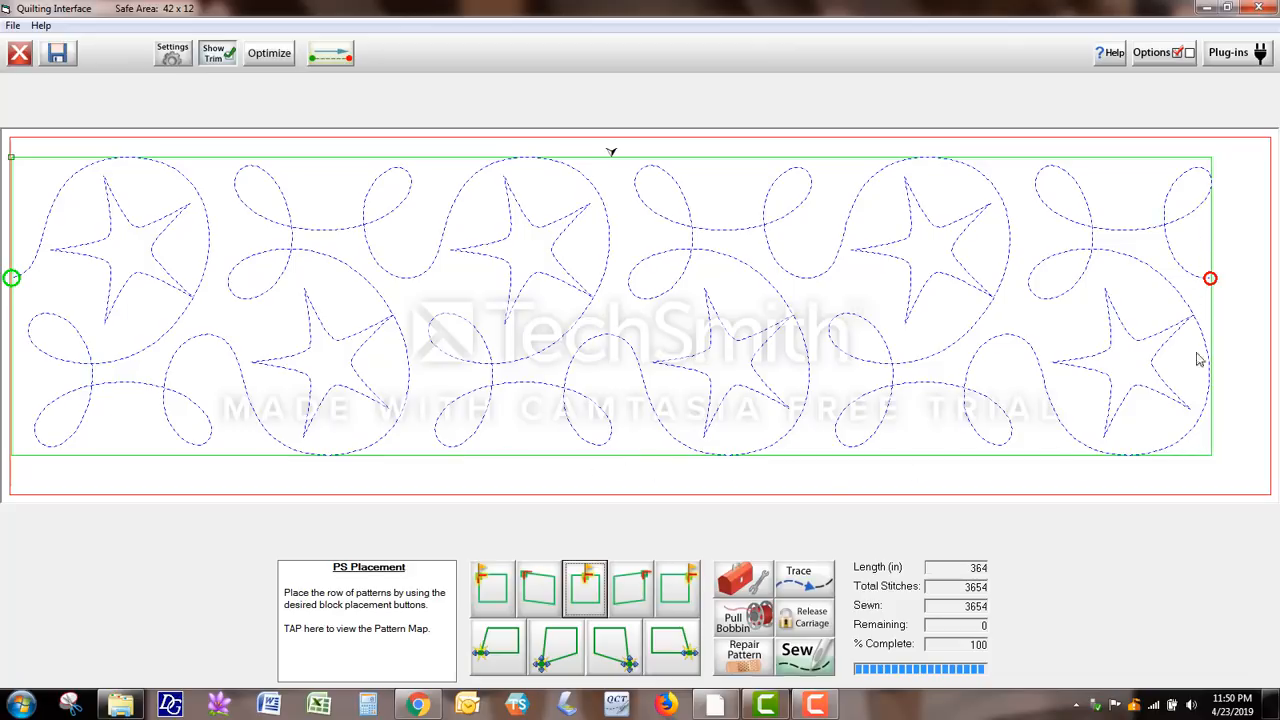
mouse_move(1216, 442)
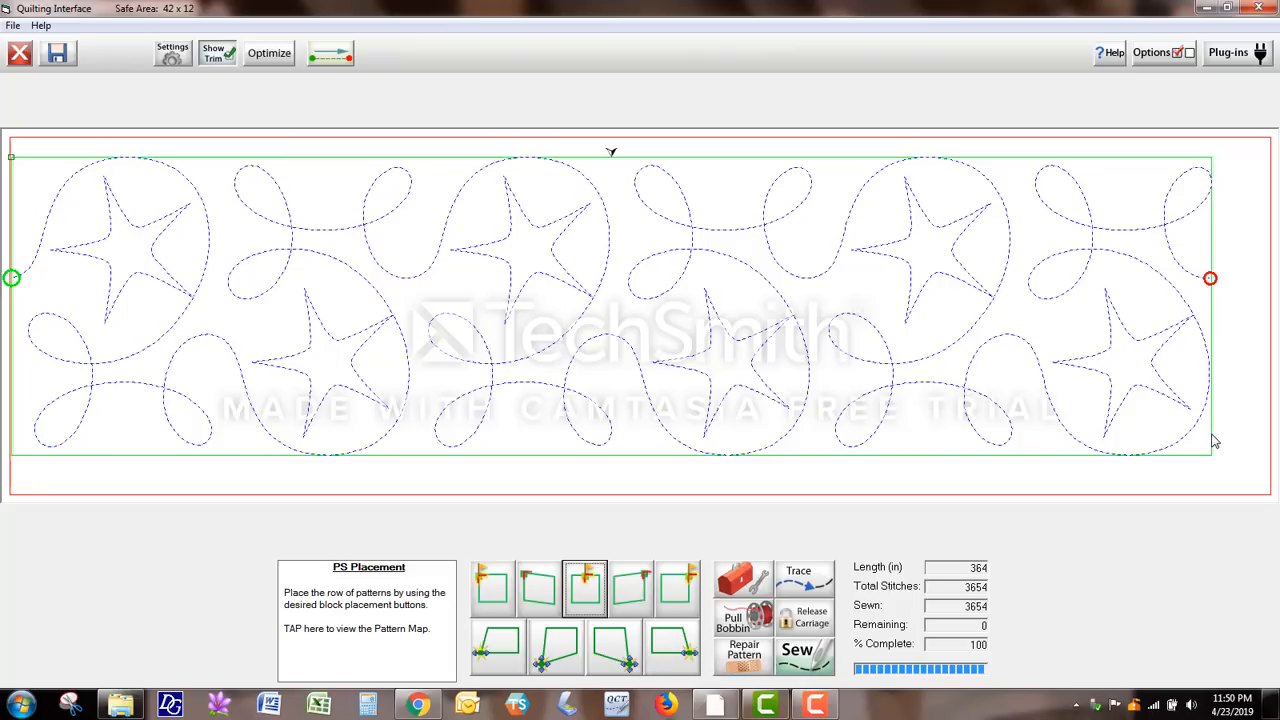
mouse_move(1186, 444)
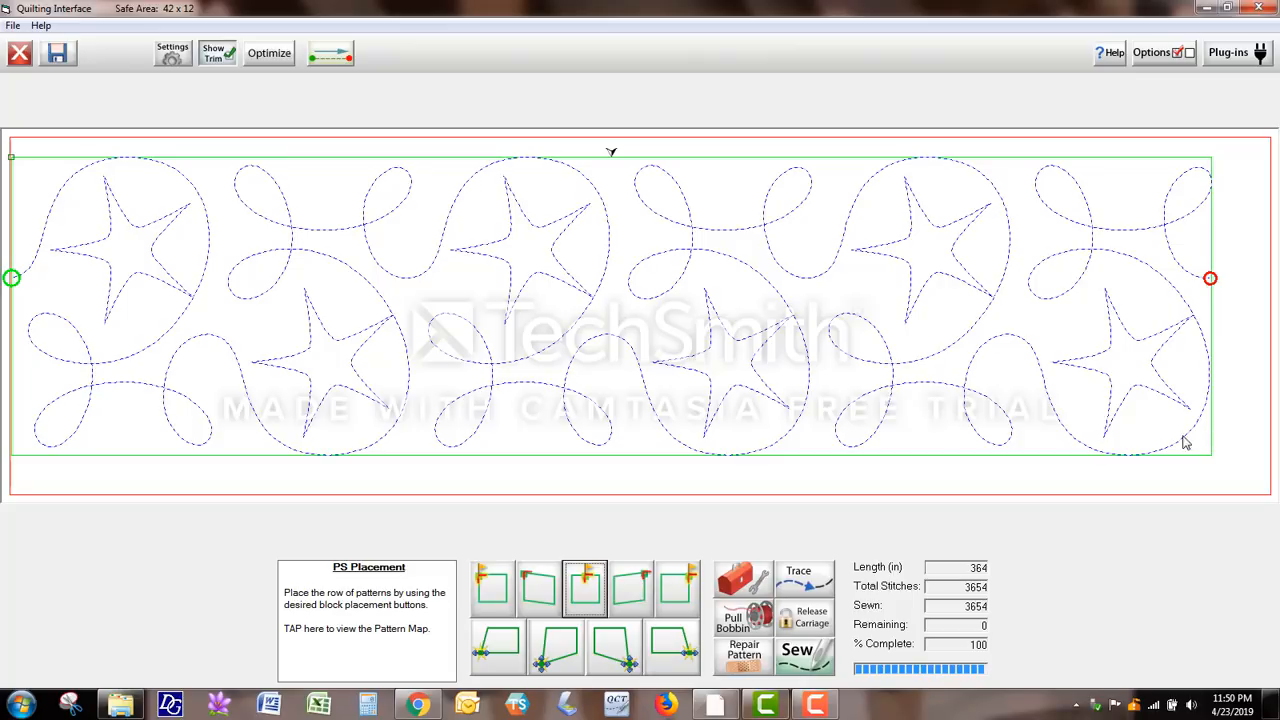
mouse_move(96, 280)
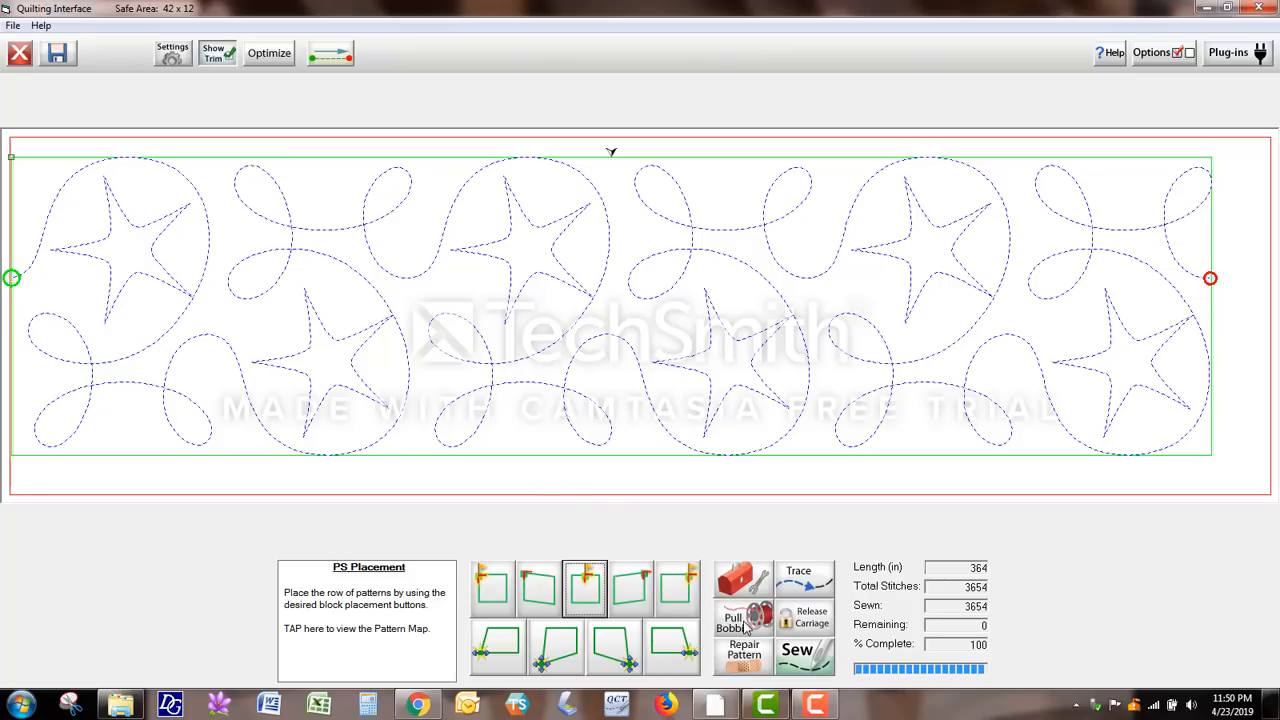
Start sewing the placed gingerstar row and let it stitch to 'Sewing Complete!'.
click(744, 620)
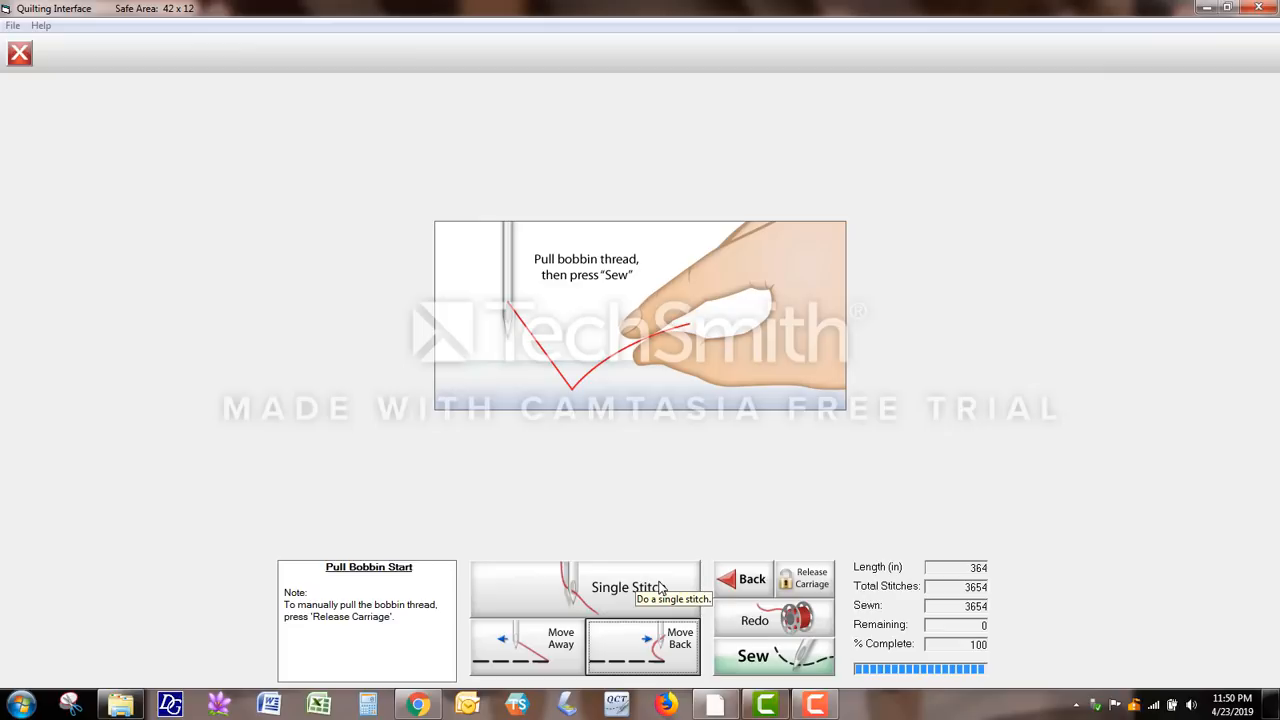
mouse_move(664, 588)
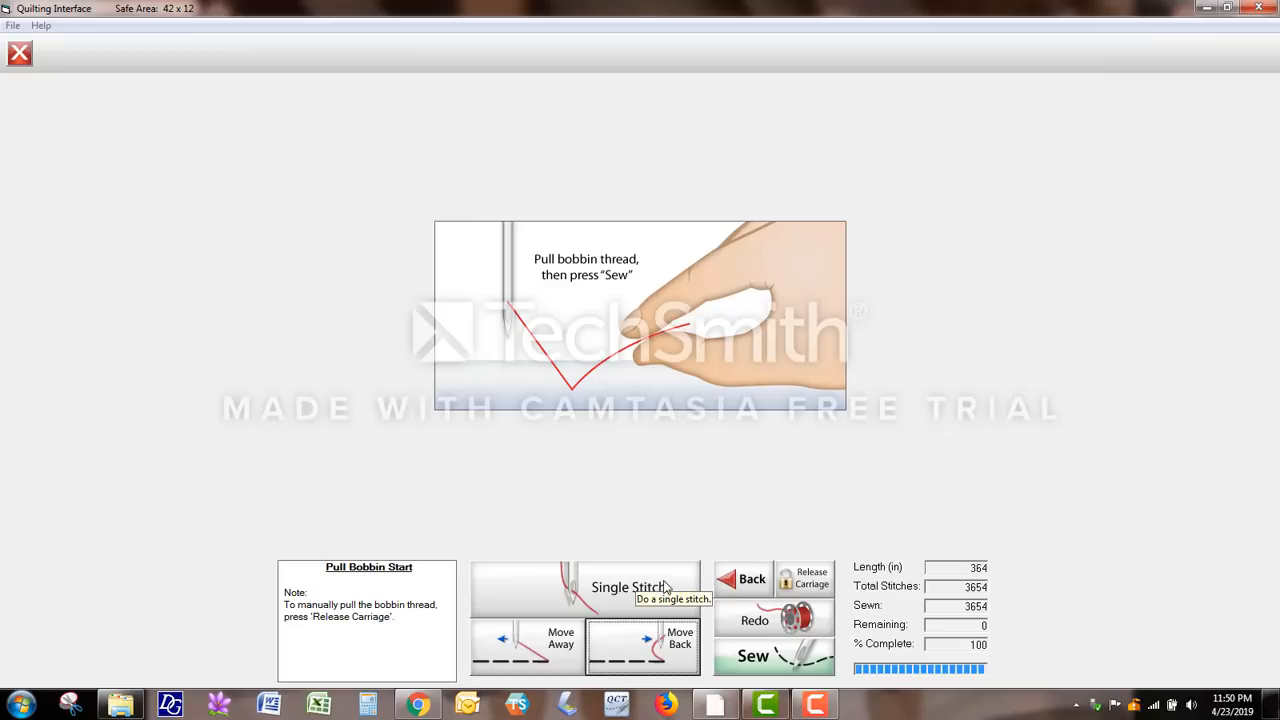
mouse_move(684, 592)
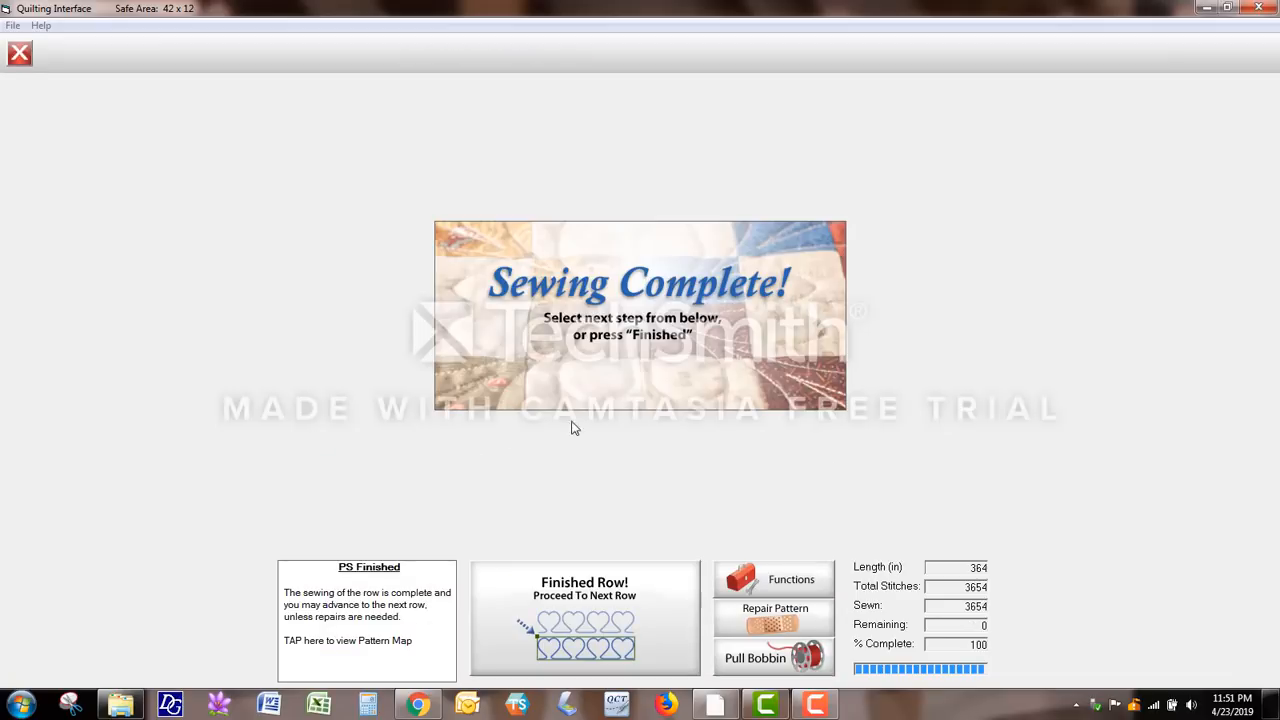
mouse_move(584, 600)
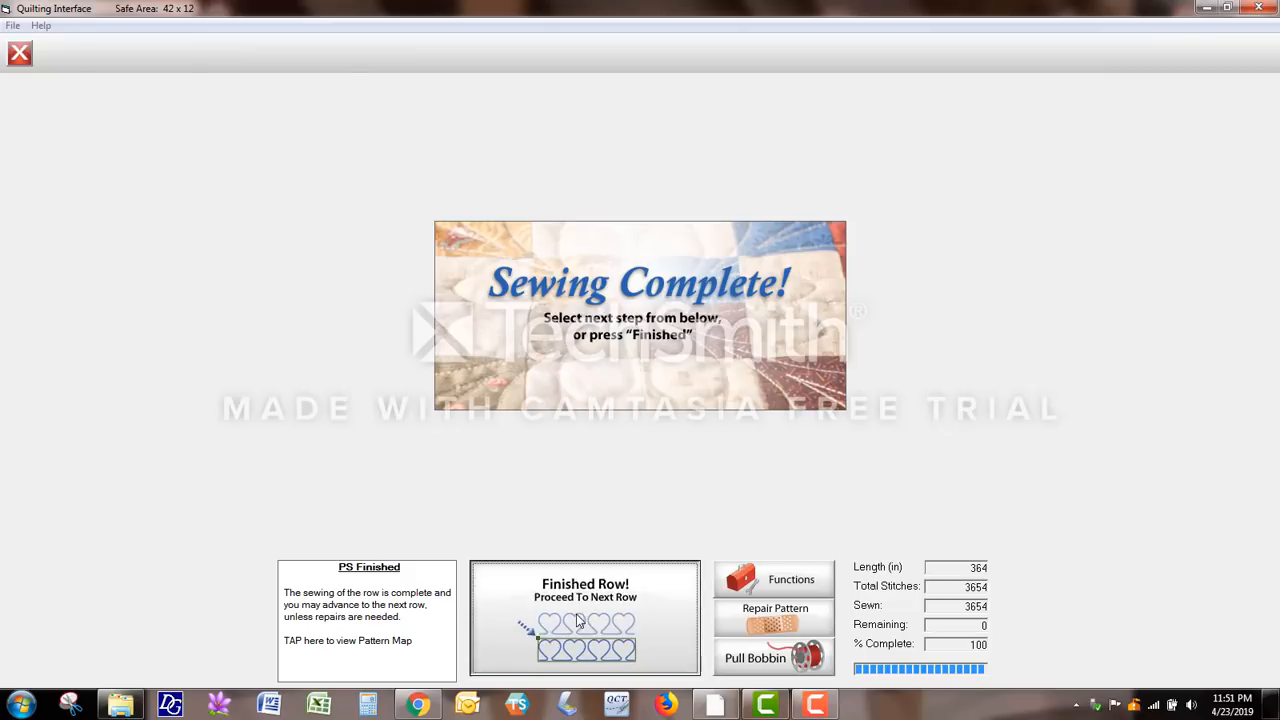
click(584, 616)
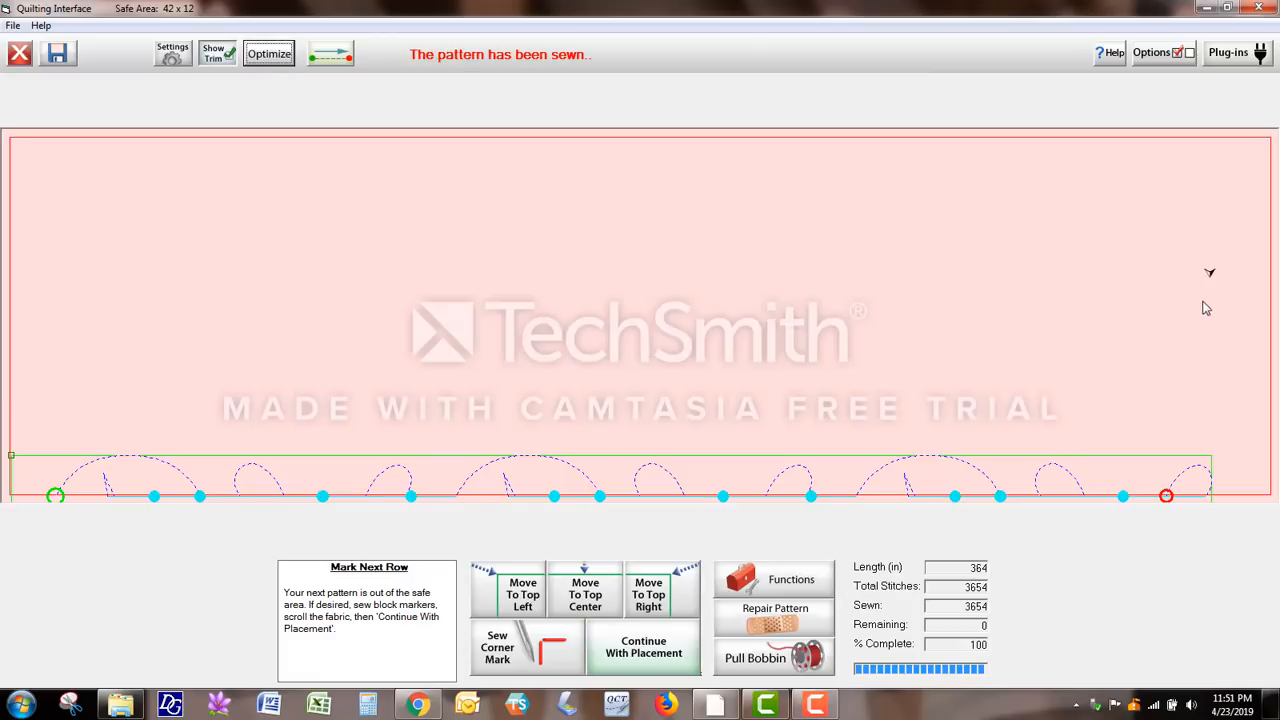
mouse_move(1210, 284)
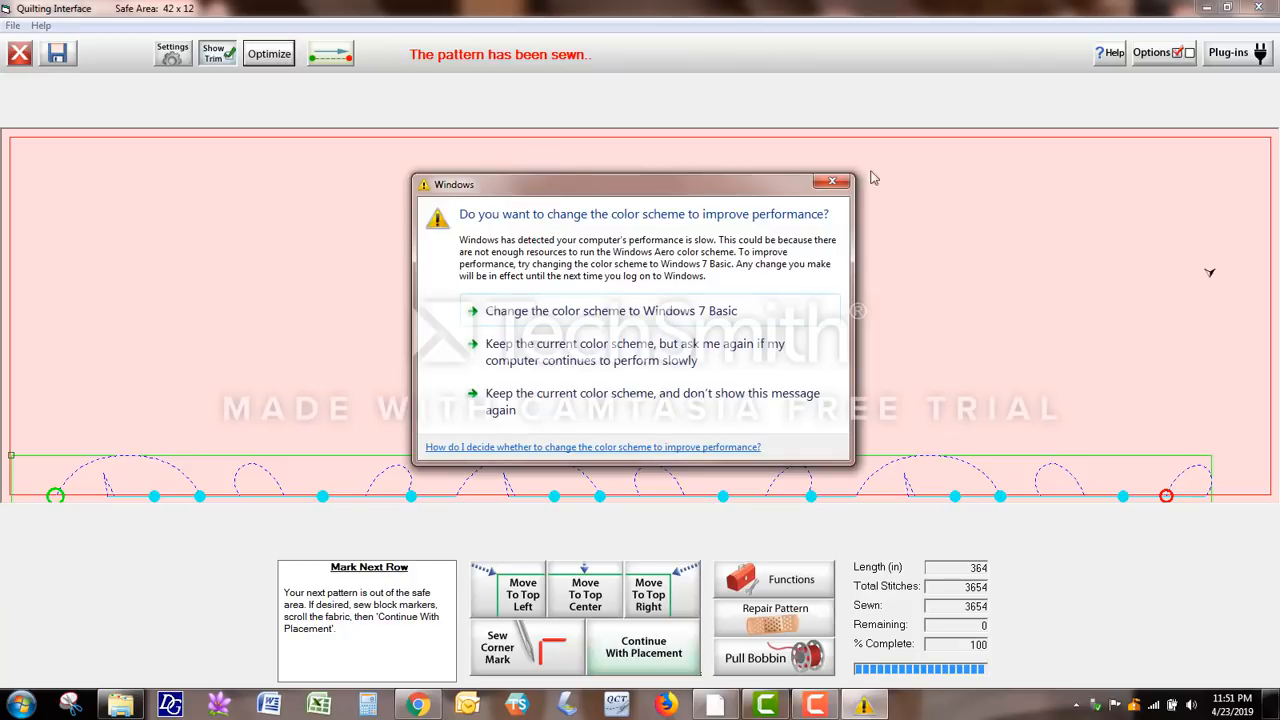
click(832, 180)
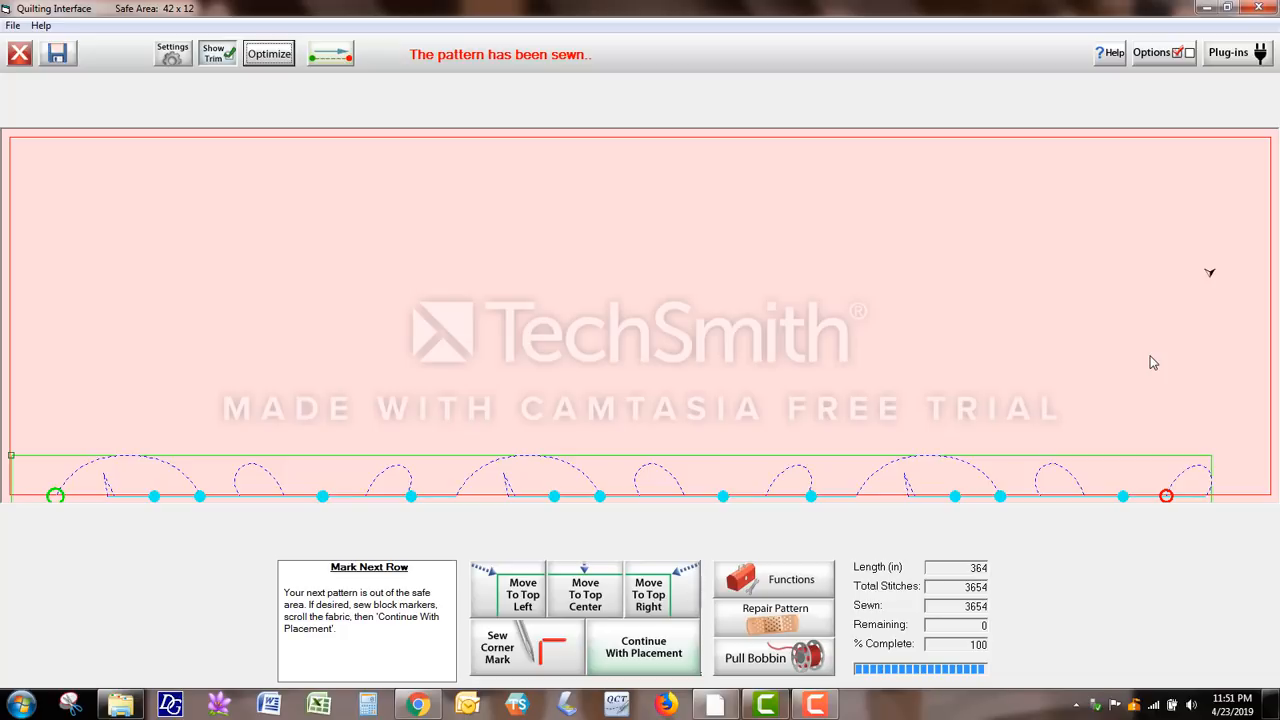
mouse_move(612, 444)
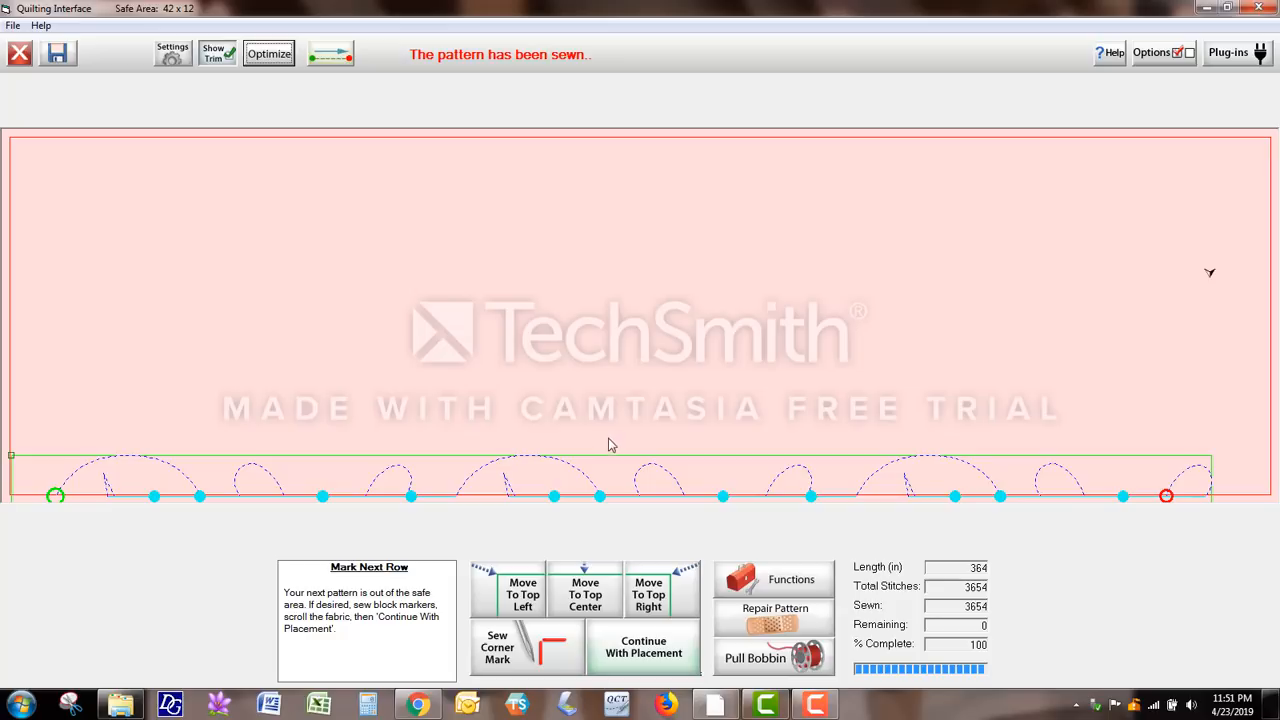
mouse_move(584, 504)
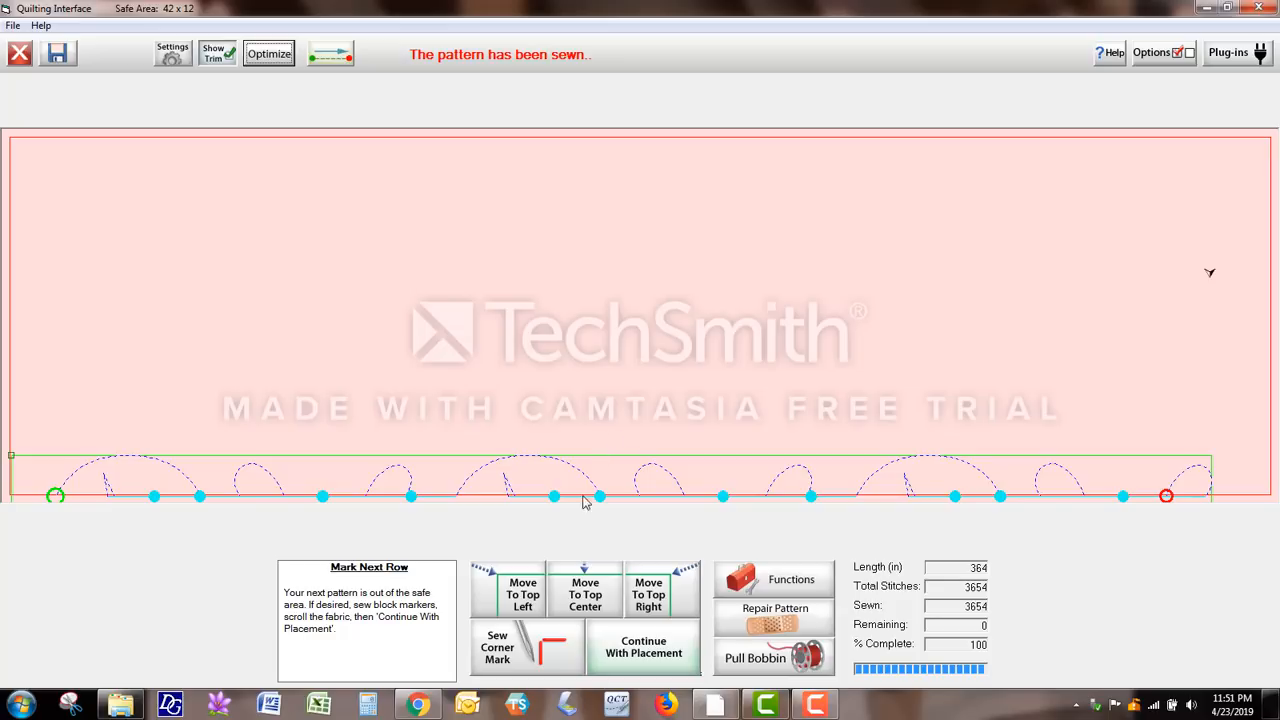
click(584, 590)
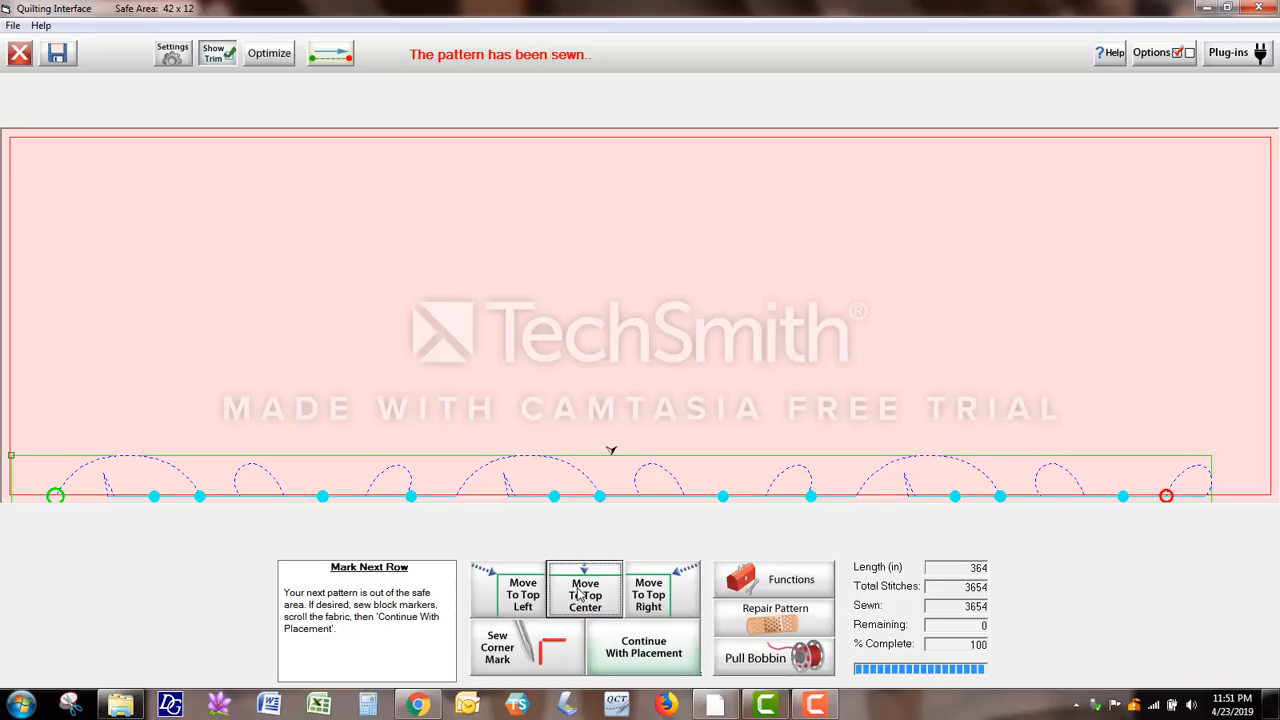
mouse_move(612, 452)
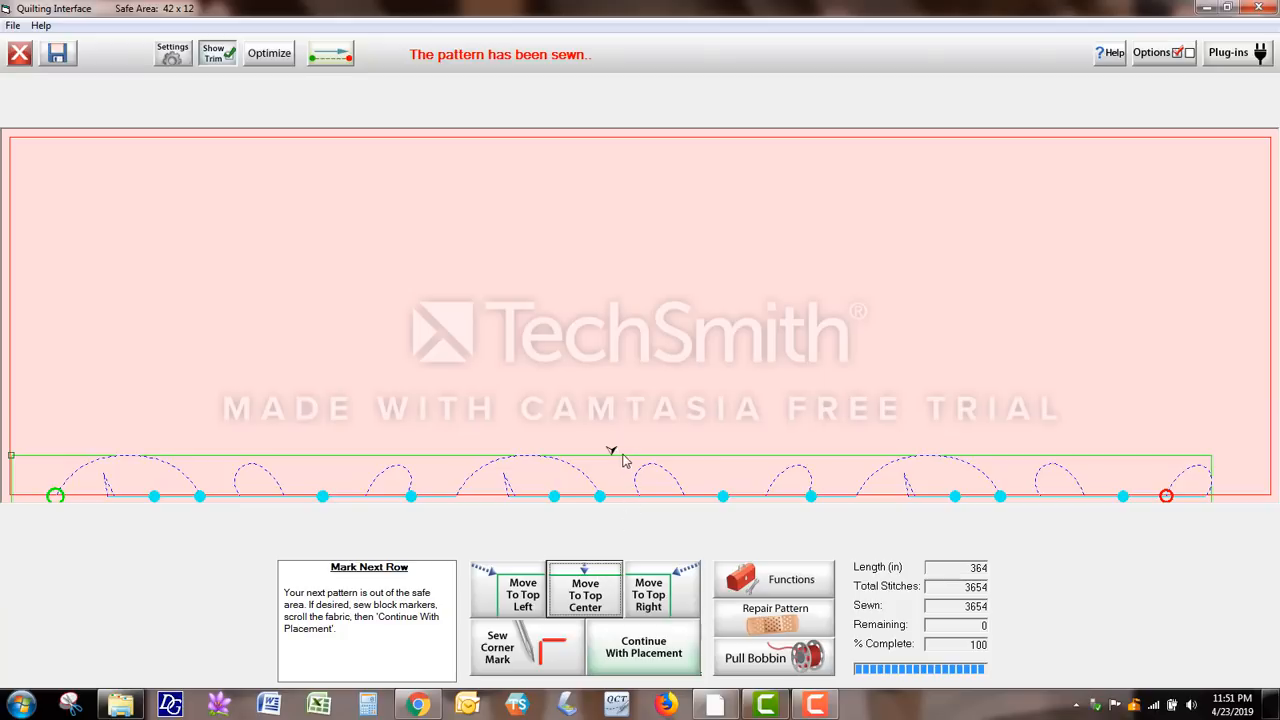
mouse_move(612, 456)
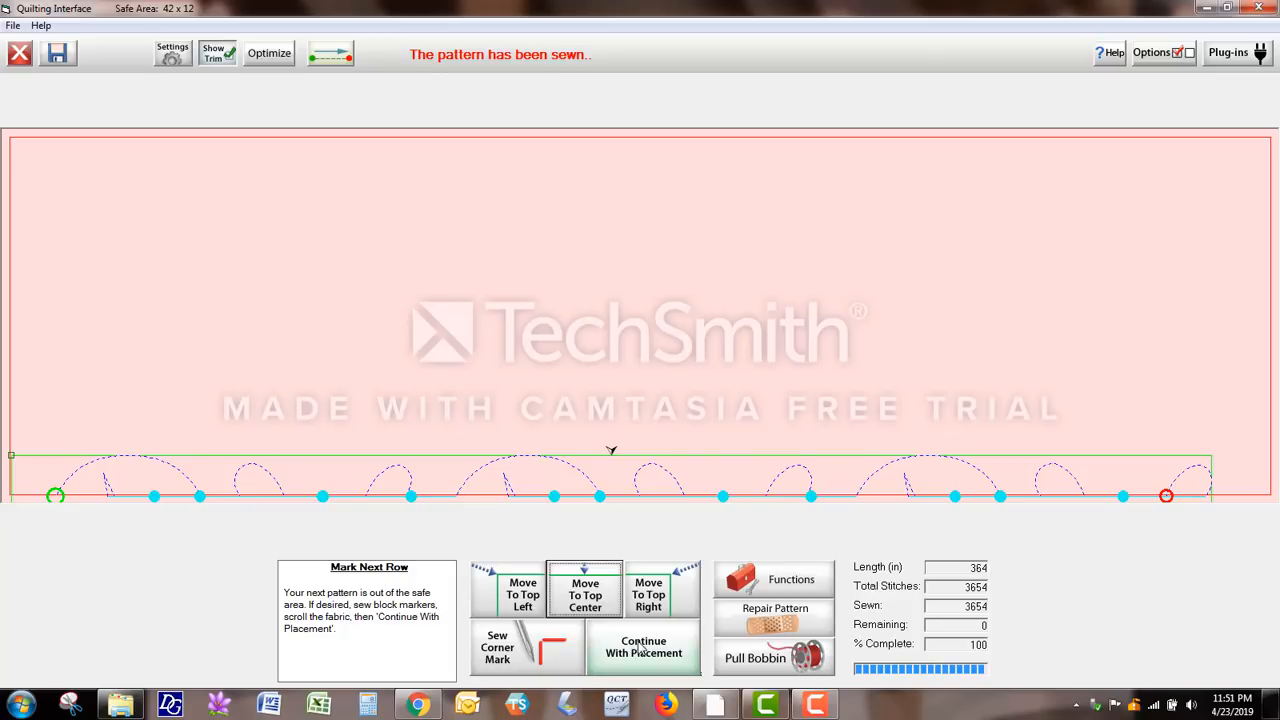
Continue with placement and position the next gingerstar row by its top center.
click(644, 648)
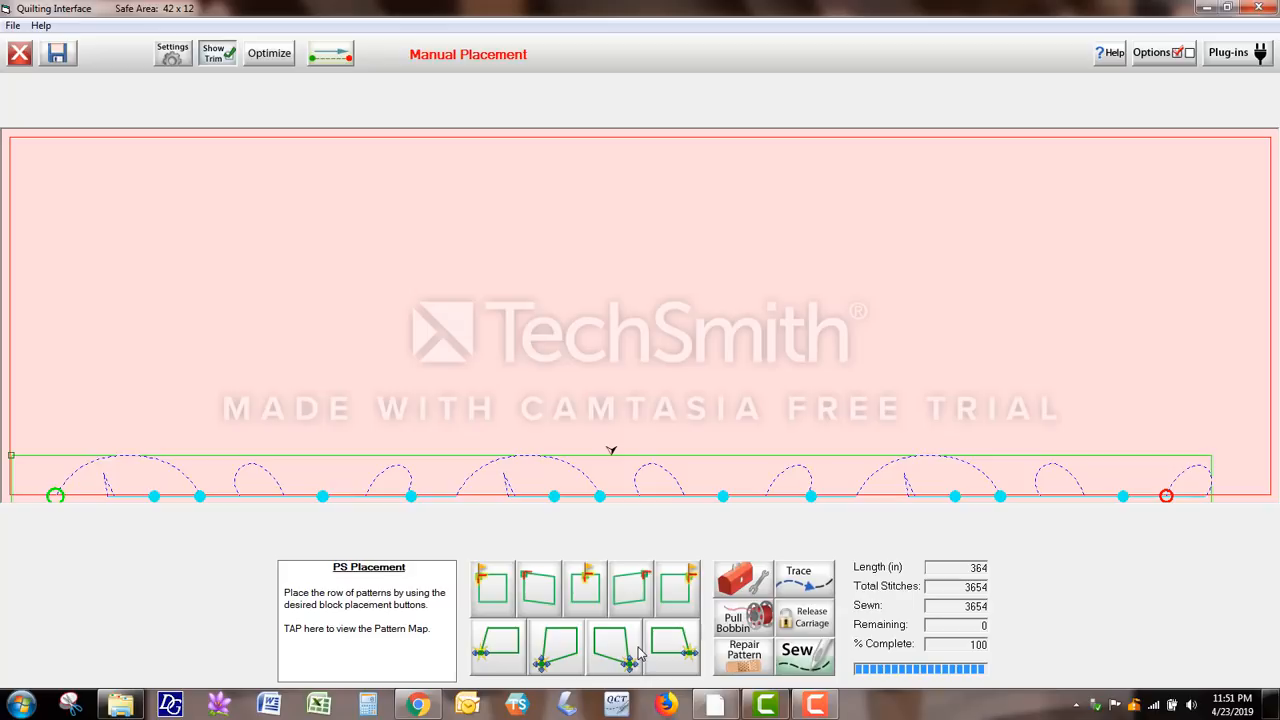
mouse_move(644, 528)
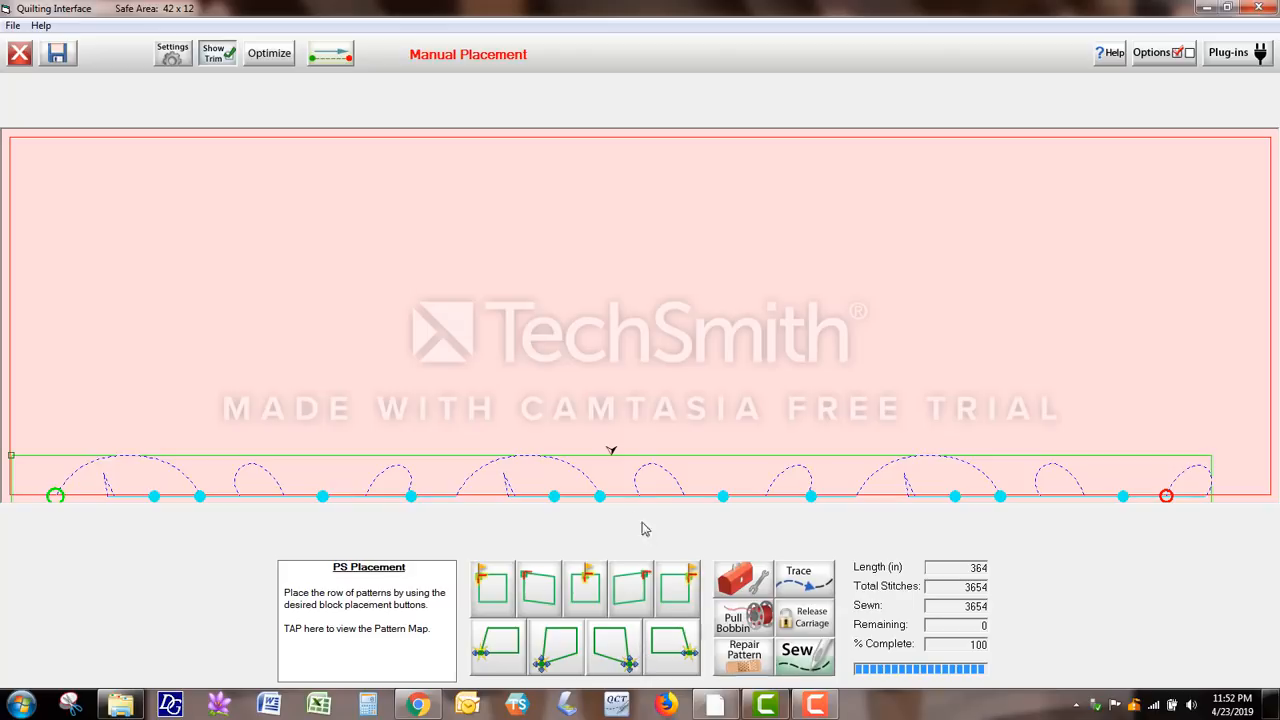
mouse_move(604, 168)
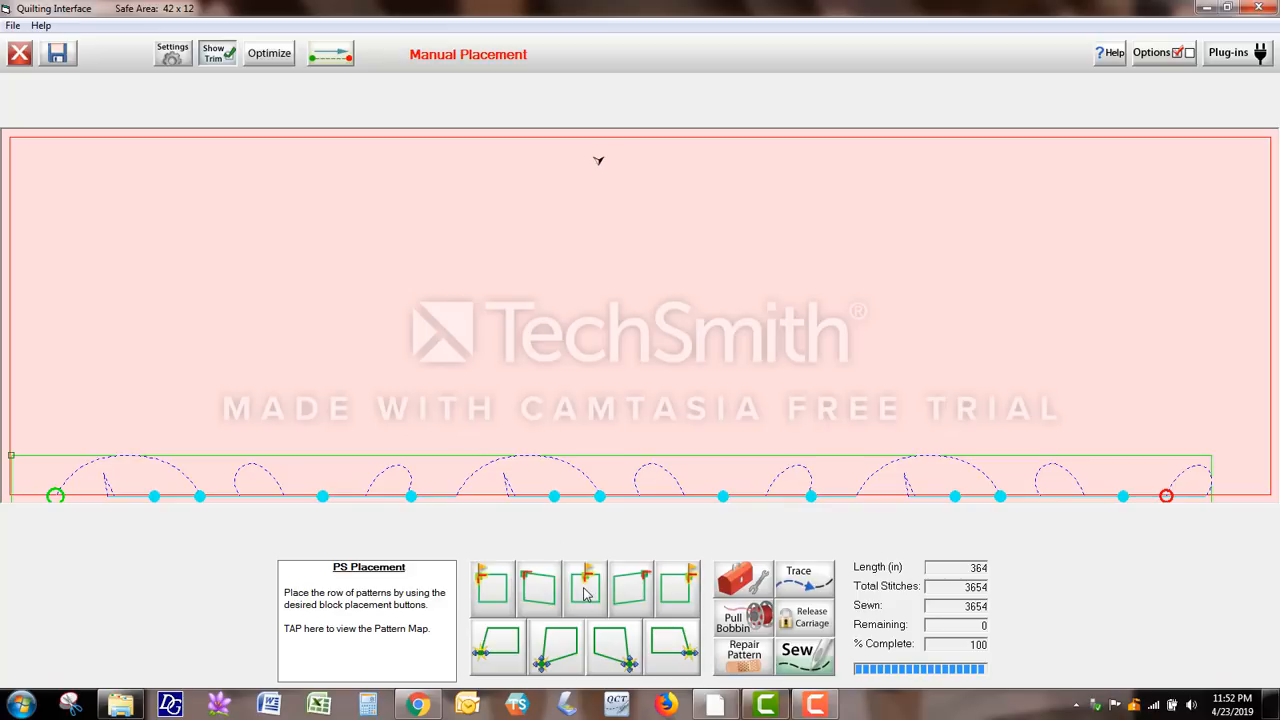
mouse_move(586, 588)
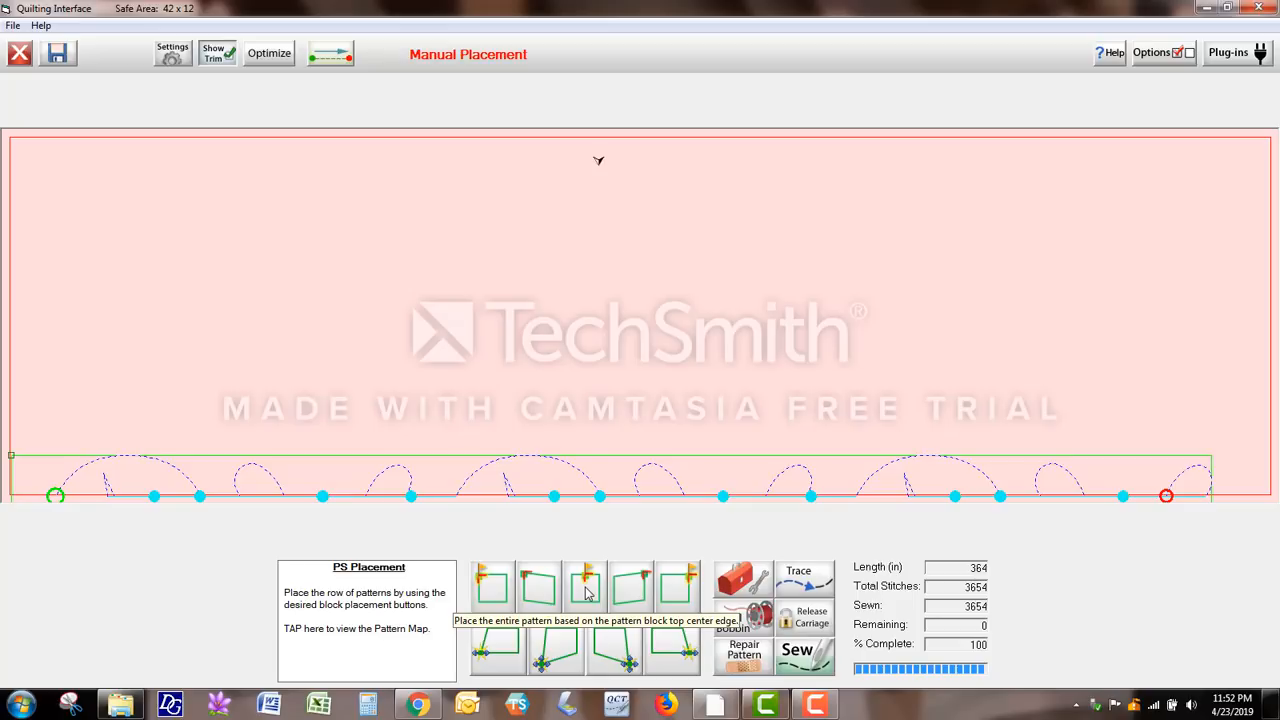
click(584, 588)
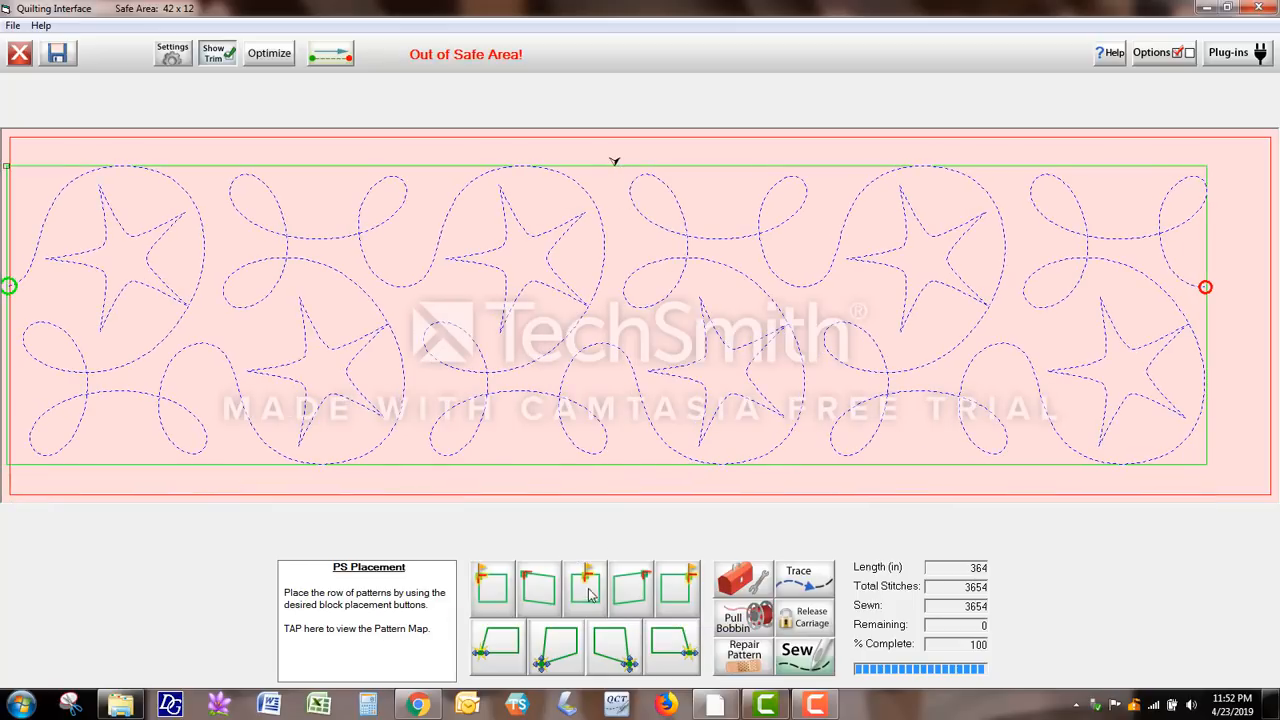
click(584, 588)
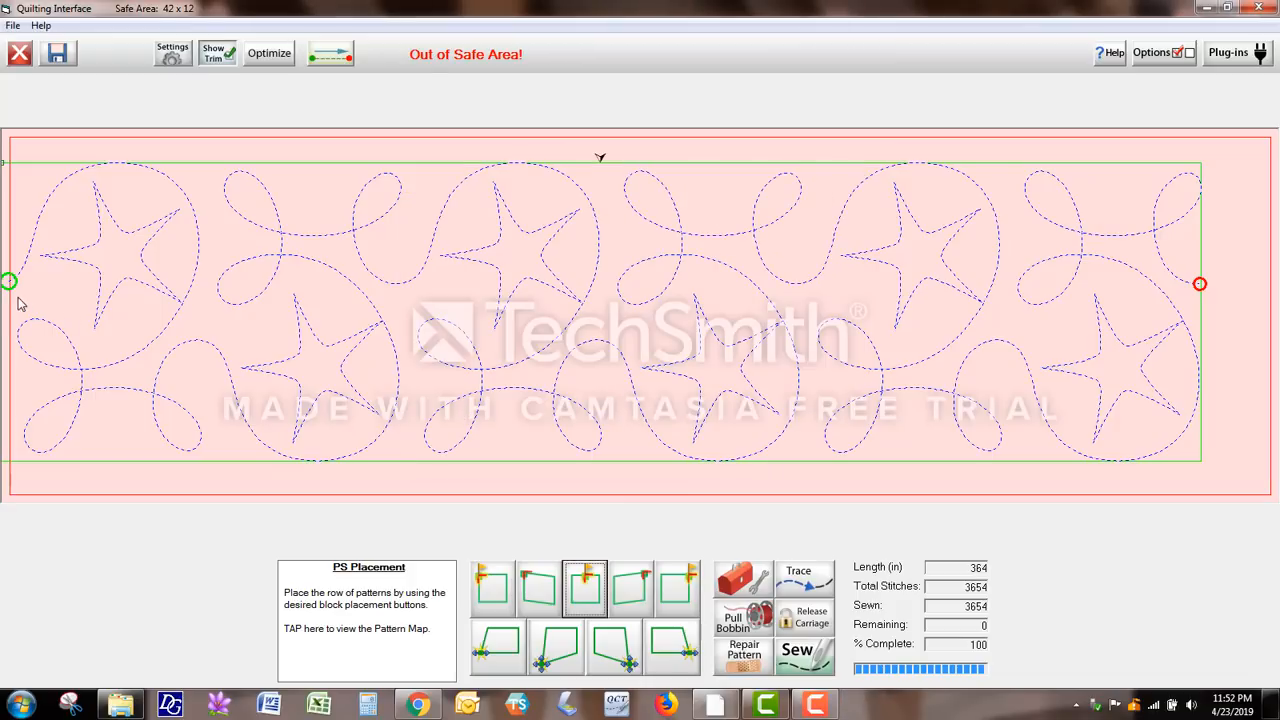
mouse_move(16, 290)
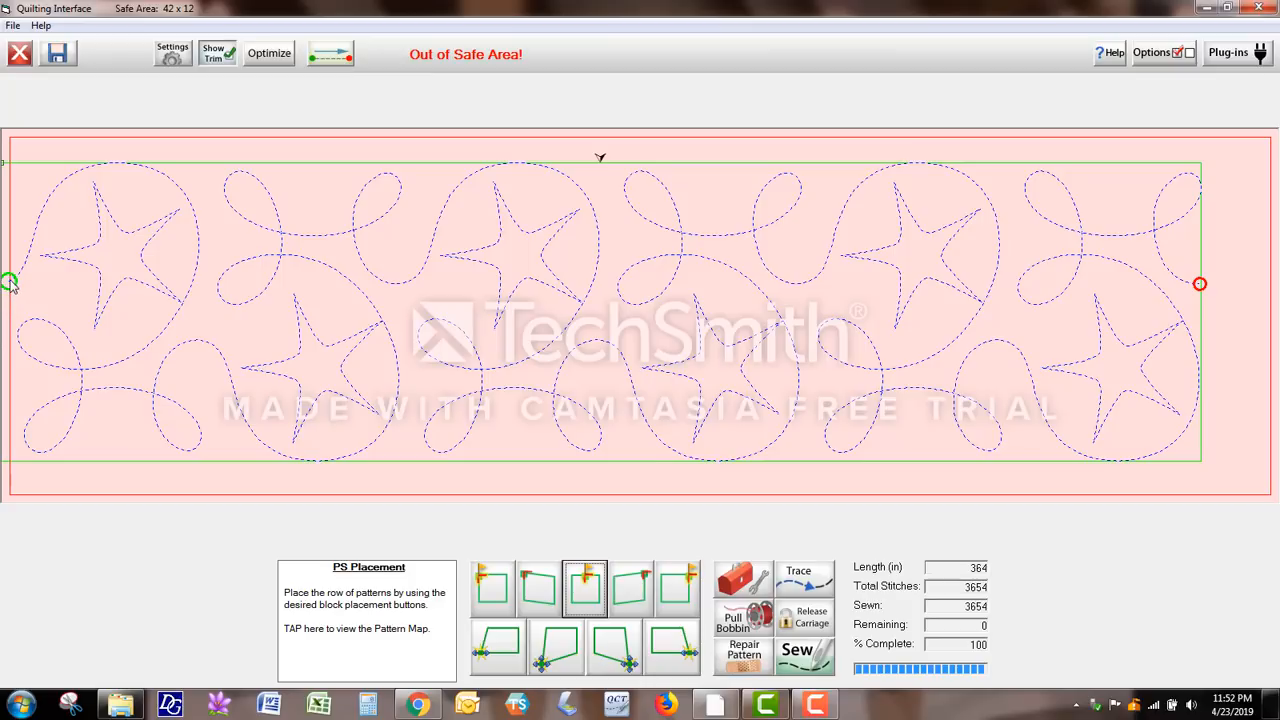
mouse_move(80, 290)
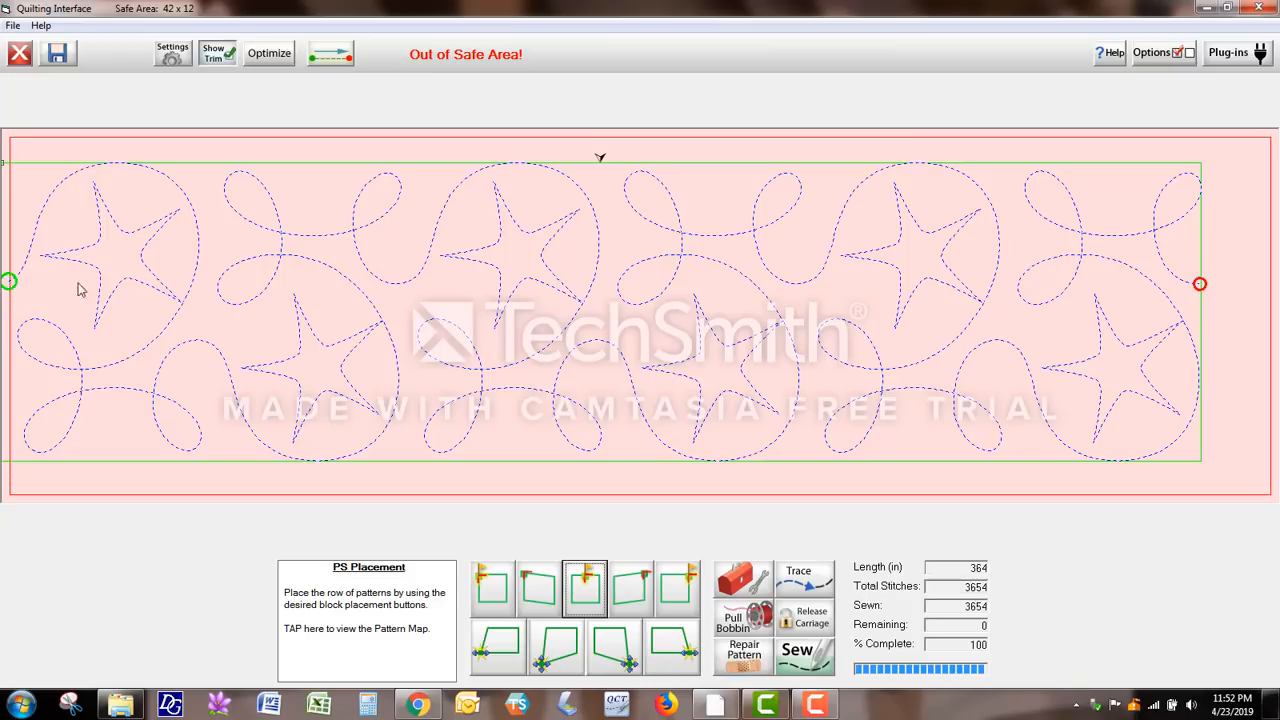
mouse_move(604, 162)
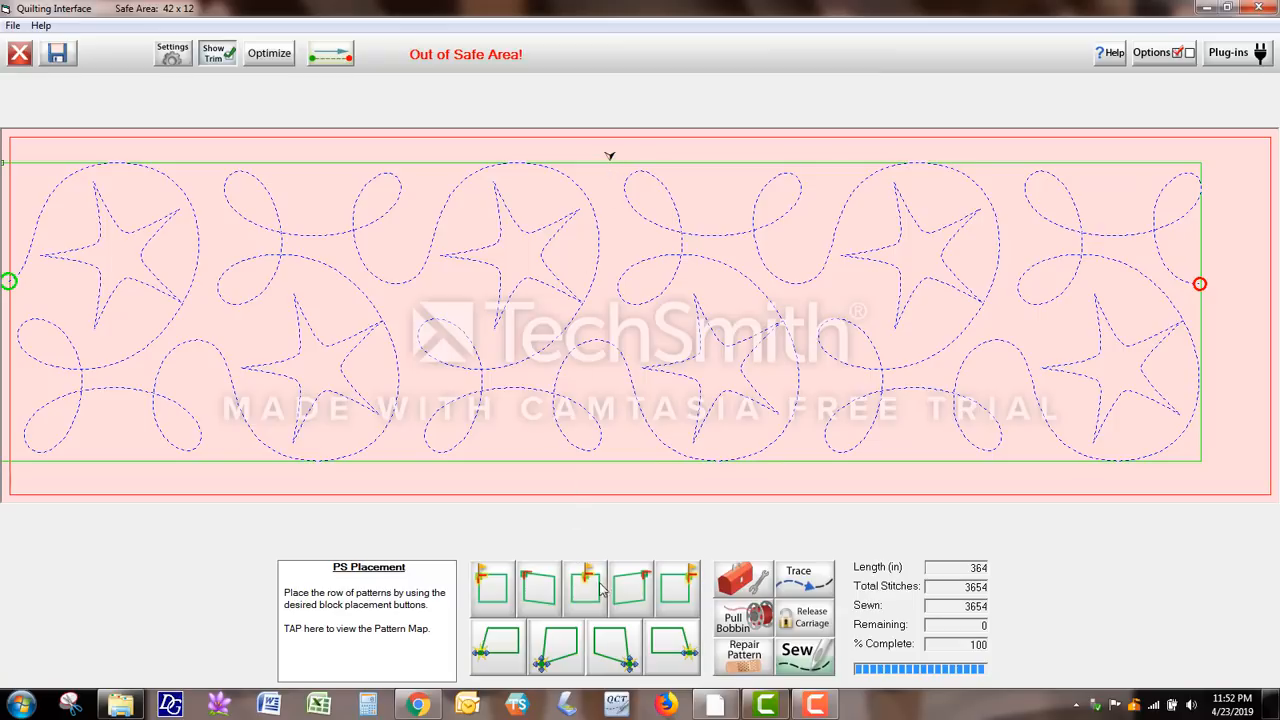
Nudge the row until the 'Out of Safe Area!' warning clears.
click(584, 588)
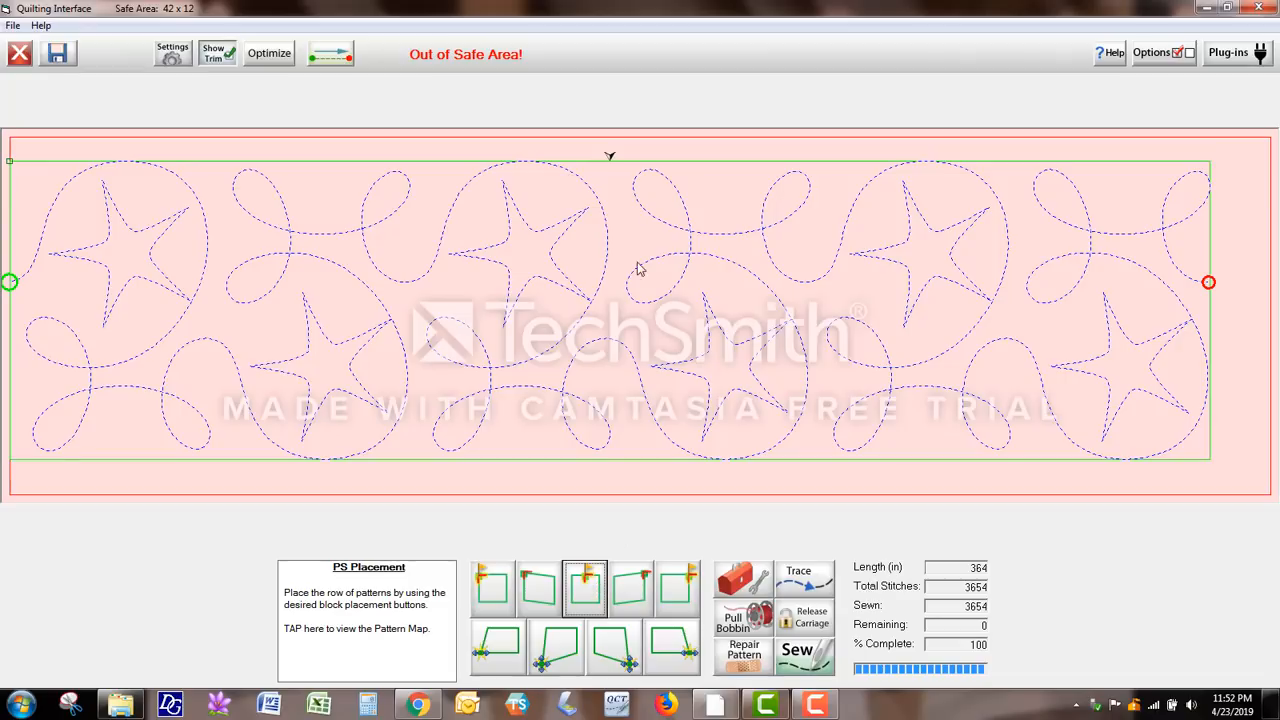
mouse_move(612, 162)
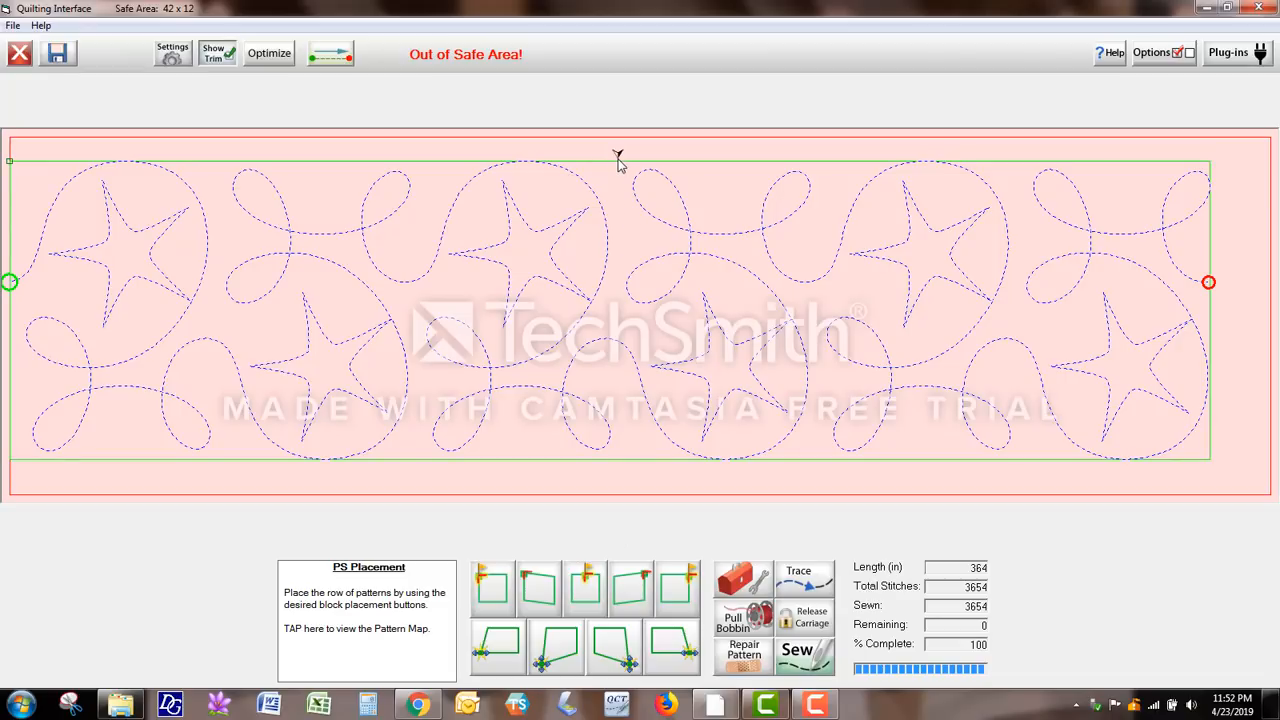
click(584, 584)
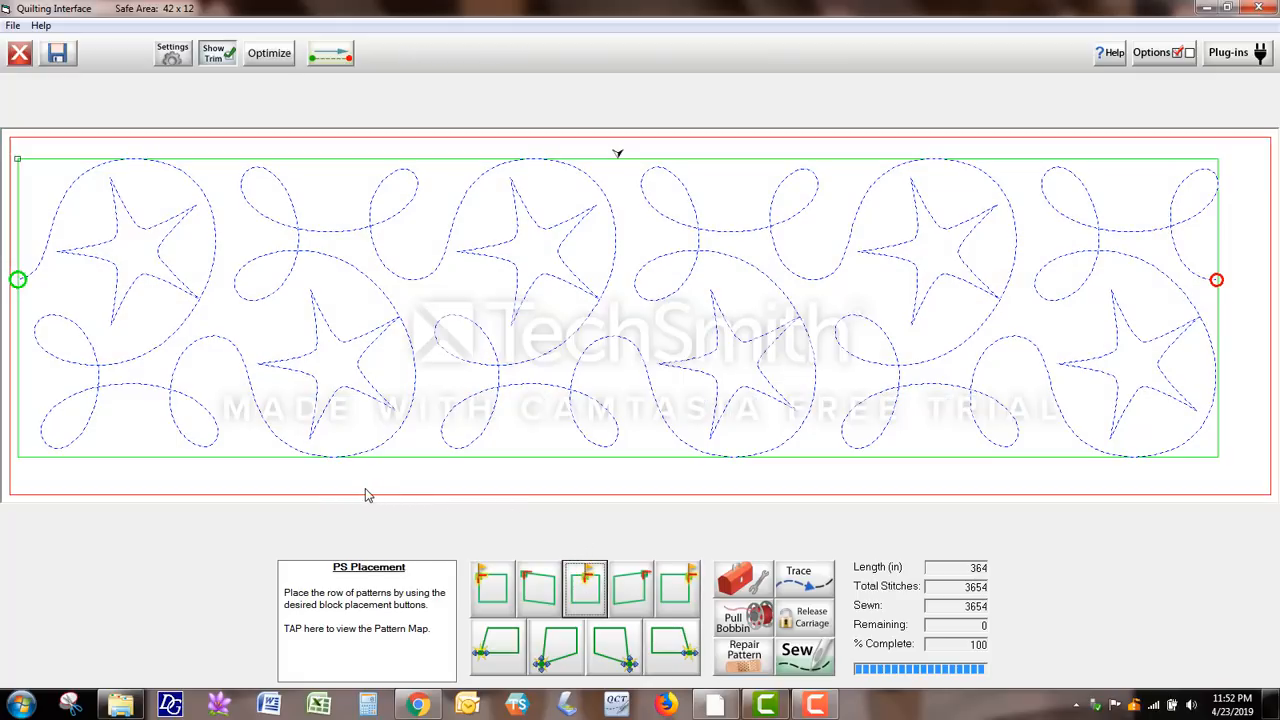
mouse_move(356, 494)
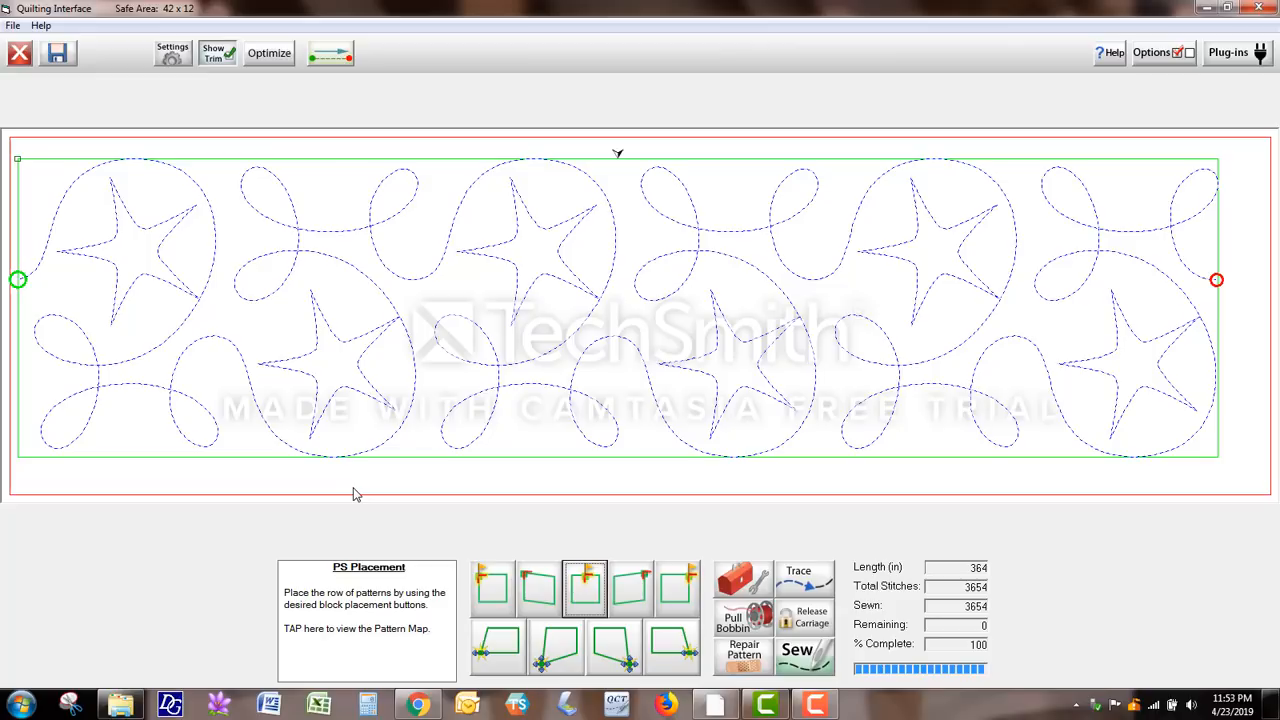
mouse_move(738, 640)
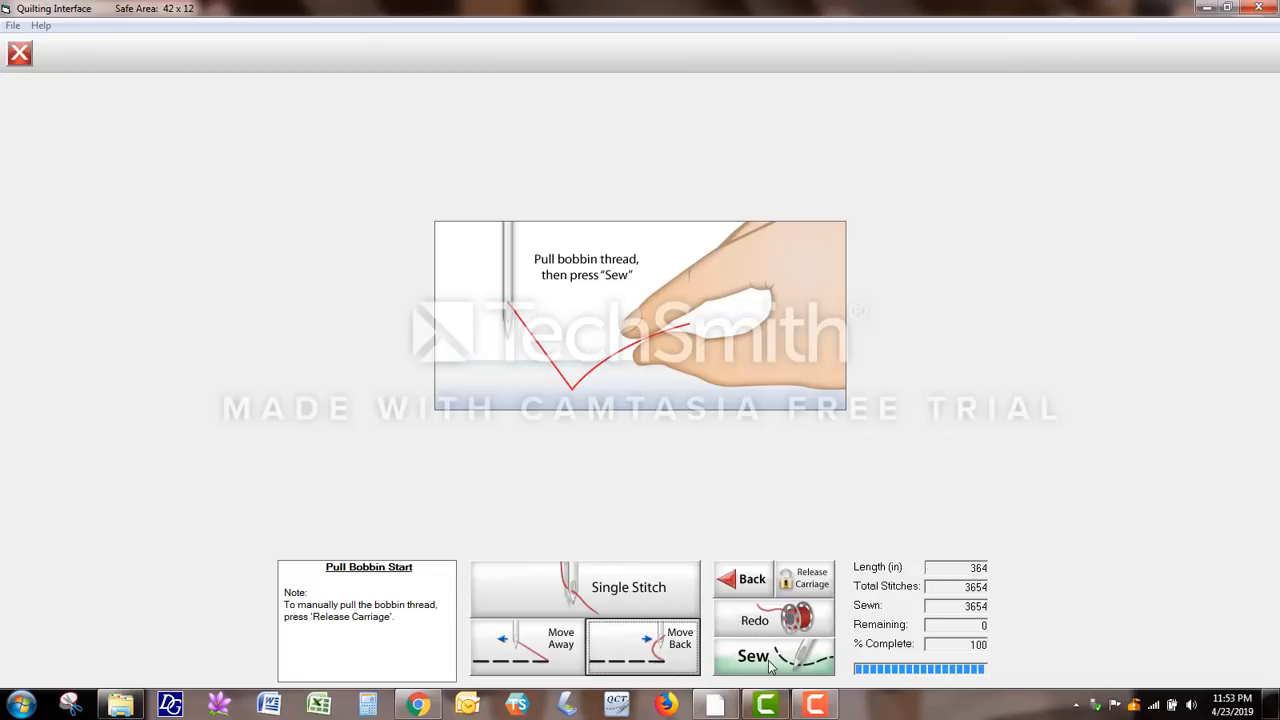
Sew the third gingerstar row through to 100% and 'Sewing Complete!'.
click(772, 656)
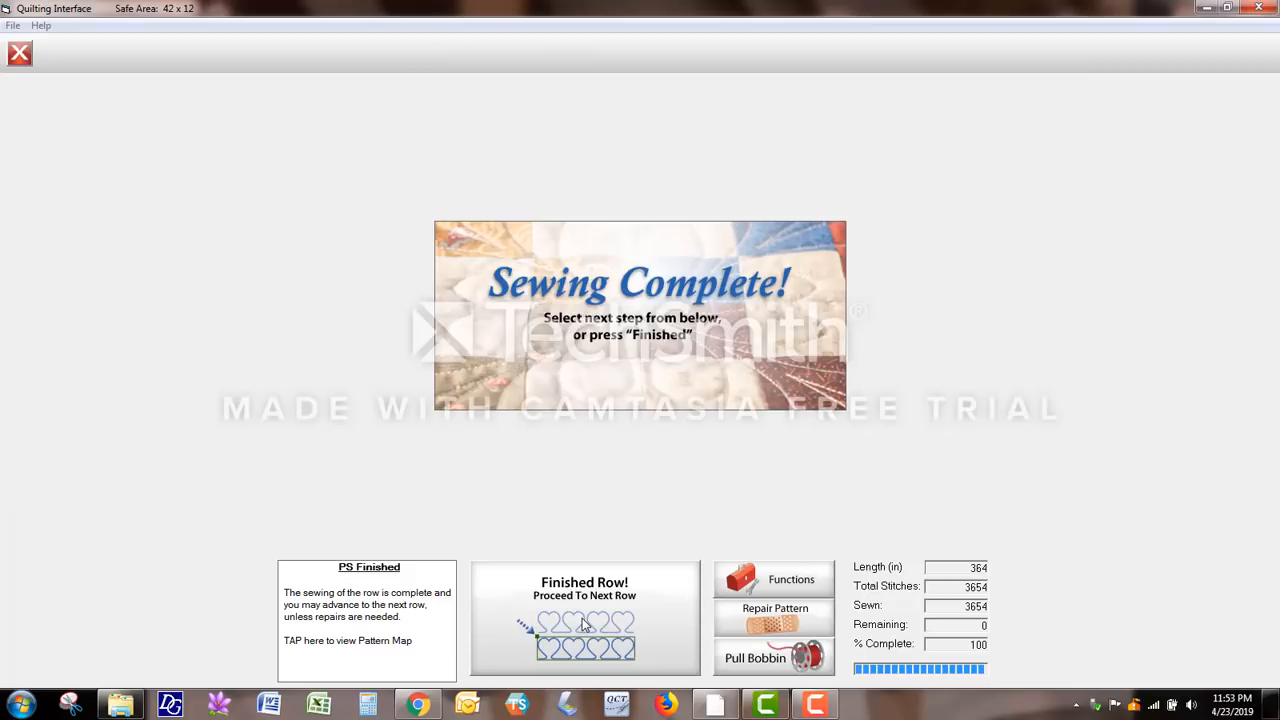
Finish the row, accept the Top Row Spacing, and return Home to the save-design prompt.
click(584, 618)
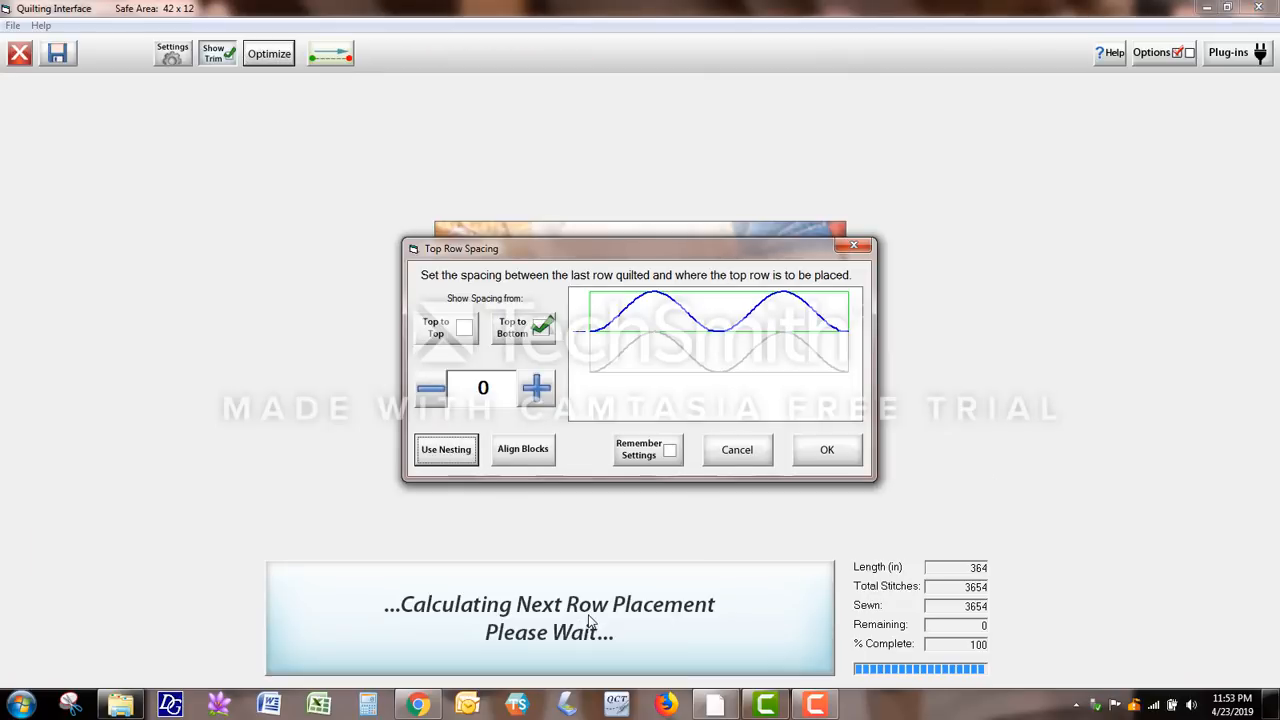
mouse_move(700, 552)
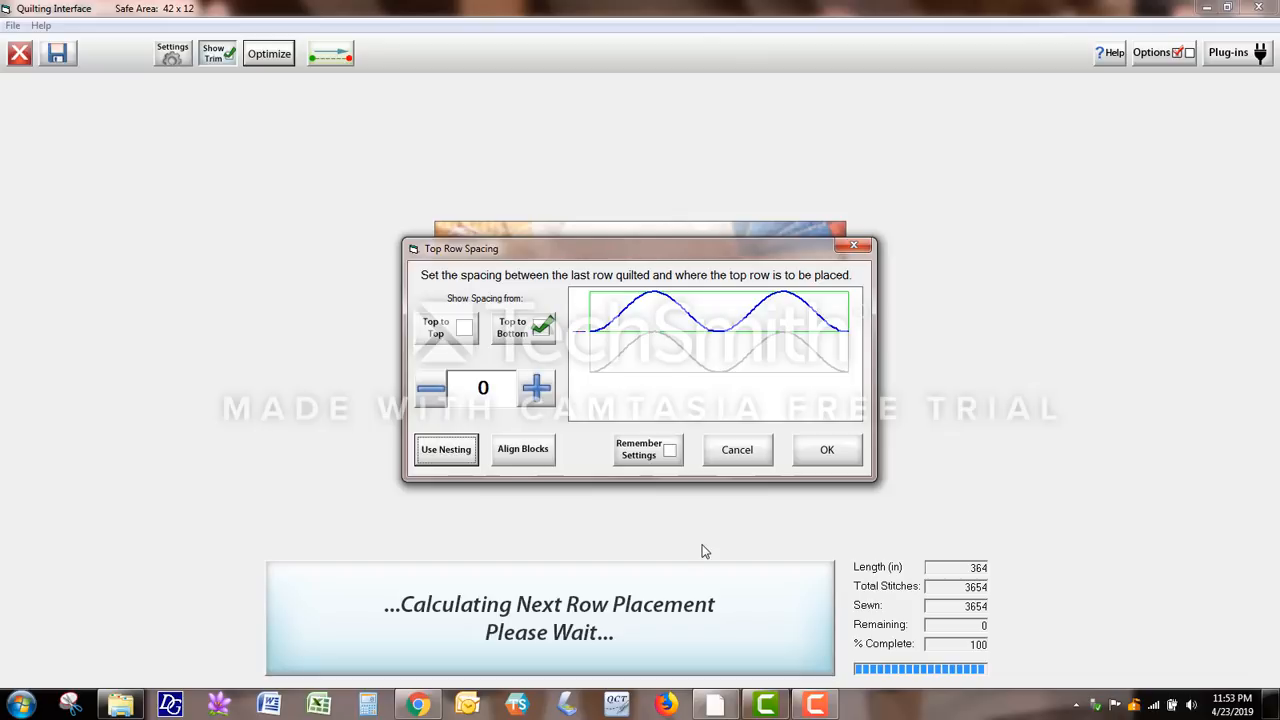
mouse_move(708, 544)
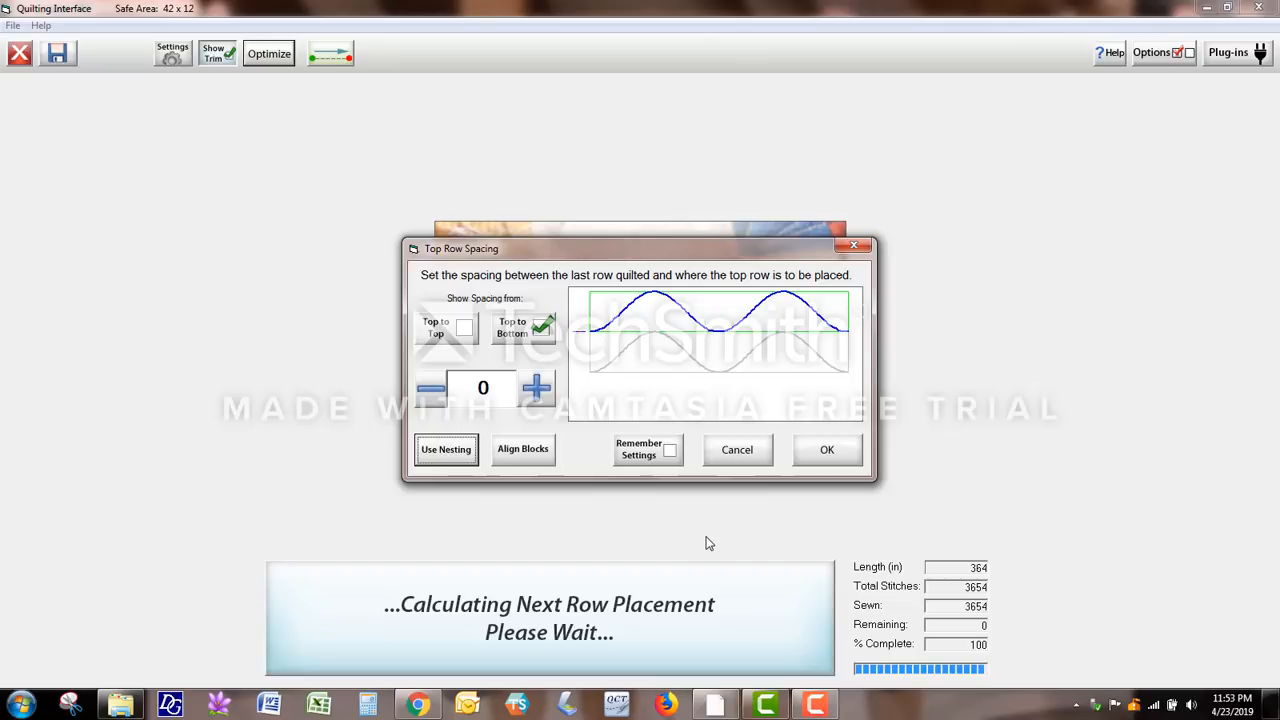
mouse_move(712, 542)
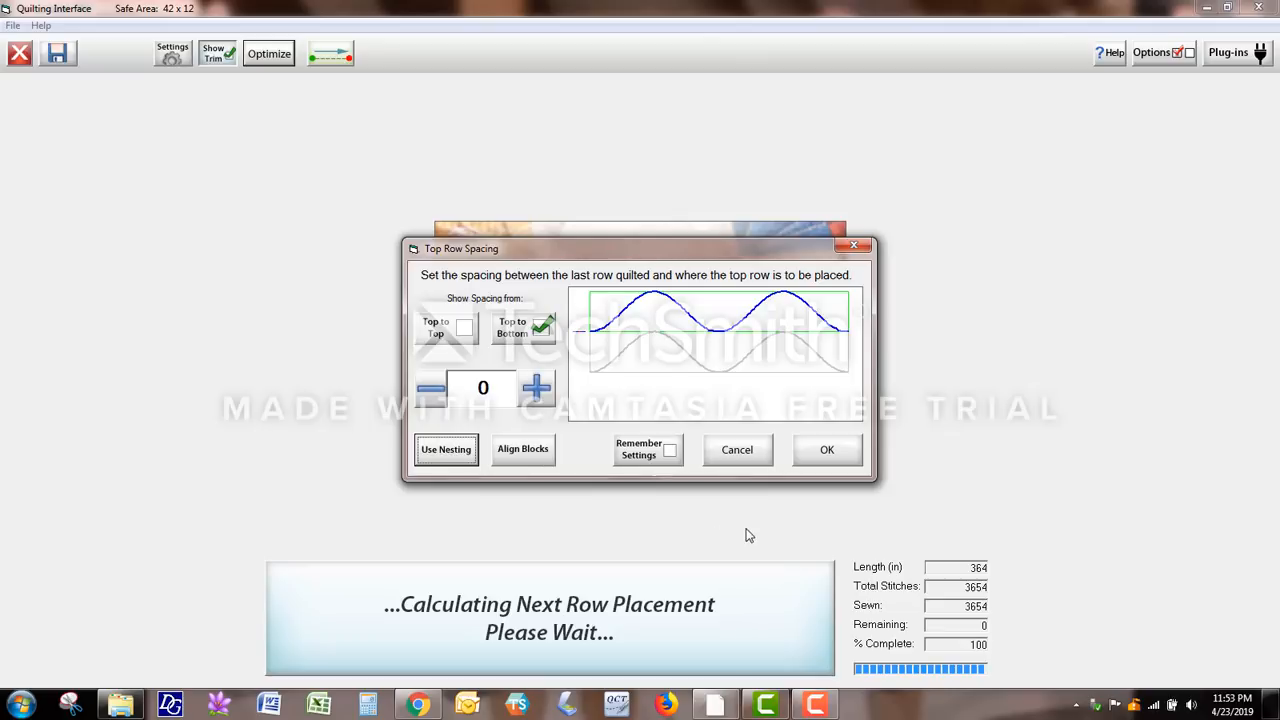
click(828, 448)
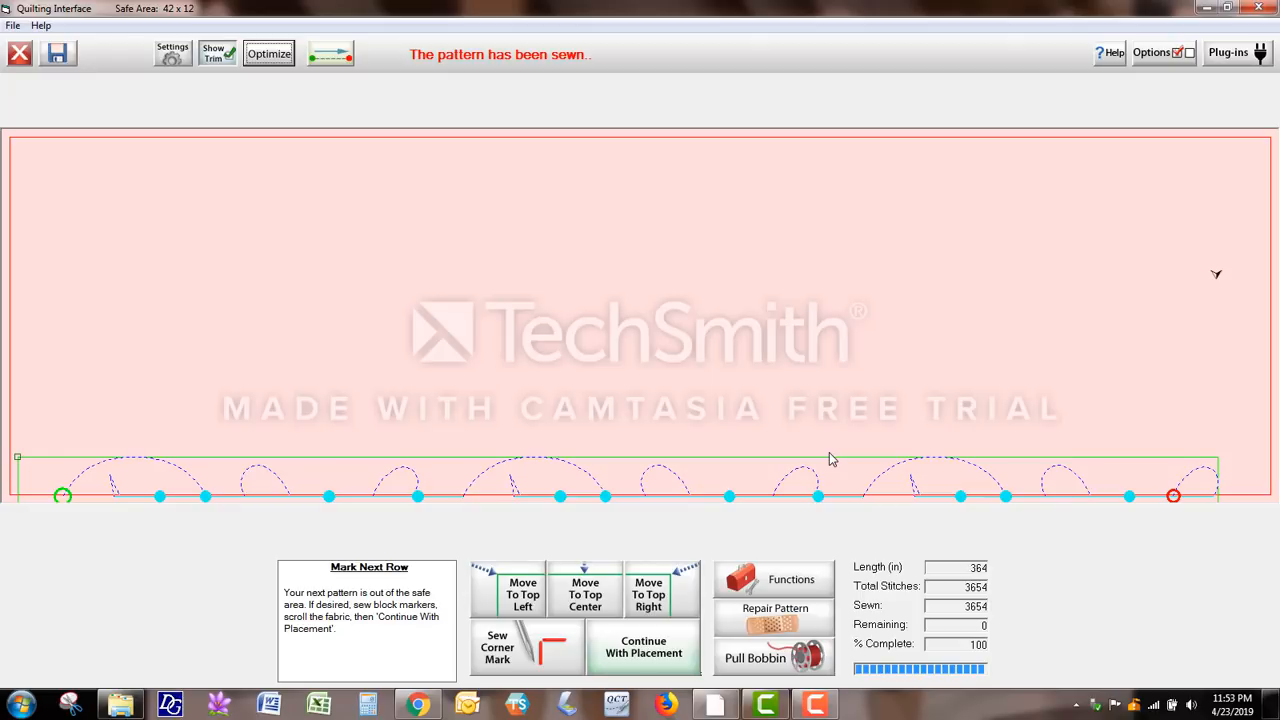
mouse_move(154, 104)
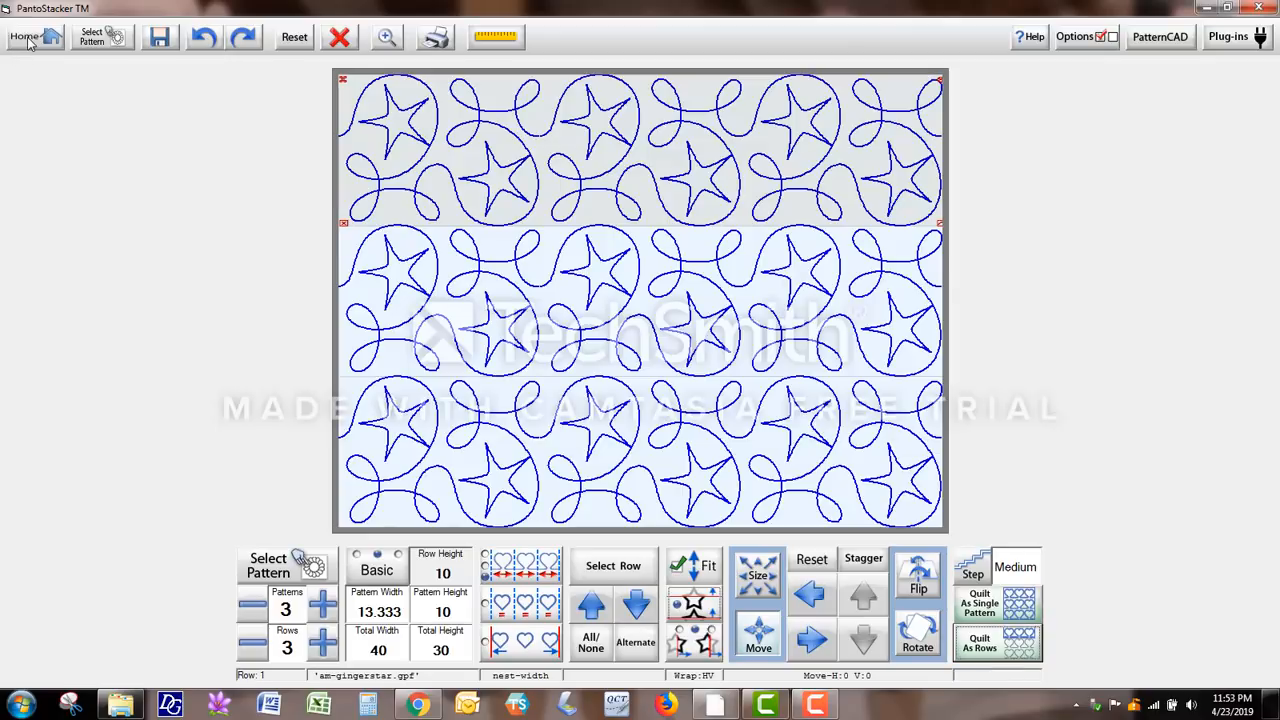
click(24, 36)
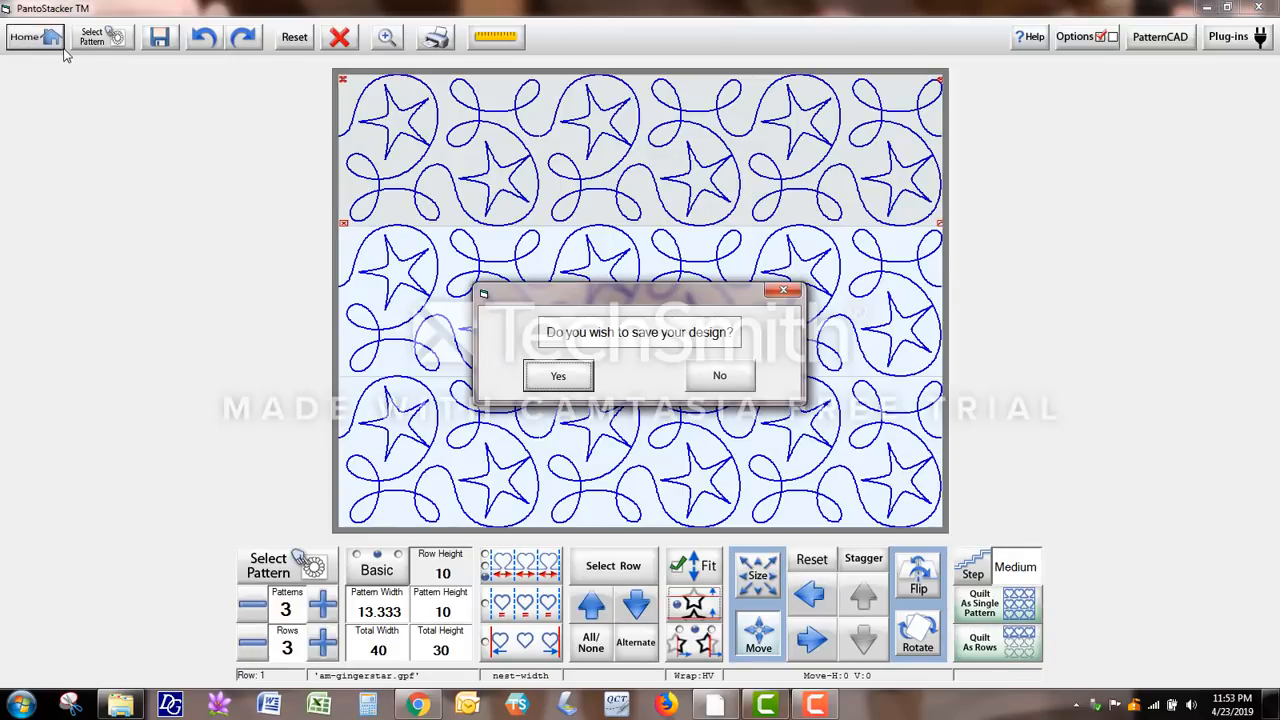